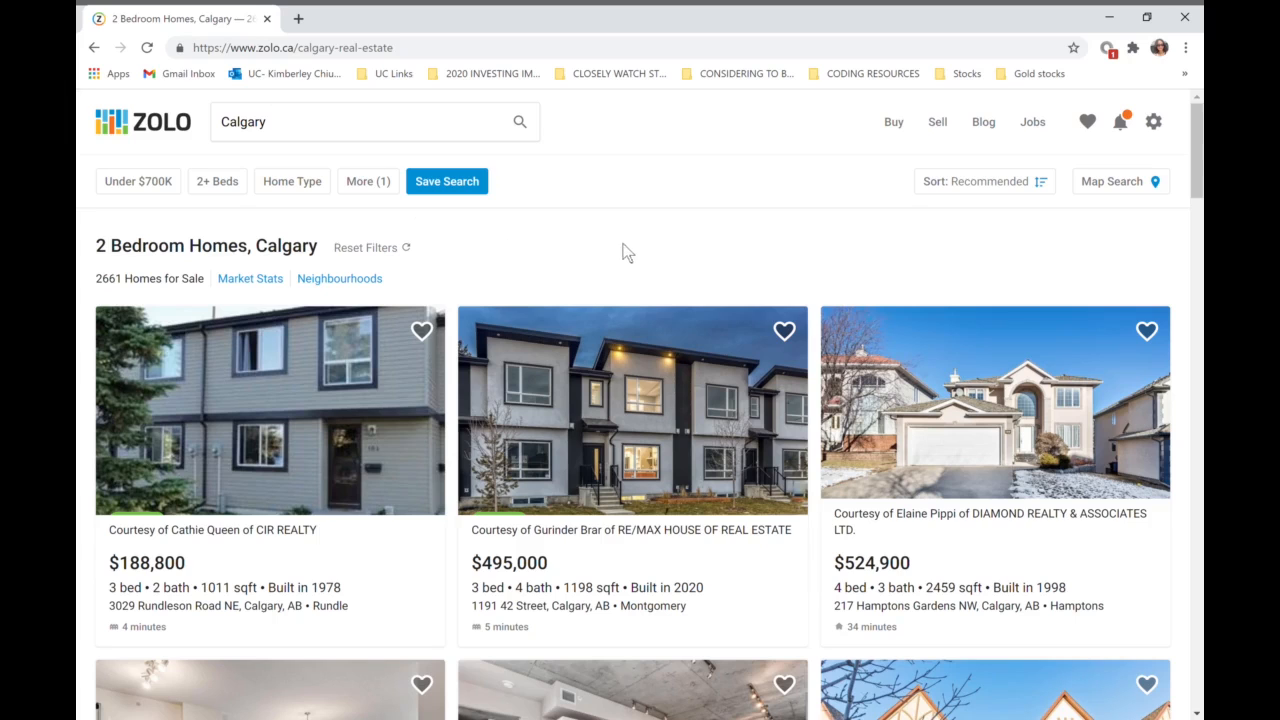
Page the 609-row house table across to its last columns: Walk_Score, Lot_Size and MLS.
scroll(down, 3)
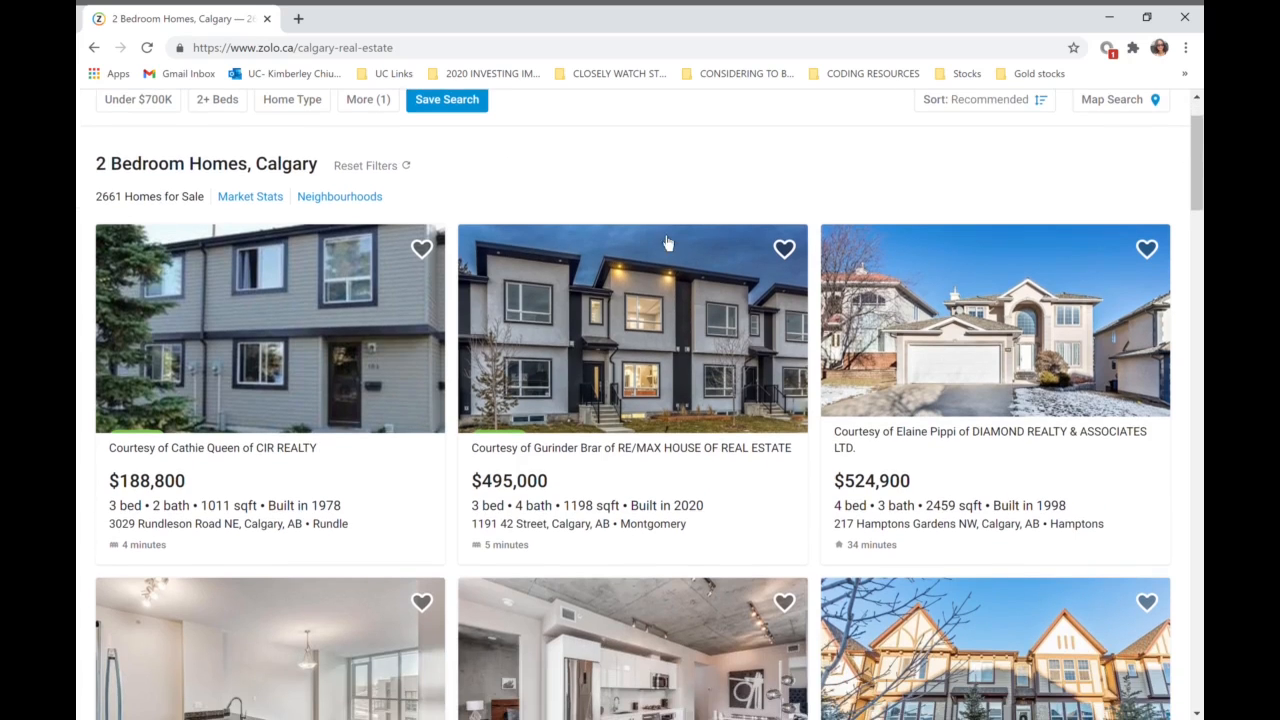
scroll(down, 3)
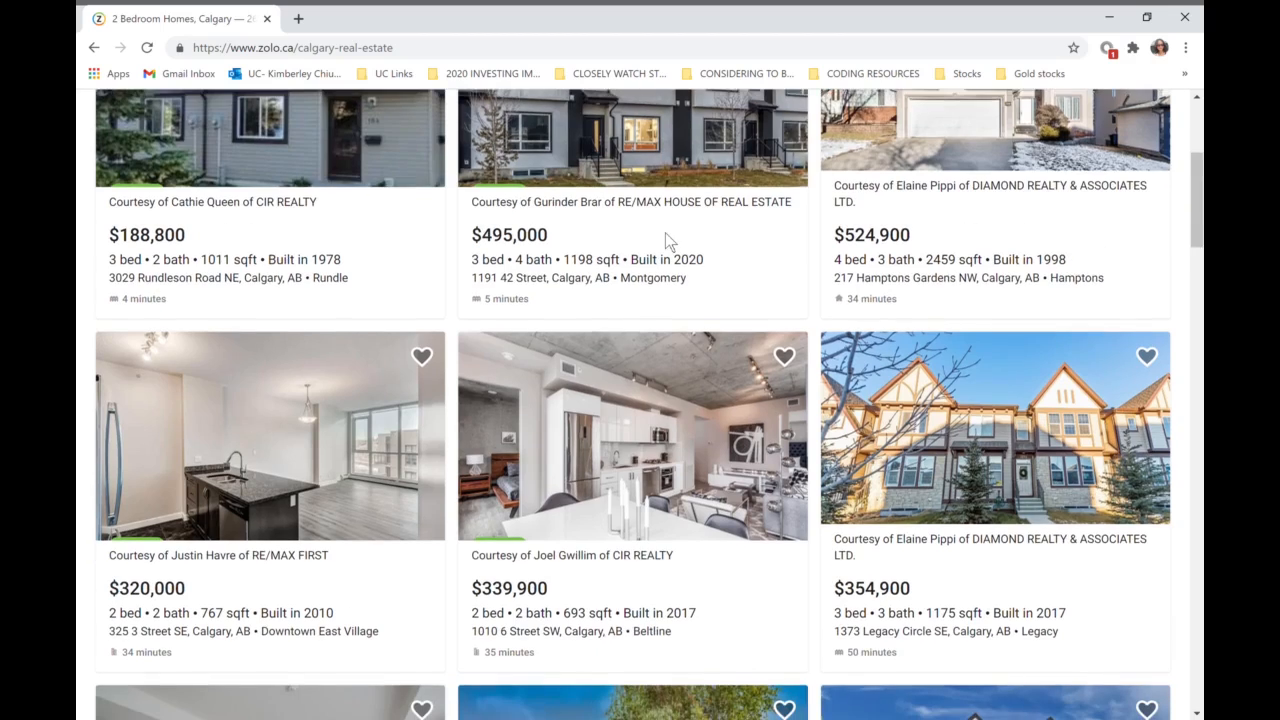
scroll(down, 3)
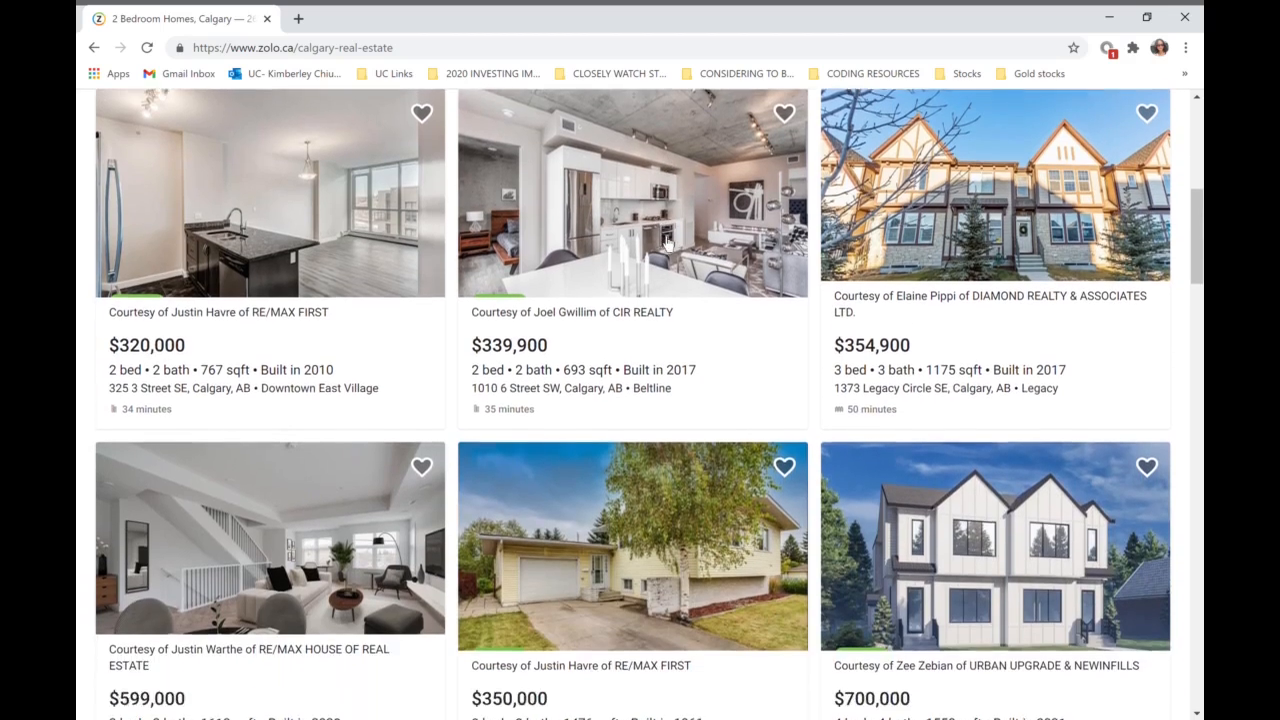
scroll(down, 3)
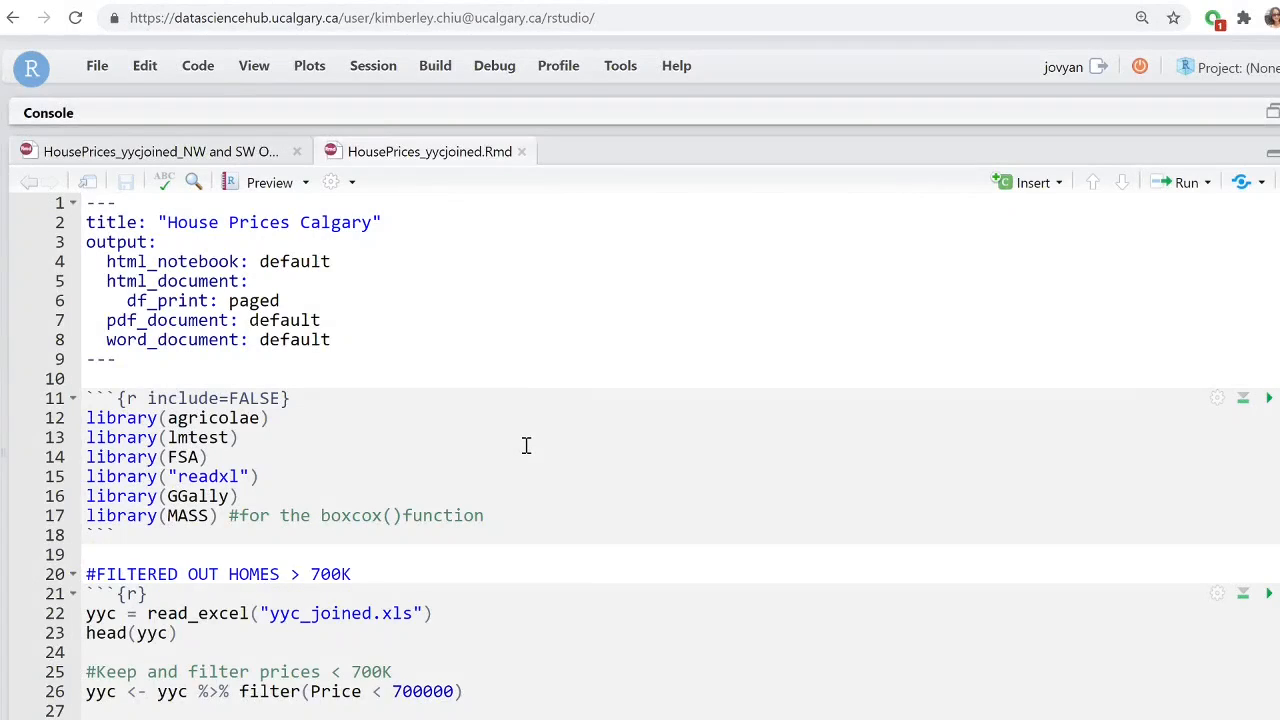
mouse_move(519, 441)
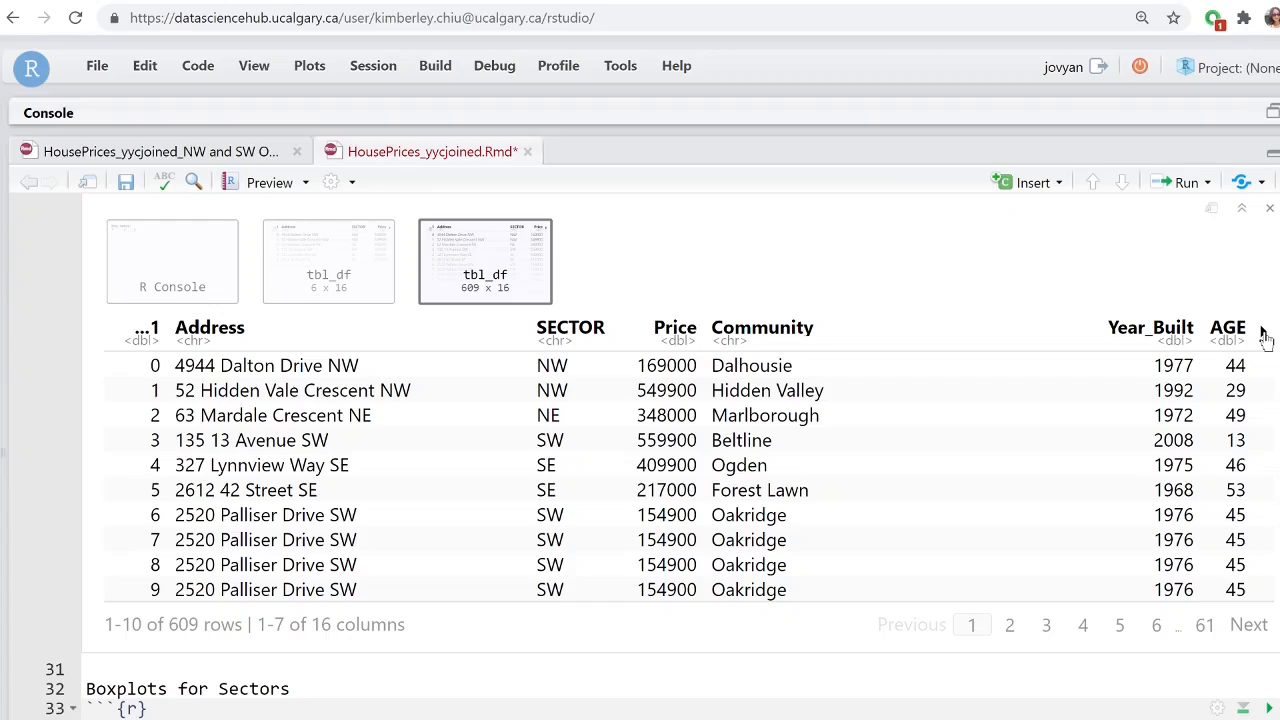
click(1263, 331)
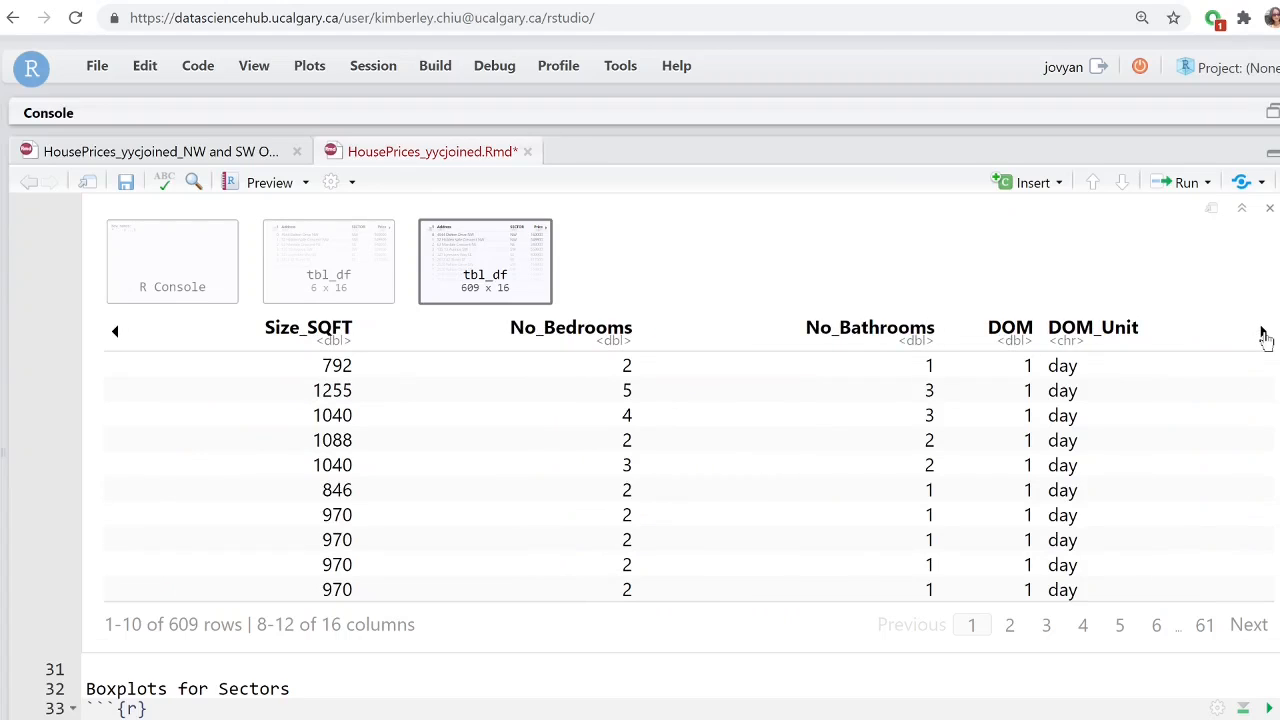
click(1264, 330)
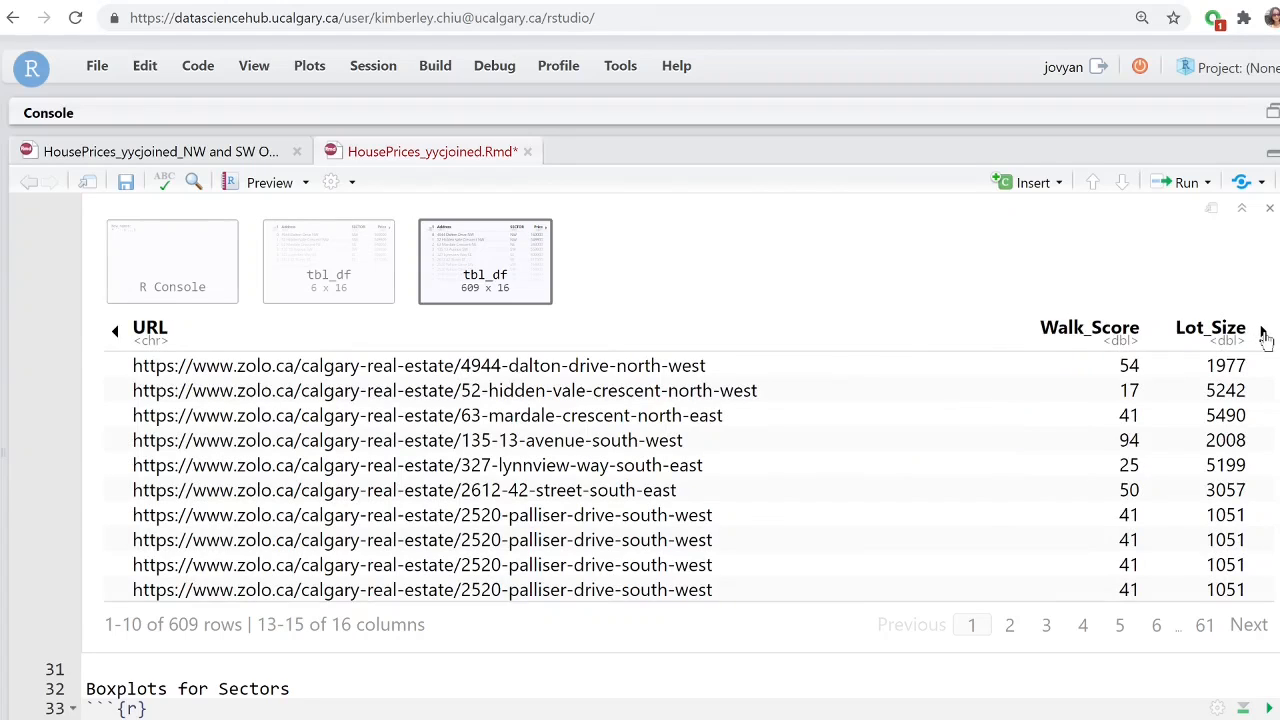
click(1262, 331)
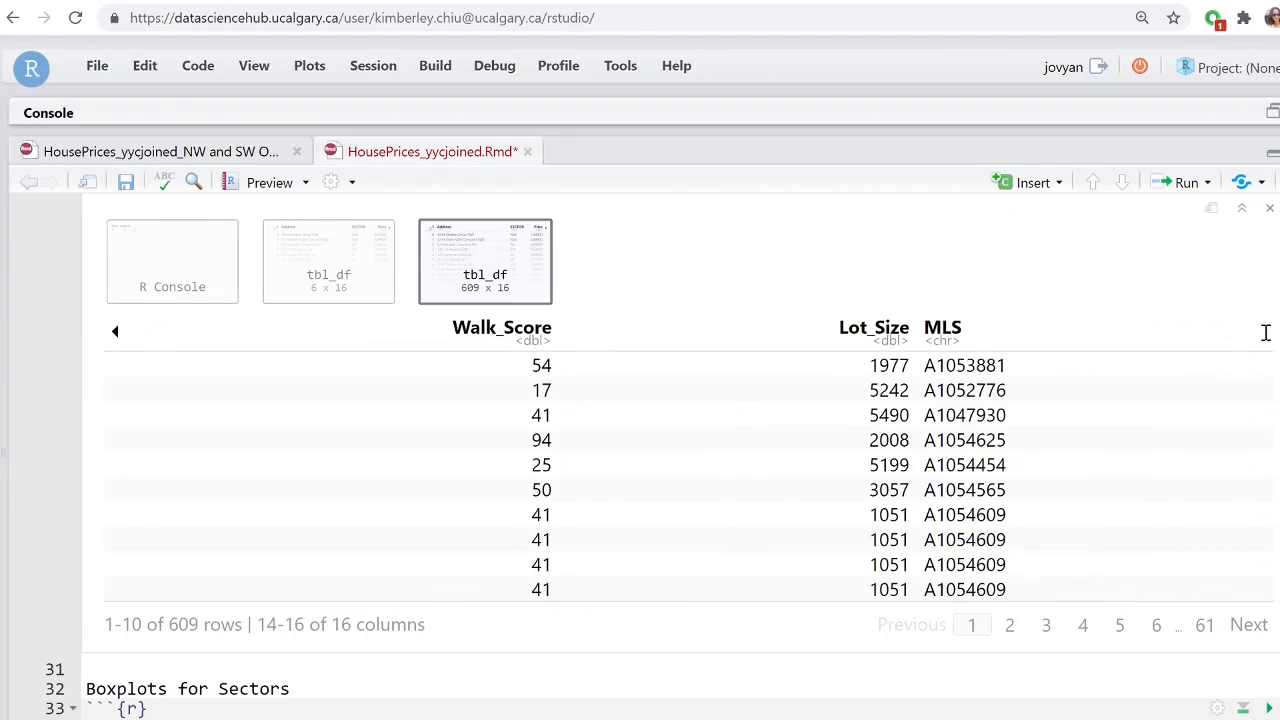
mouse_move(950, 478)
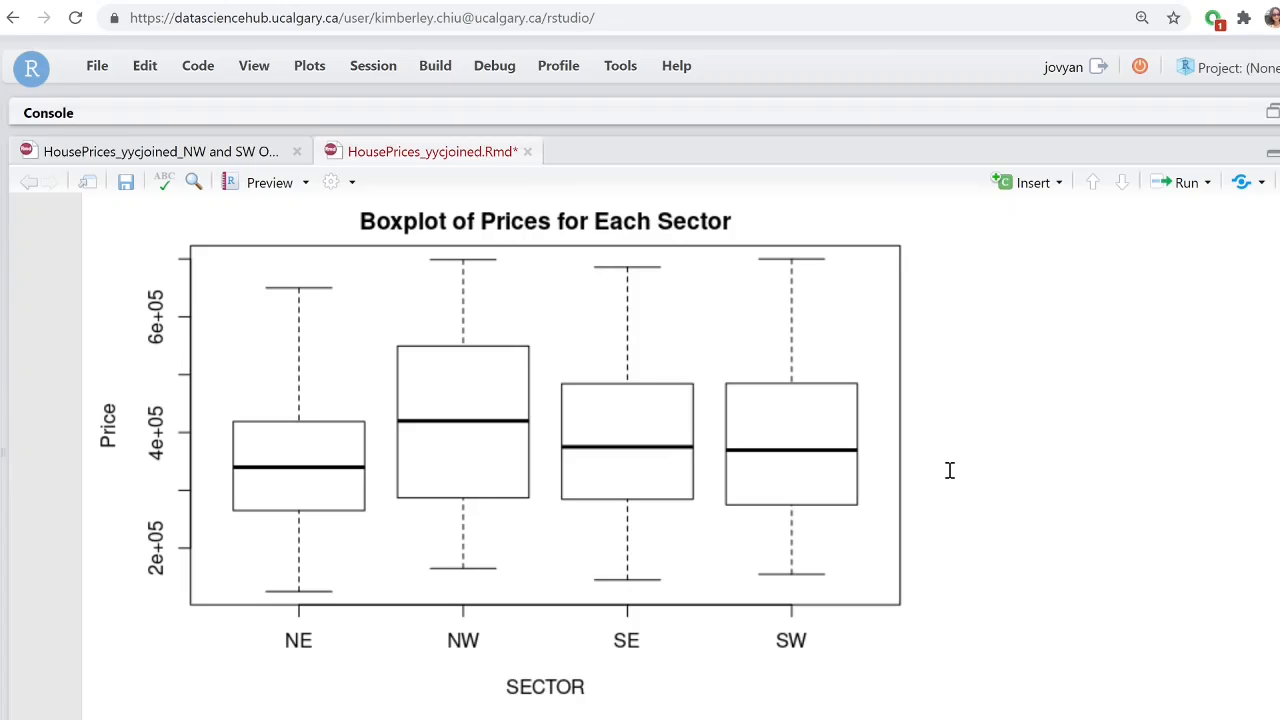
mouse_move(1183, 479)
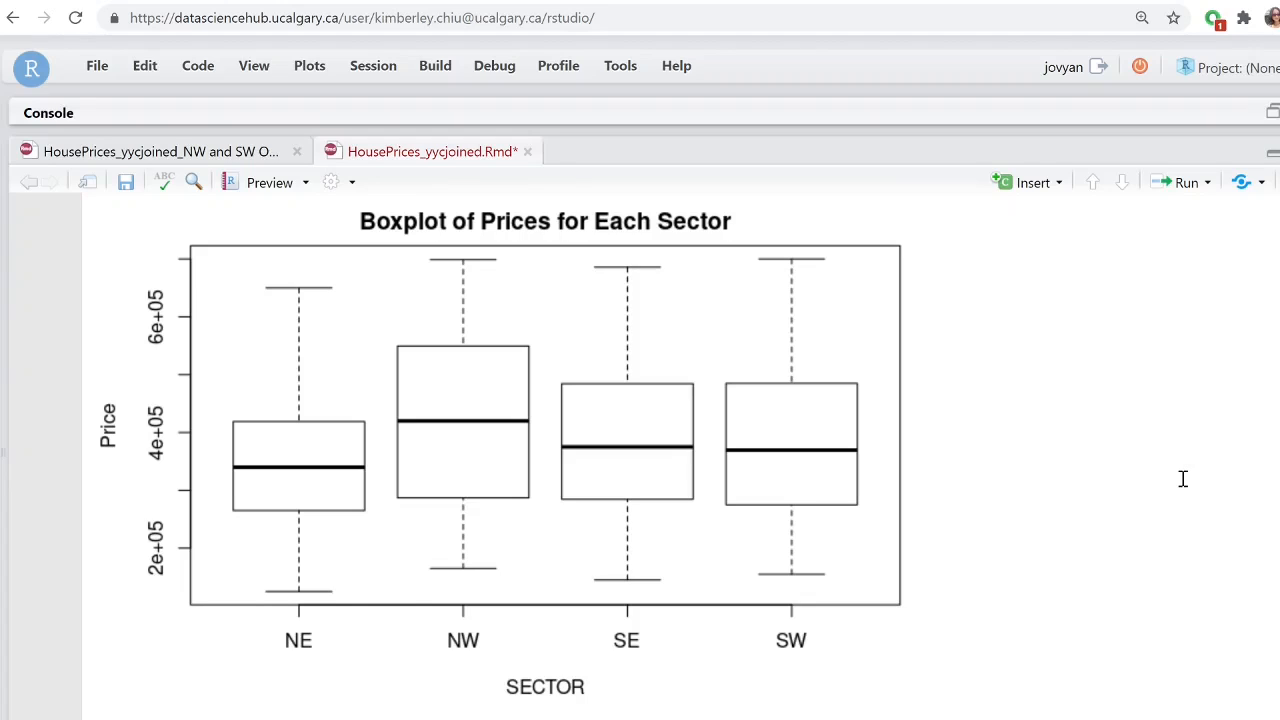
mouse_move(545, 513)
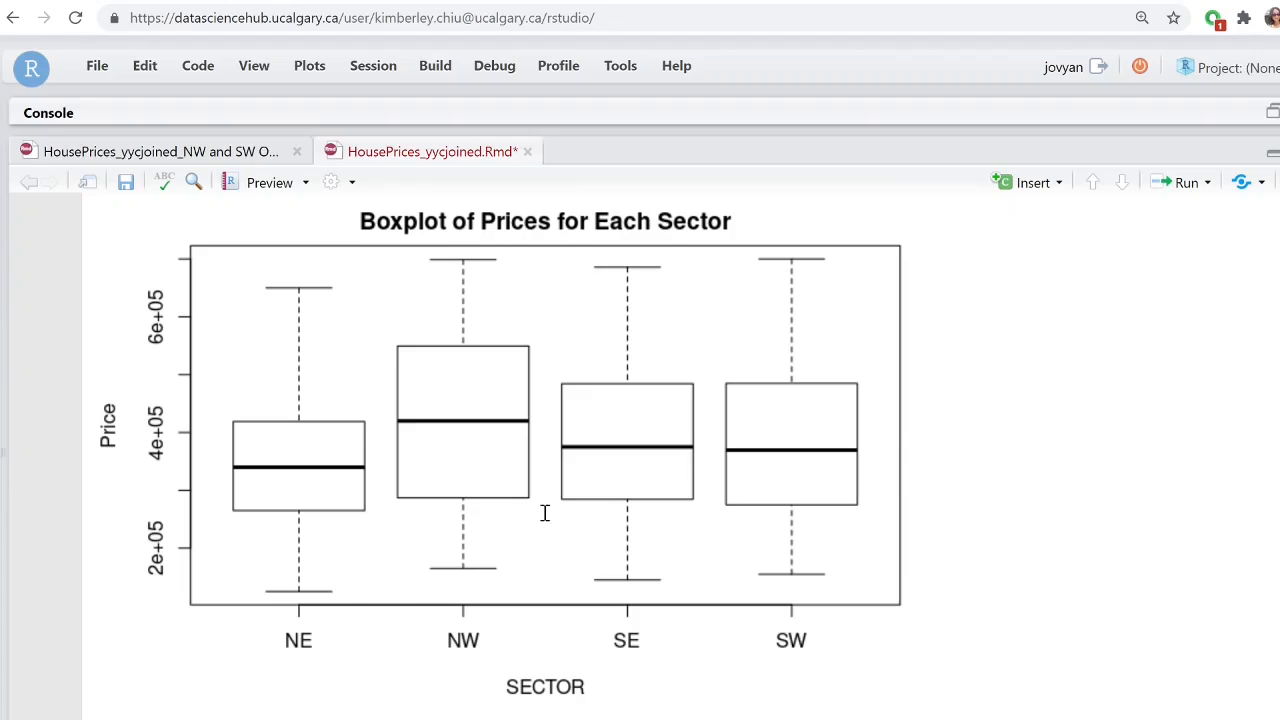
mouse_move(481, 340)
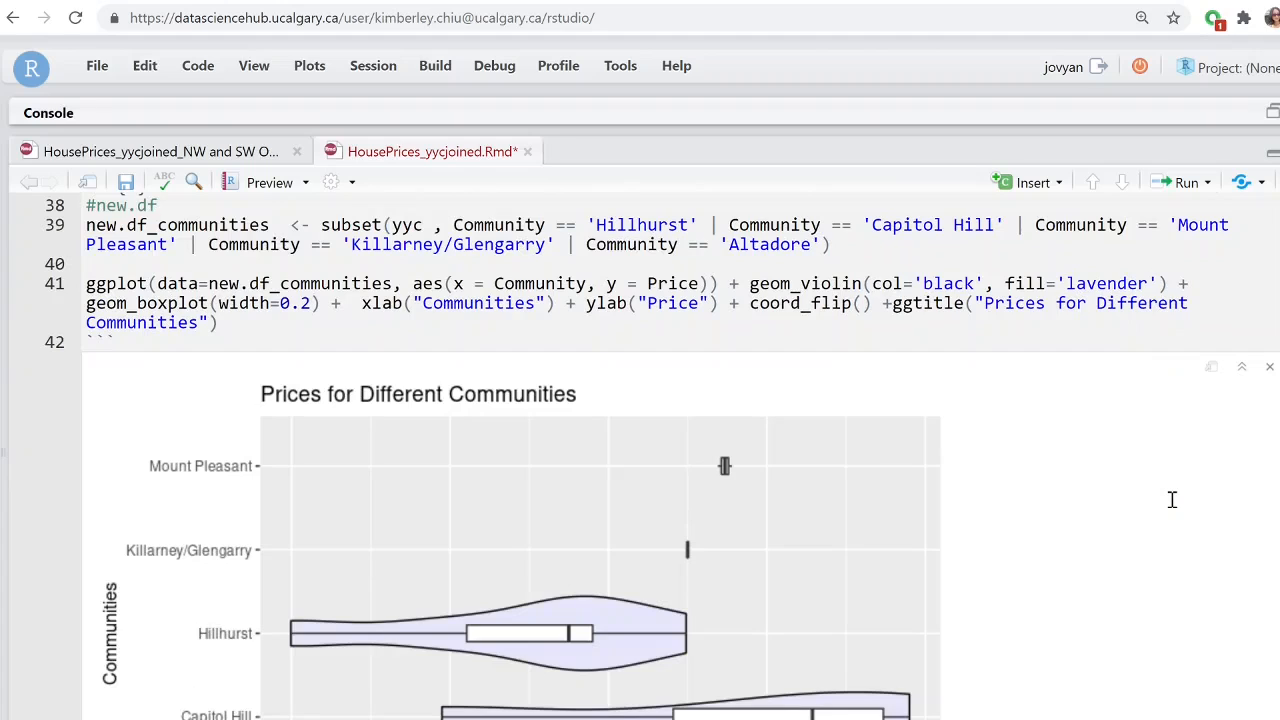
mouse_move(698, 653)
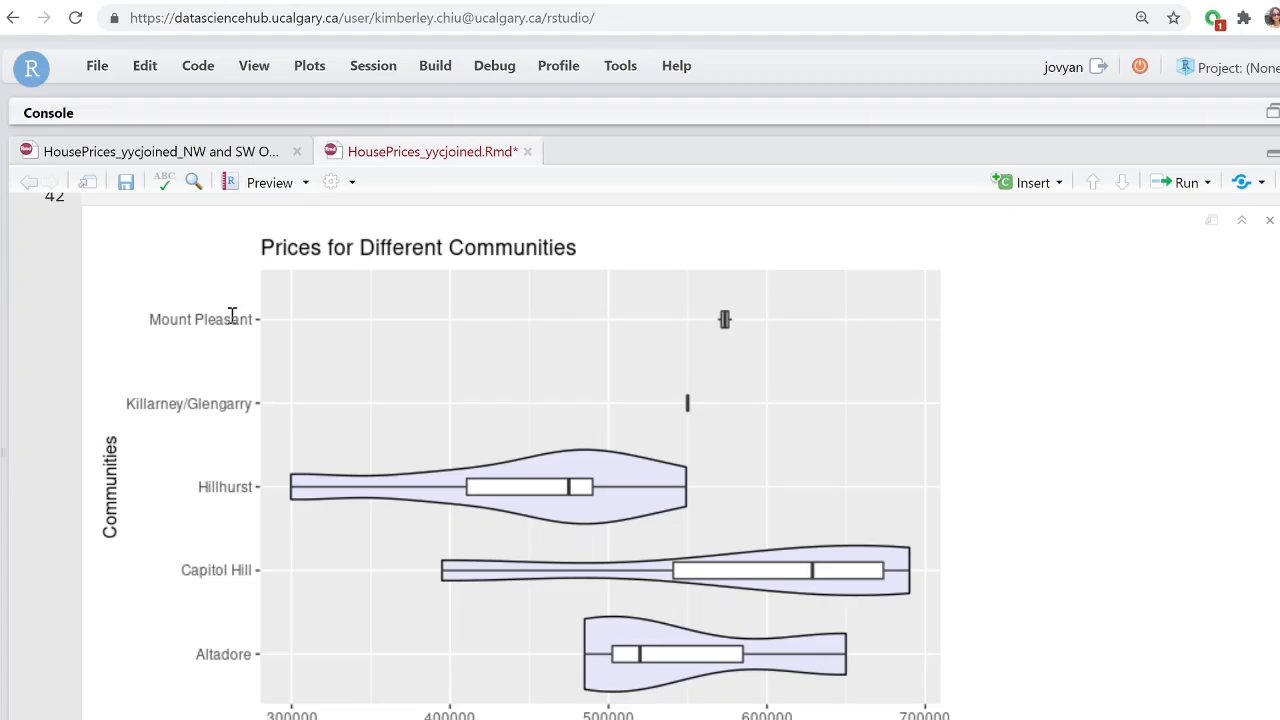
mouse_move(495, 502)
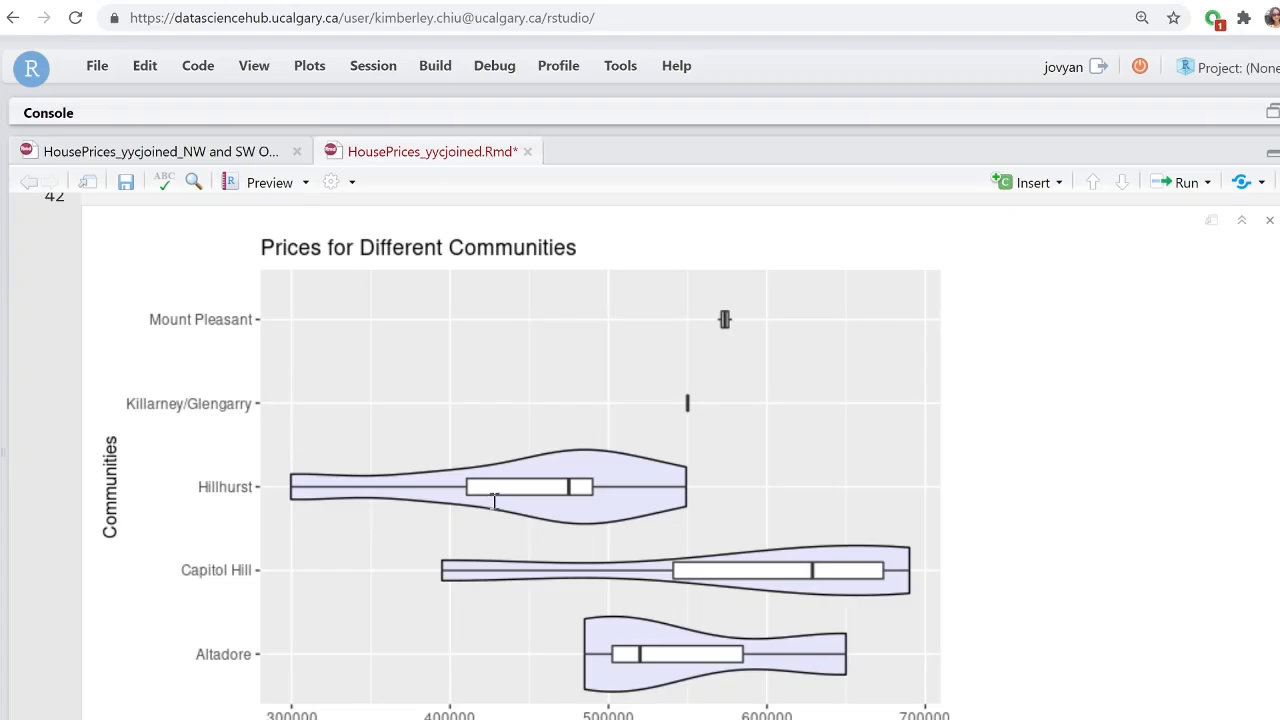
mouse_move(305, 475)
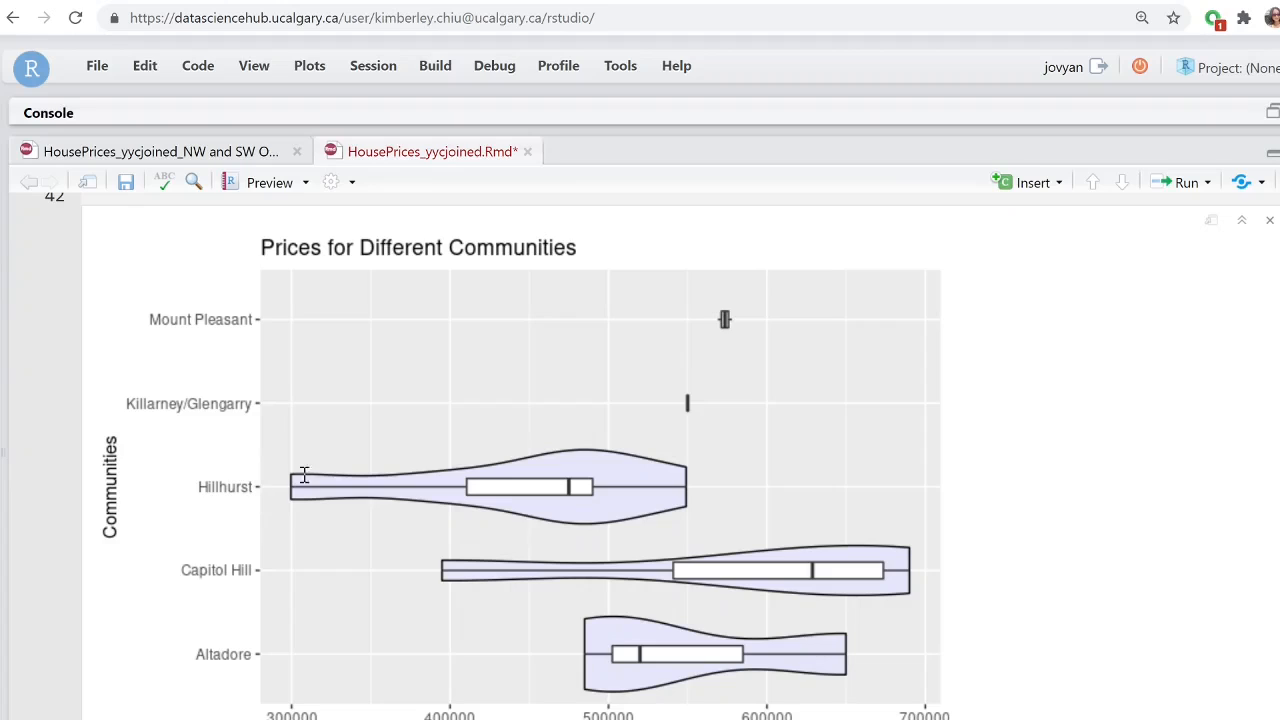
mouse_move(753, 590)
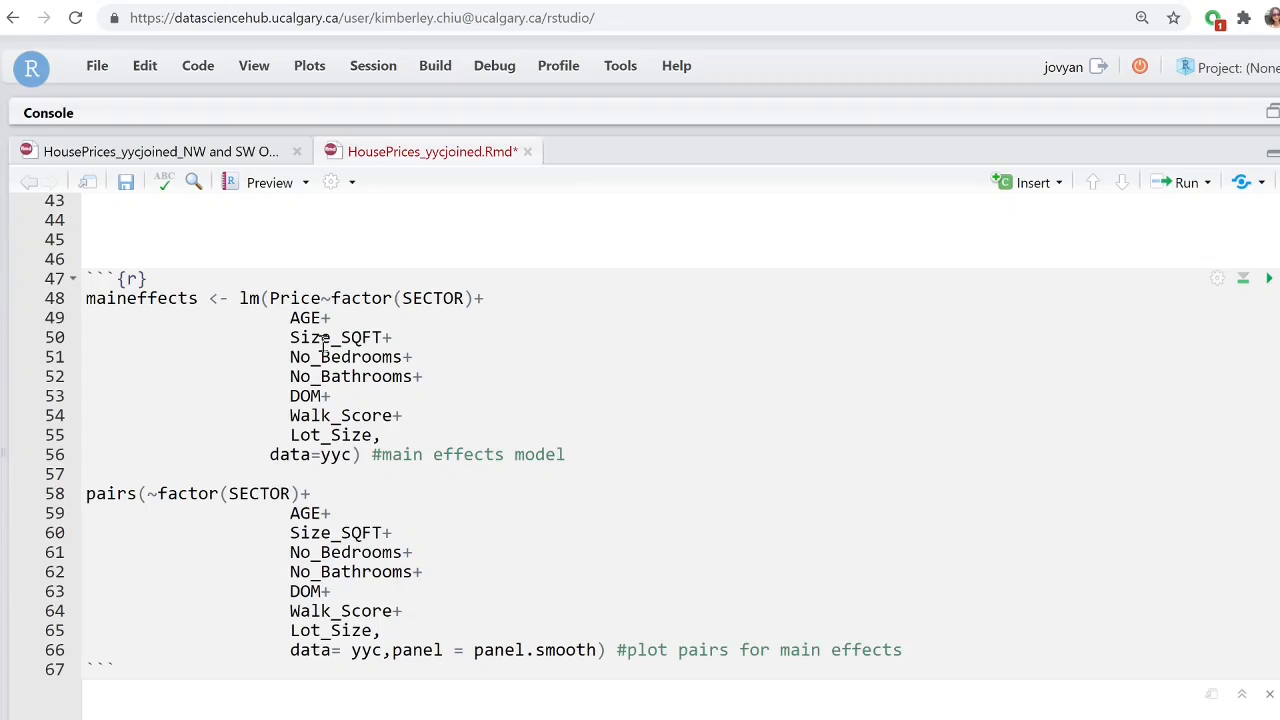
mouse_move(545, 441)
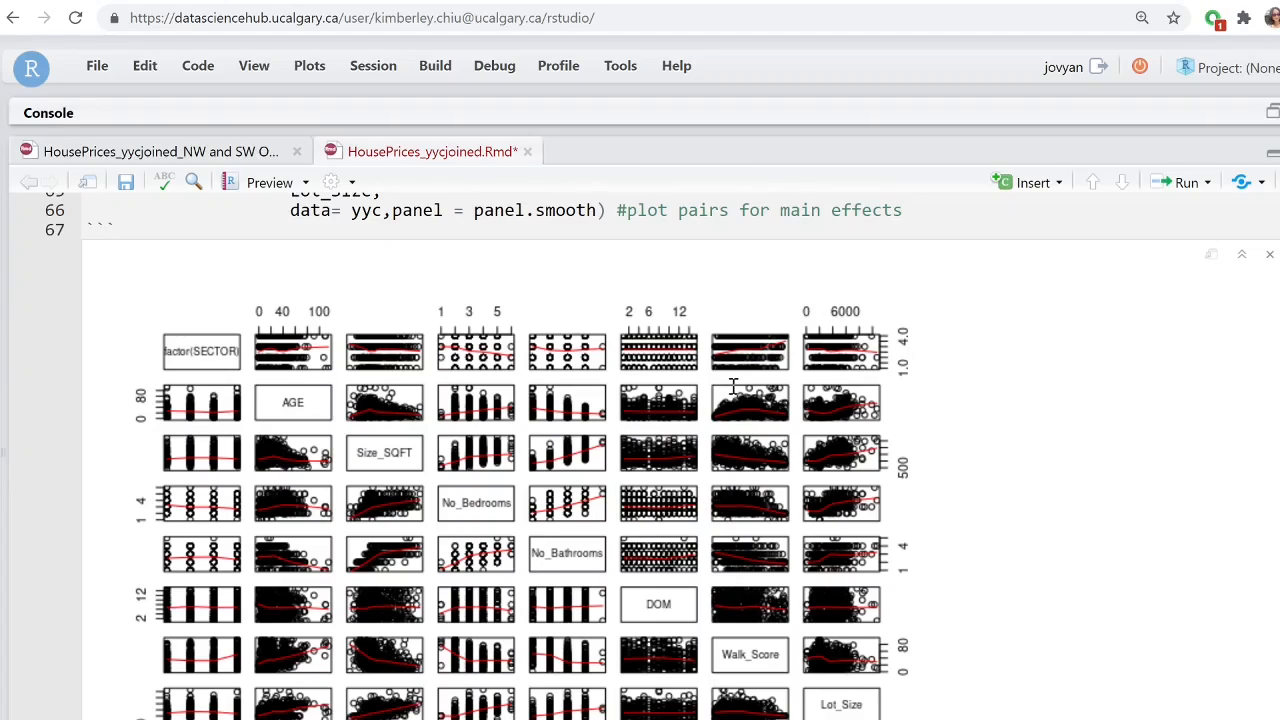
mouse_move(947, 394)
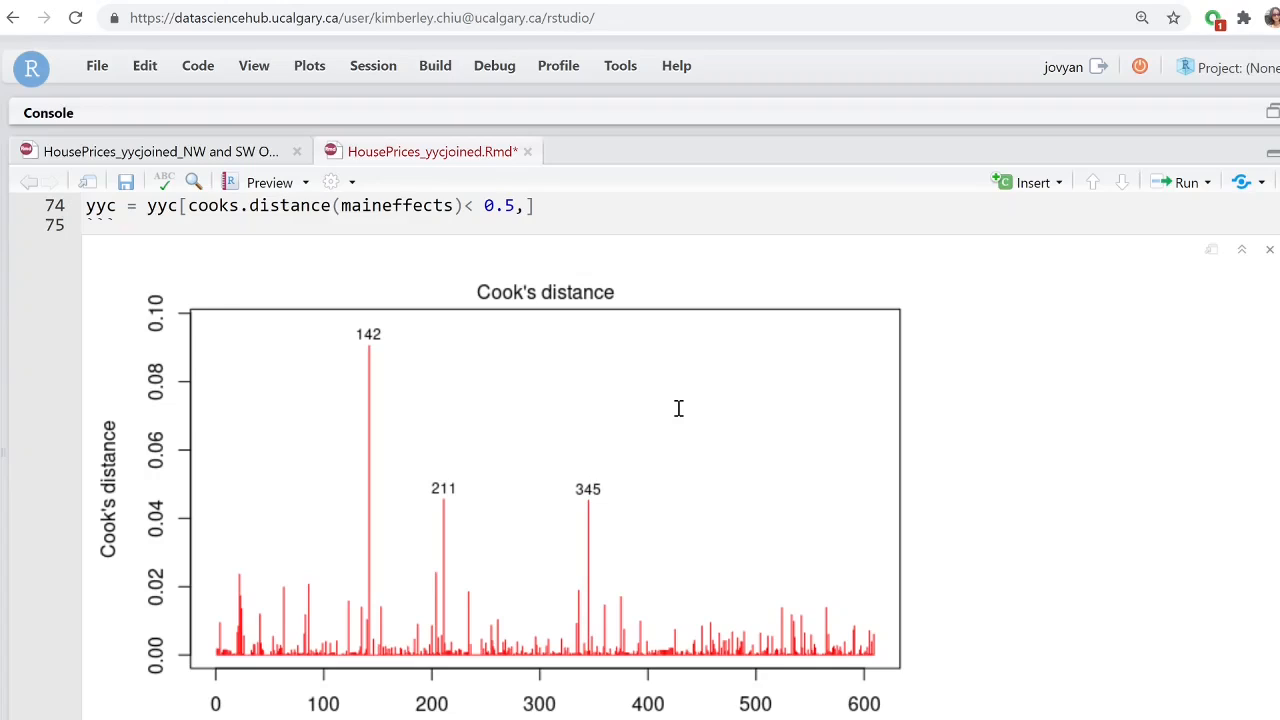
mouse_move(511, 367)
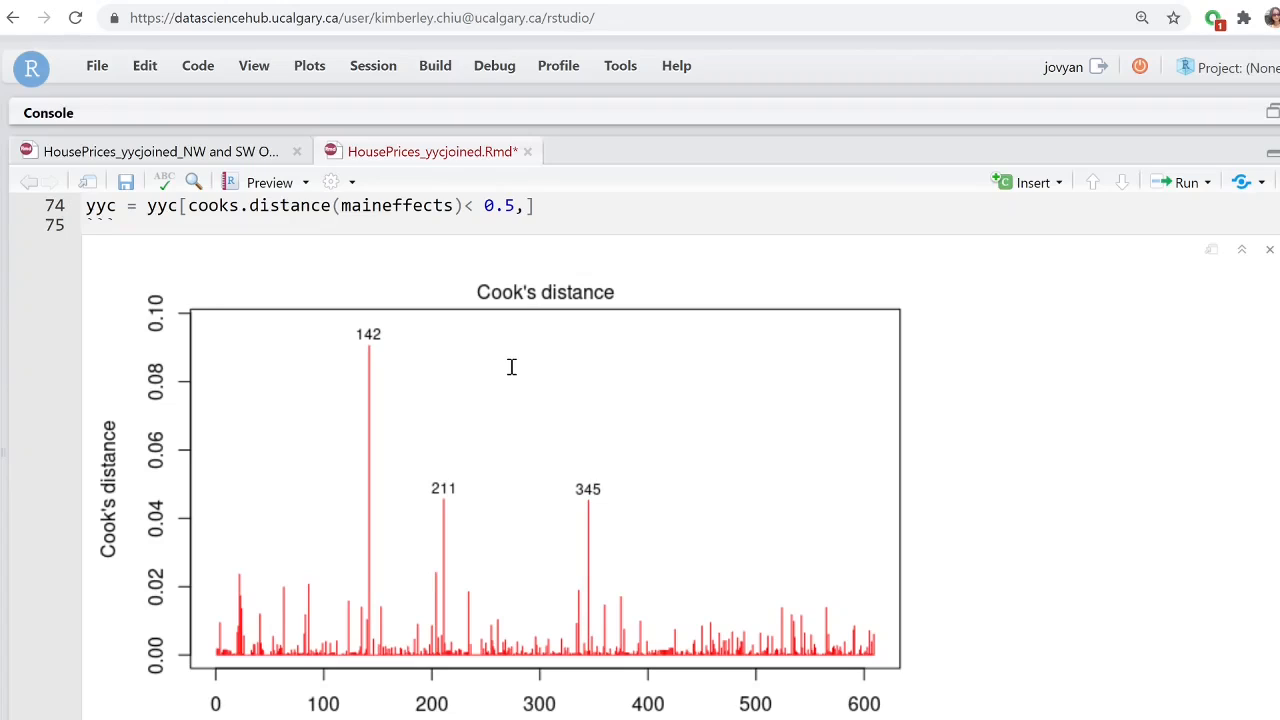
mouse_move(508, 369)
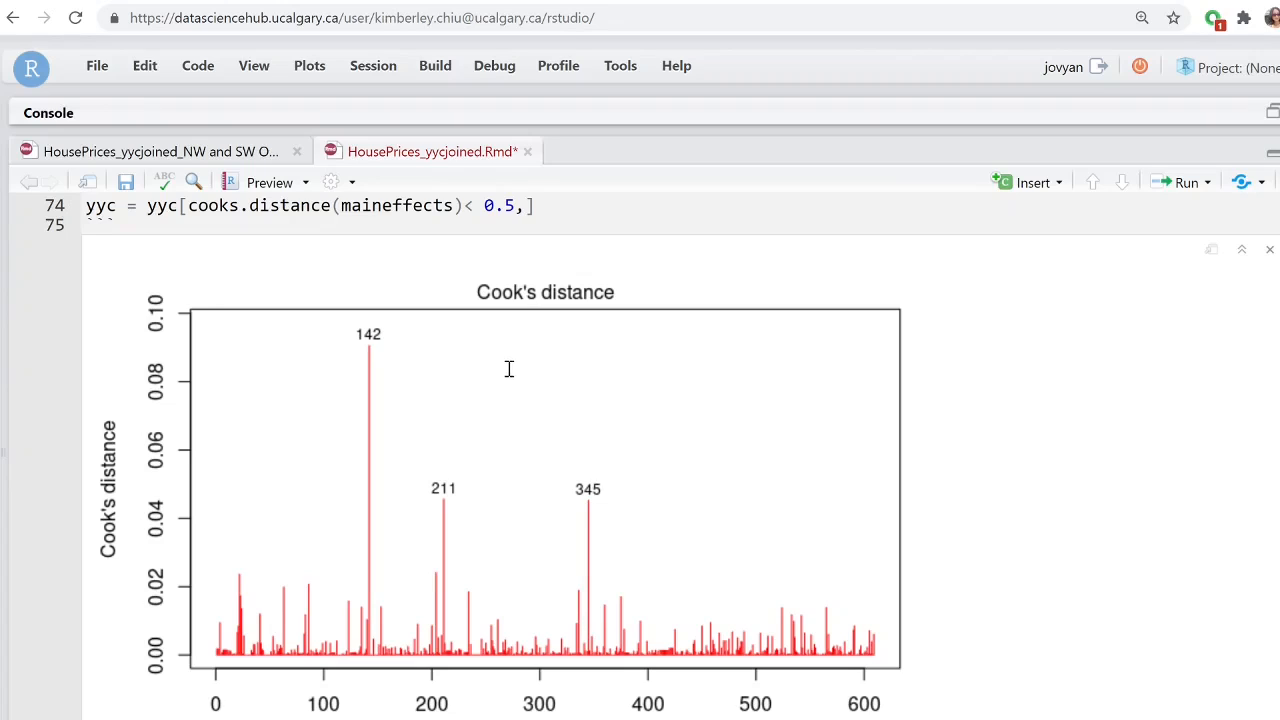
mouse_move(420, 392)
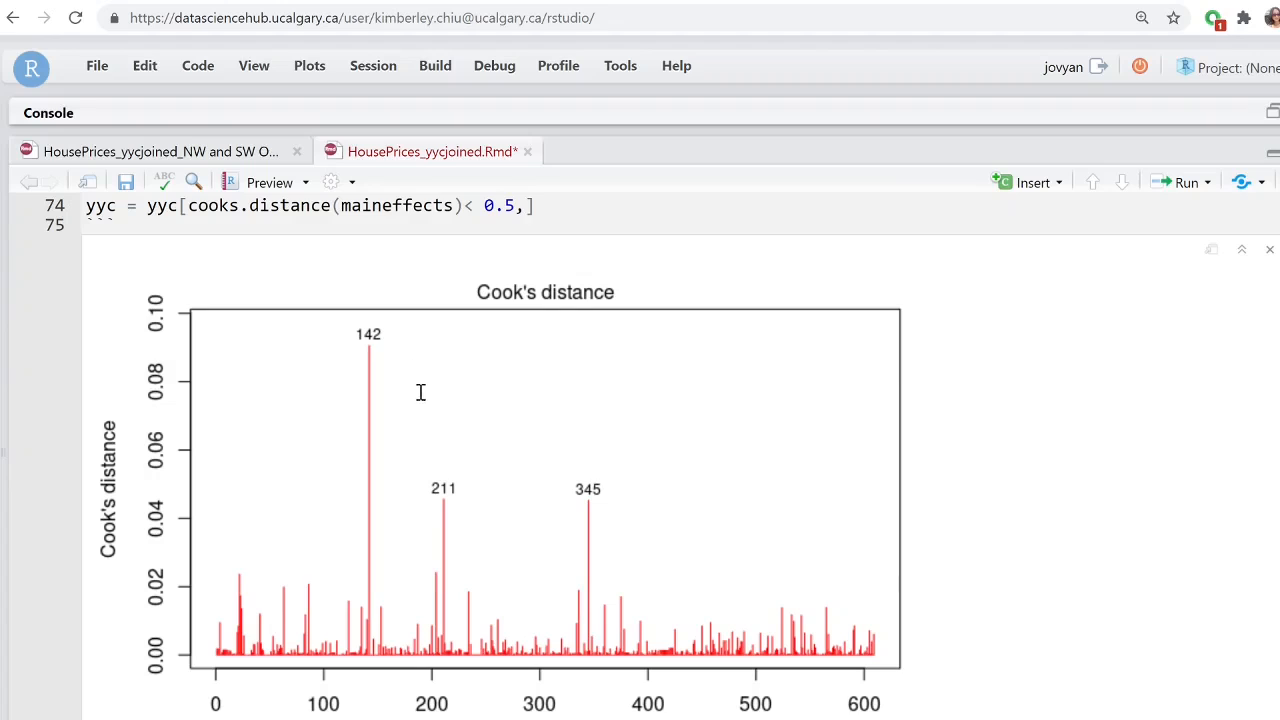
mouse_move(395, 375)
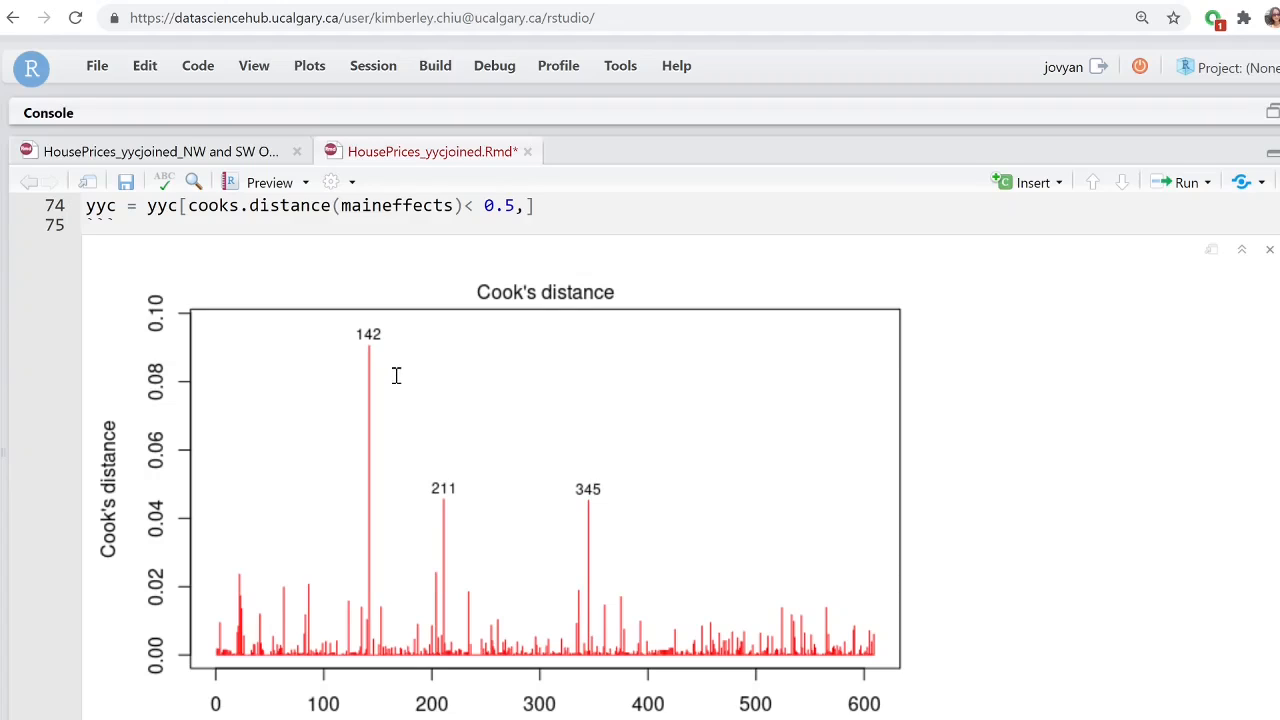
mouse_move(380, 343)
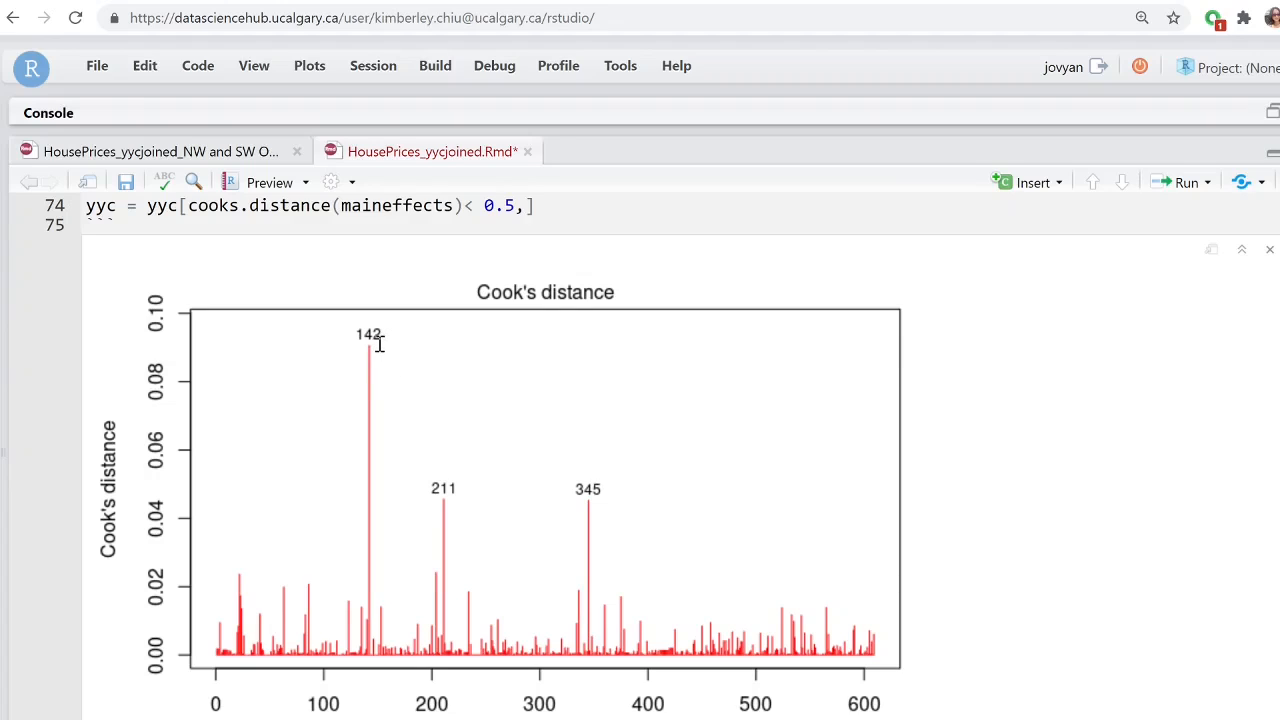
mouse_move(445, 345)
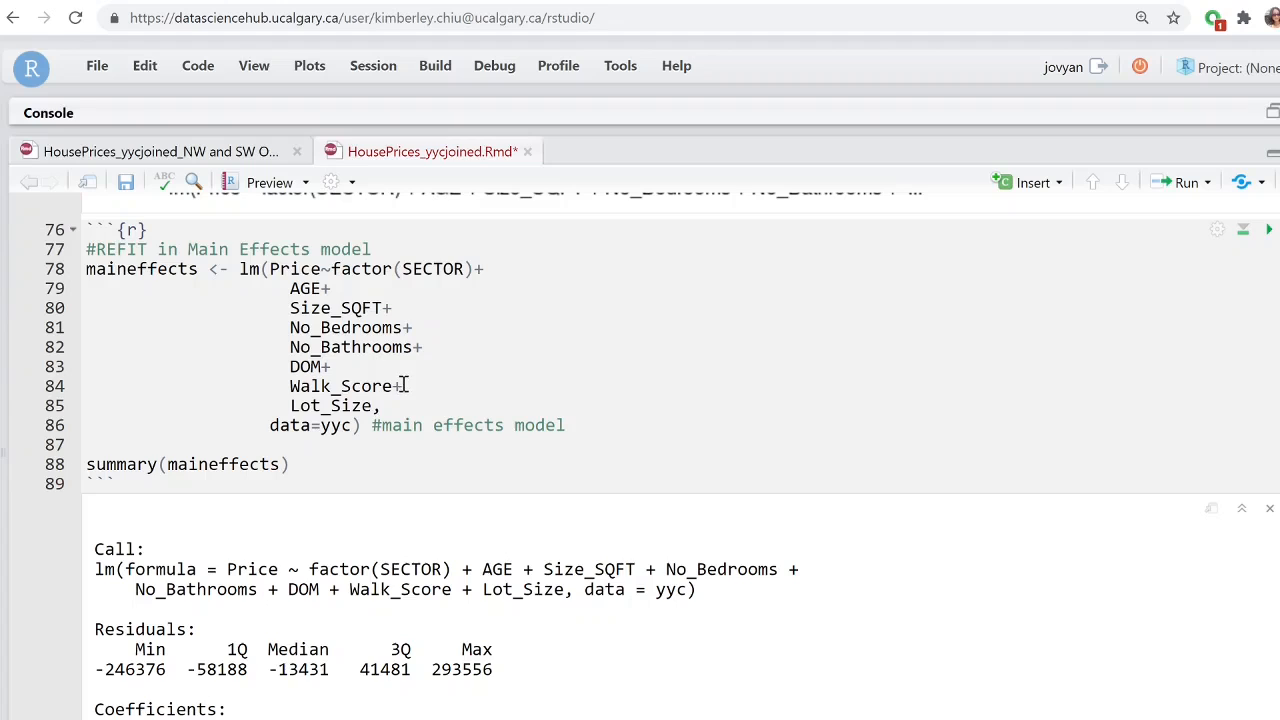
scroll(down, 3)
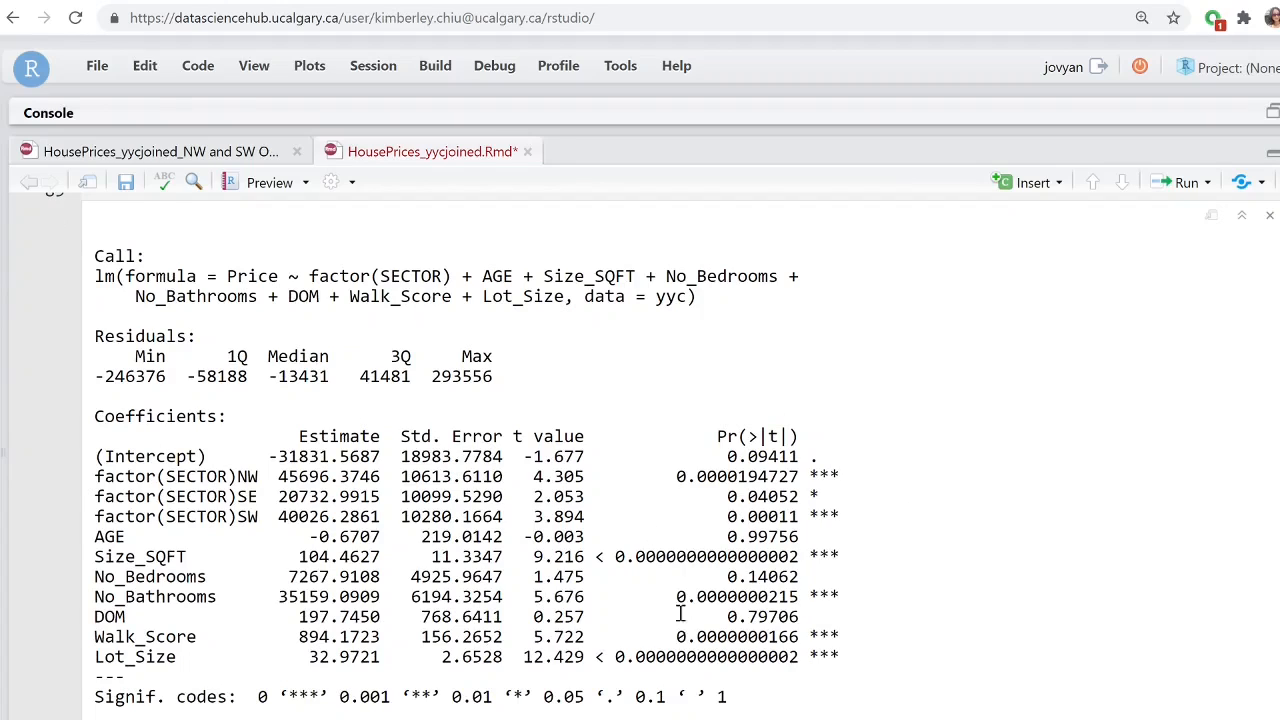
mouse_move(690, 425)
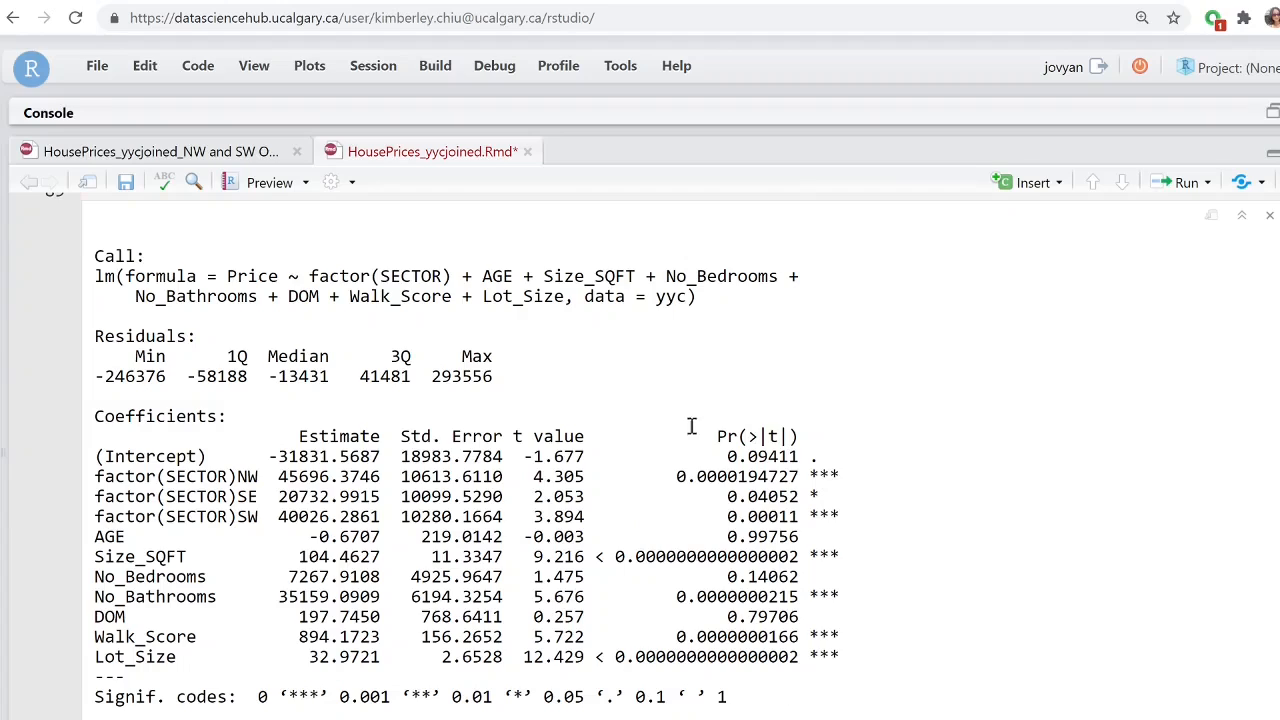
mouse_move(832, 473)
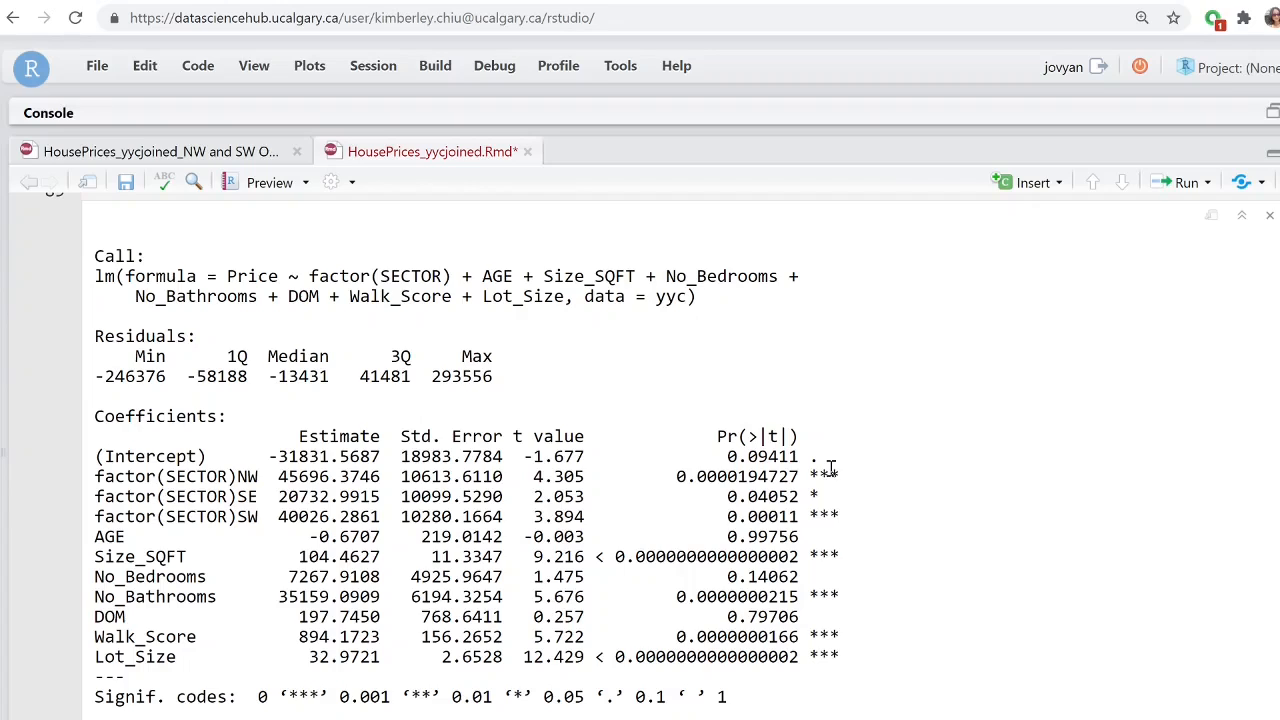
mouse_move(830, 520)
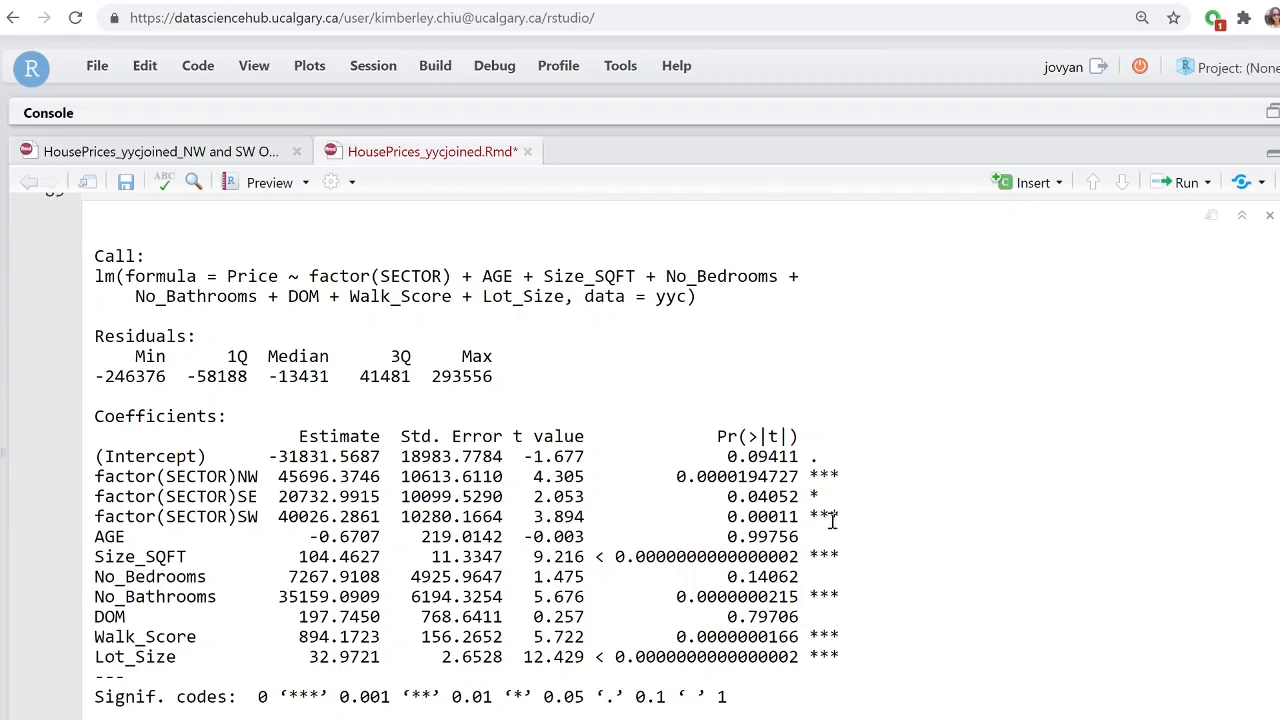
mouse_move(845, 525)
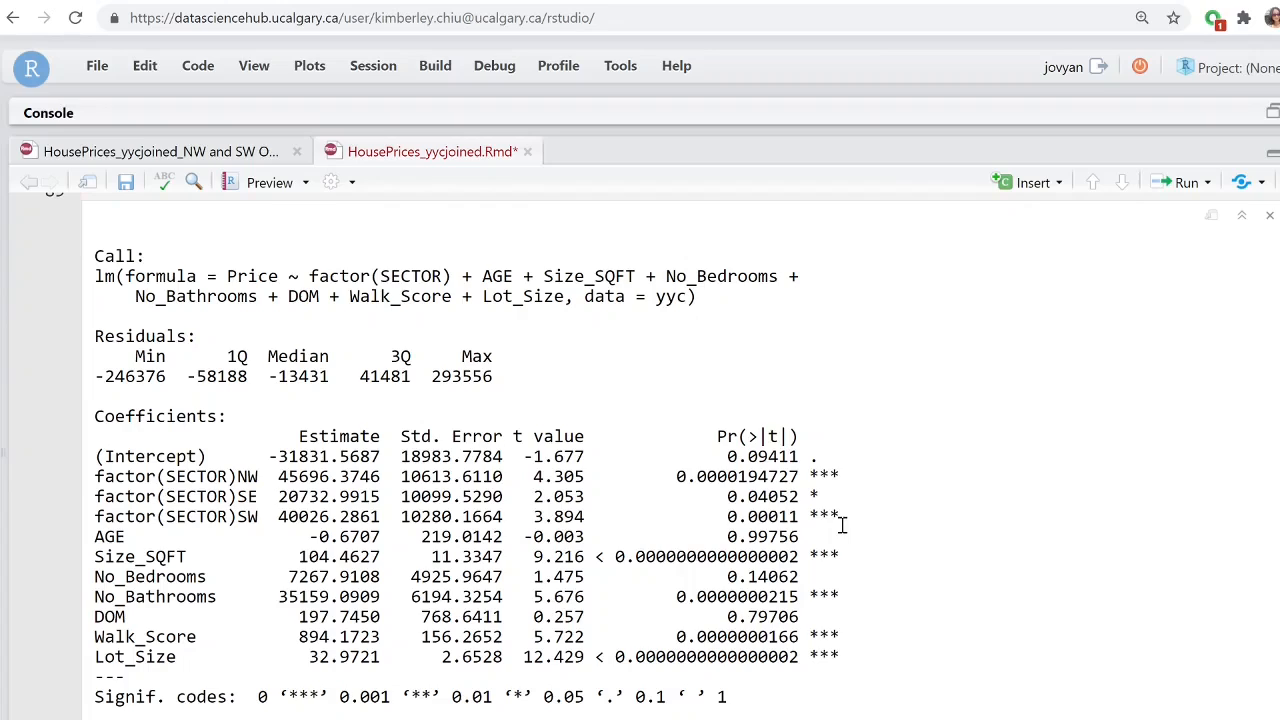
mouse_move(937, 360)
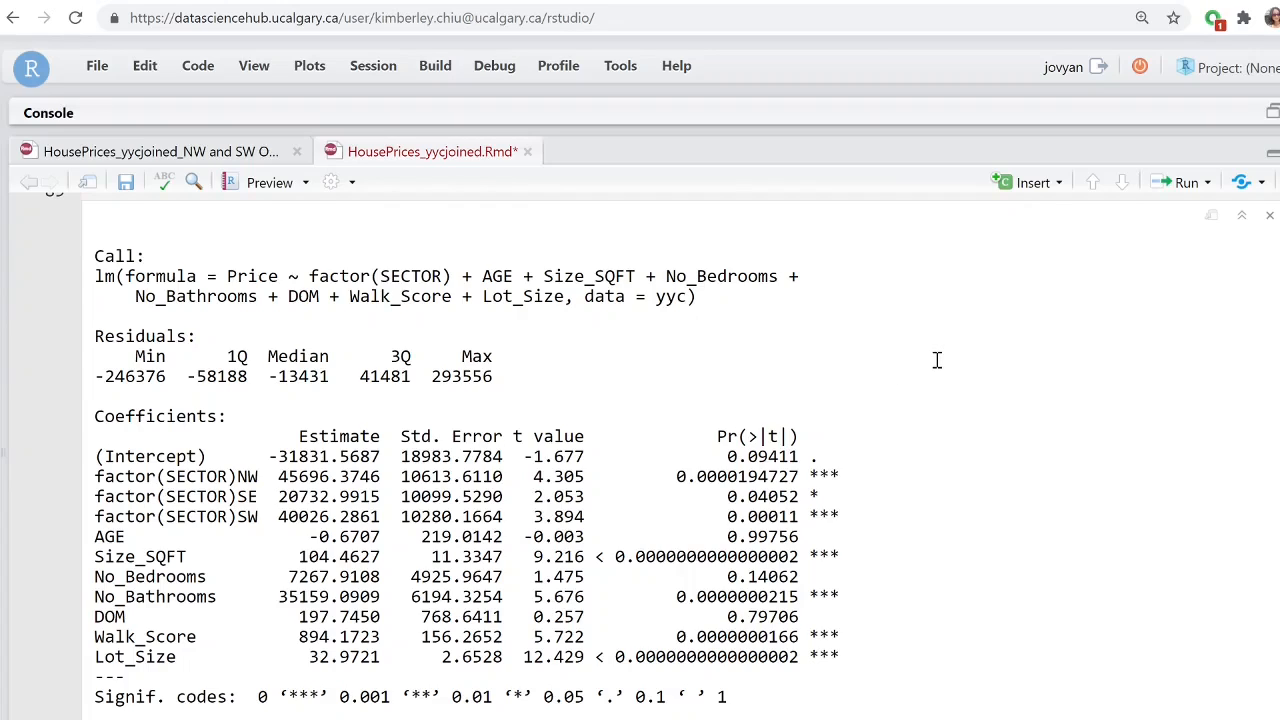
mouse_move(805, 536)
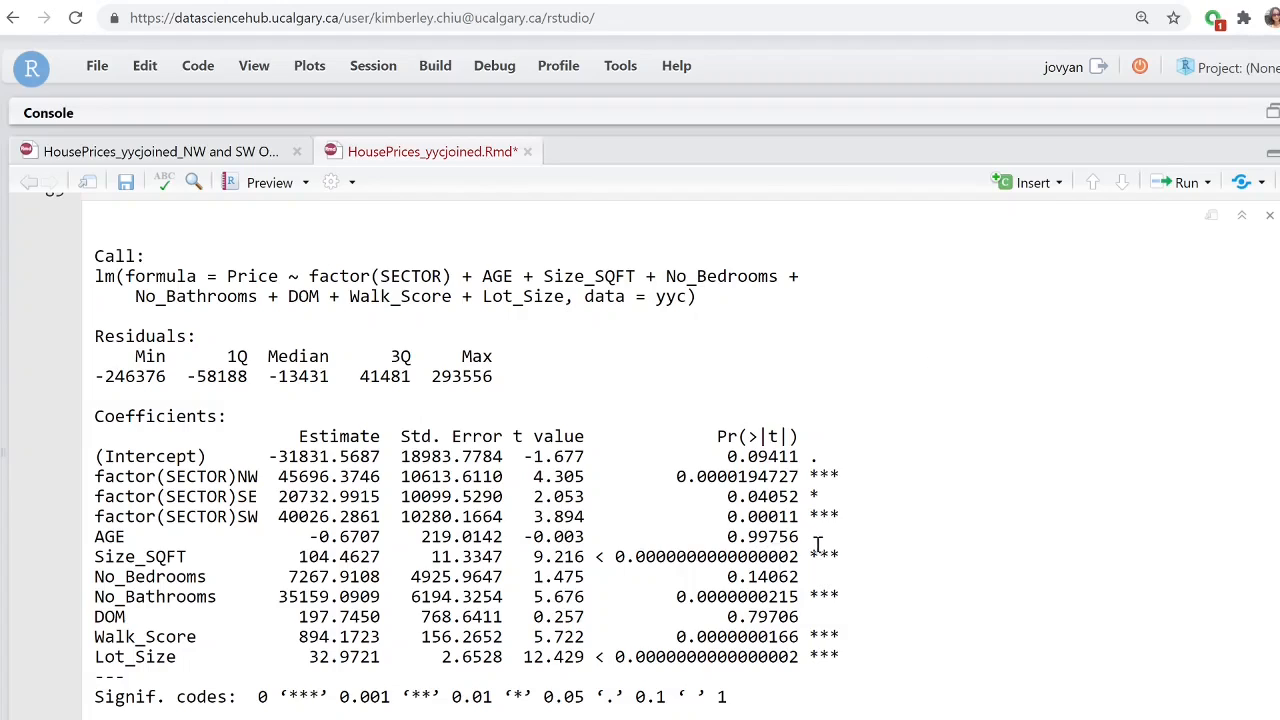
mouse_move(812, 540)
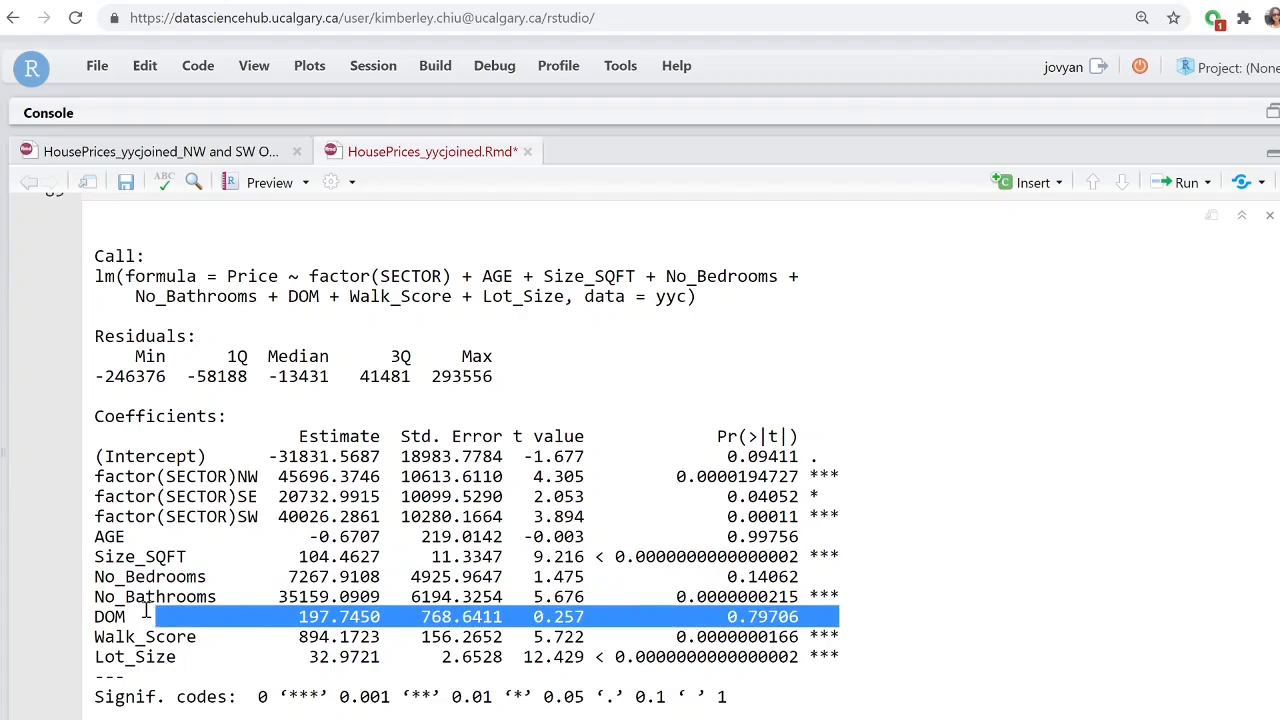
scroll(down, 3)
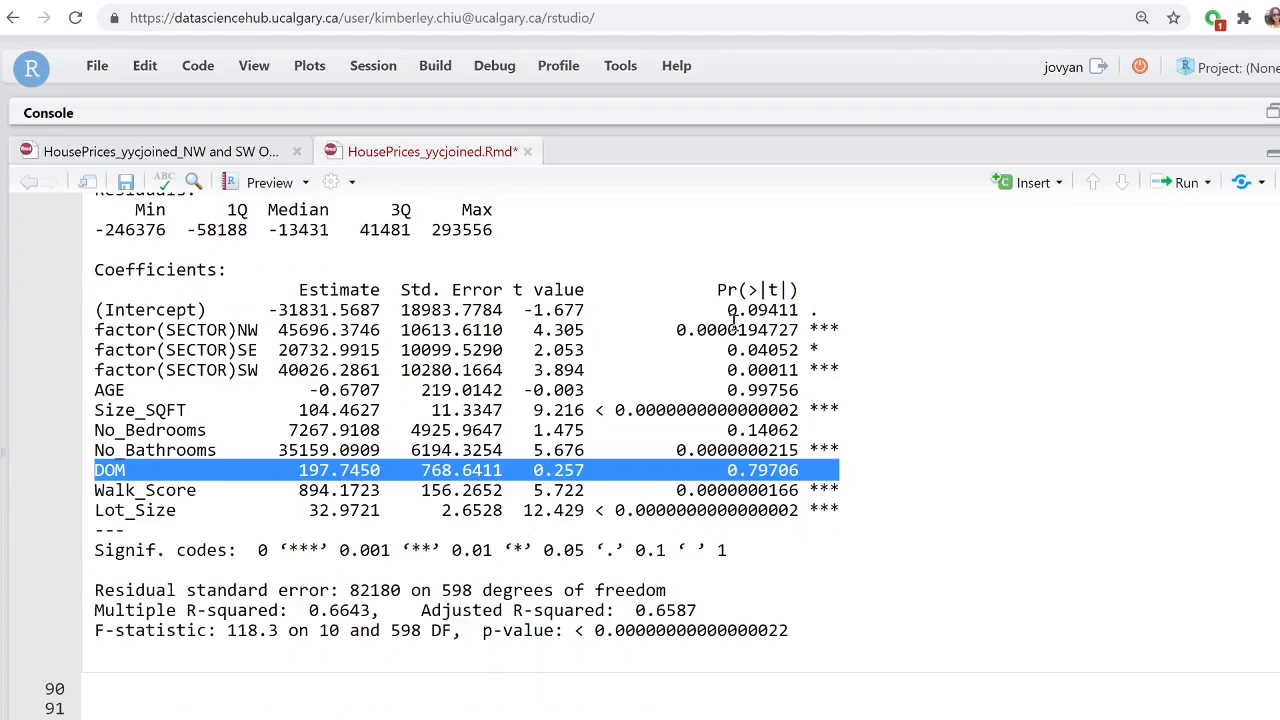
double_click(668, 610)
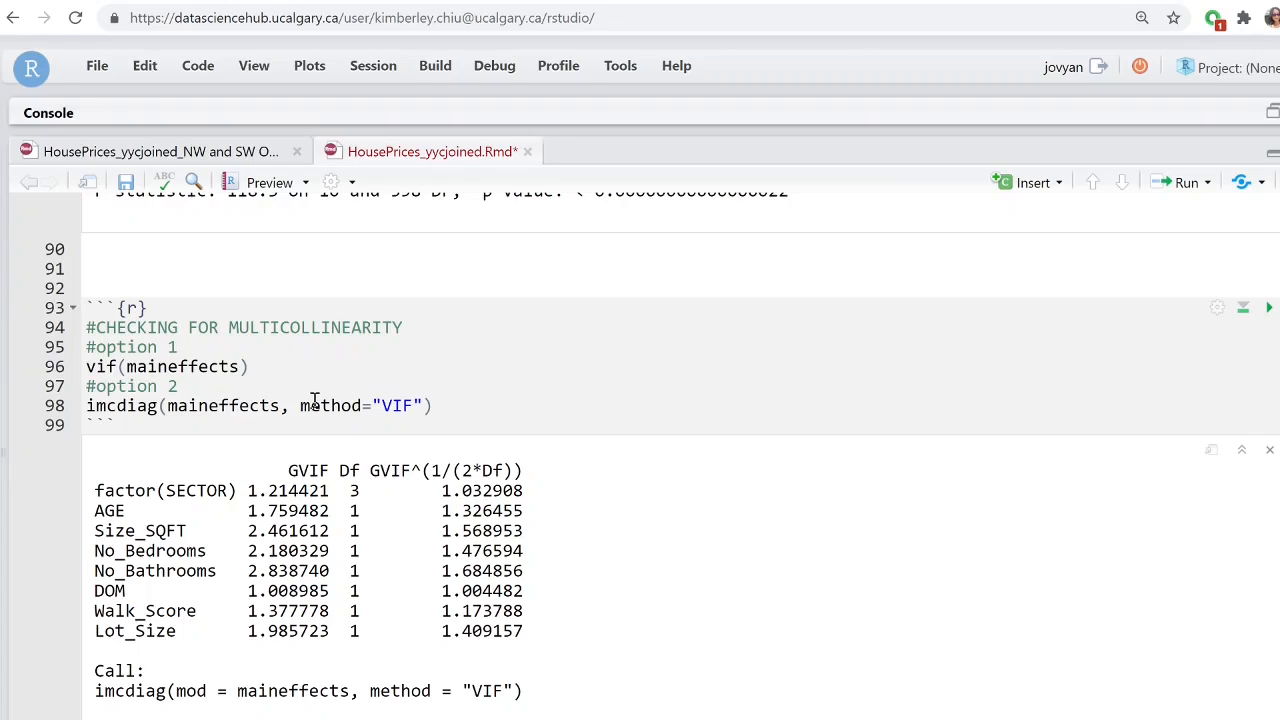
scroll(down, 3)
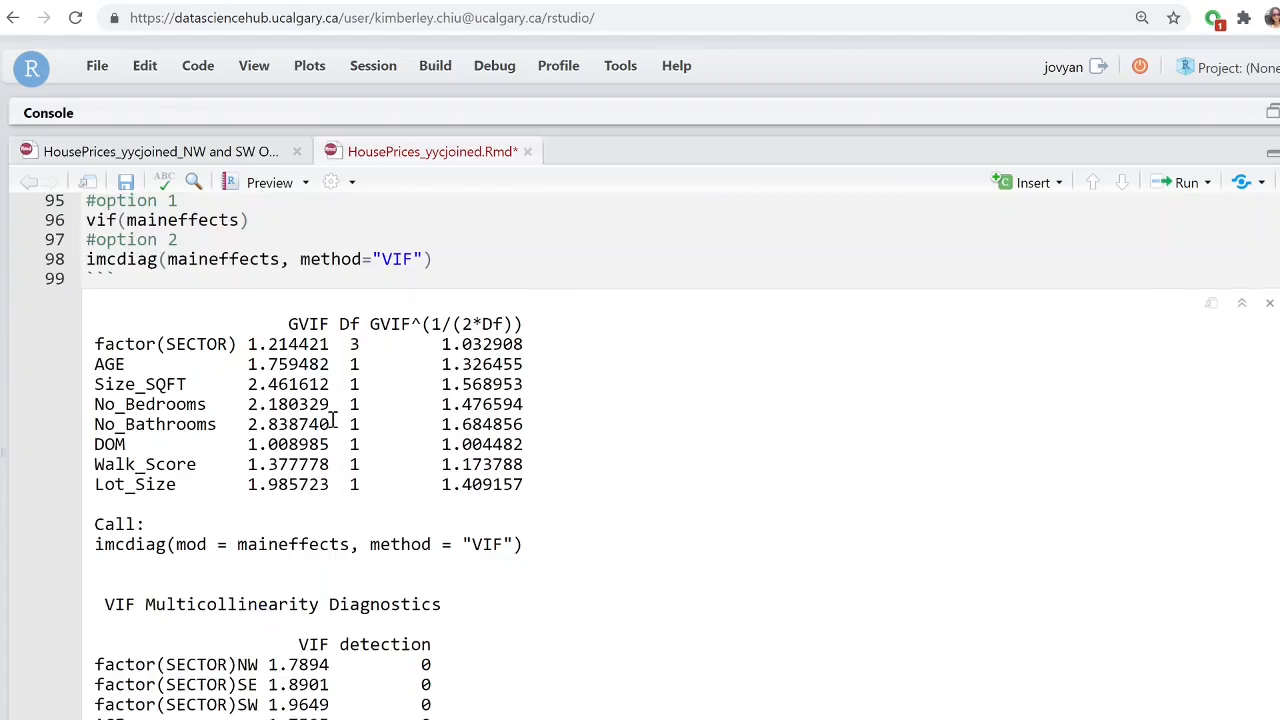
scroll(down, 3)
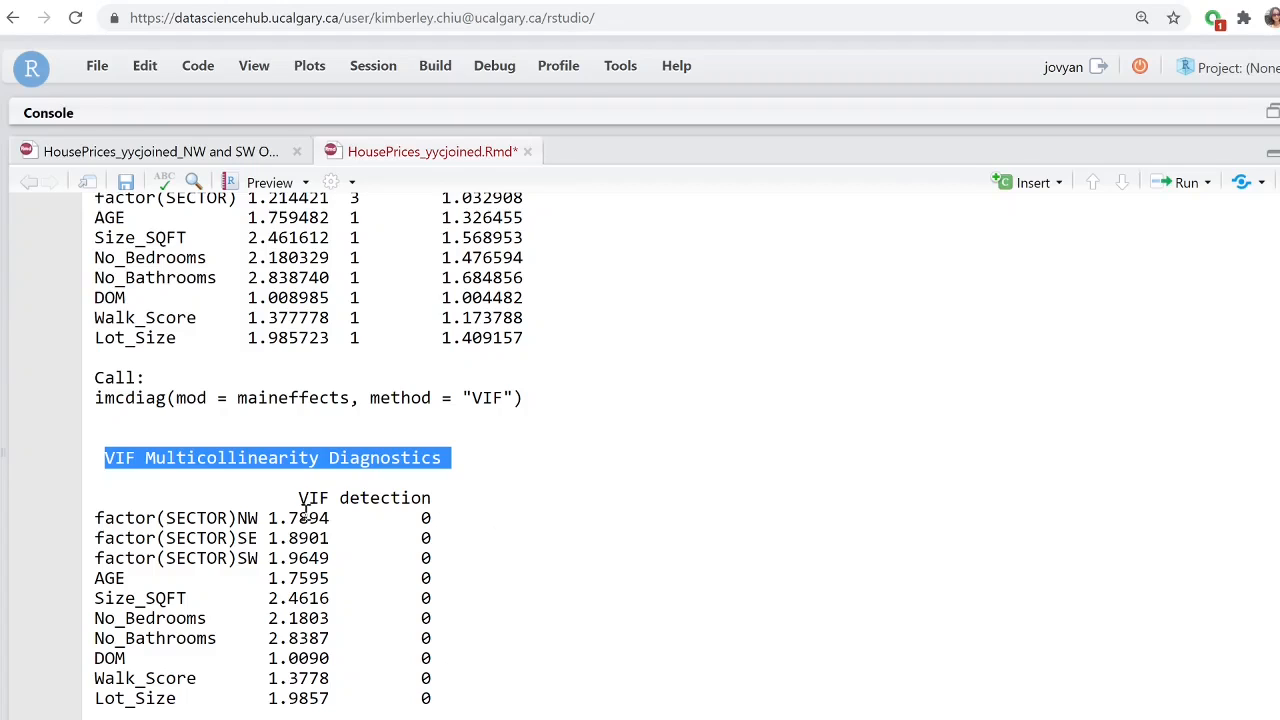
mouse_move(343, 521)
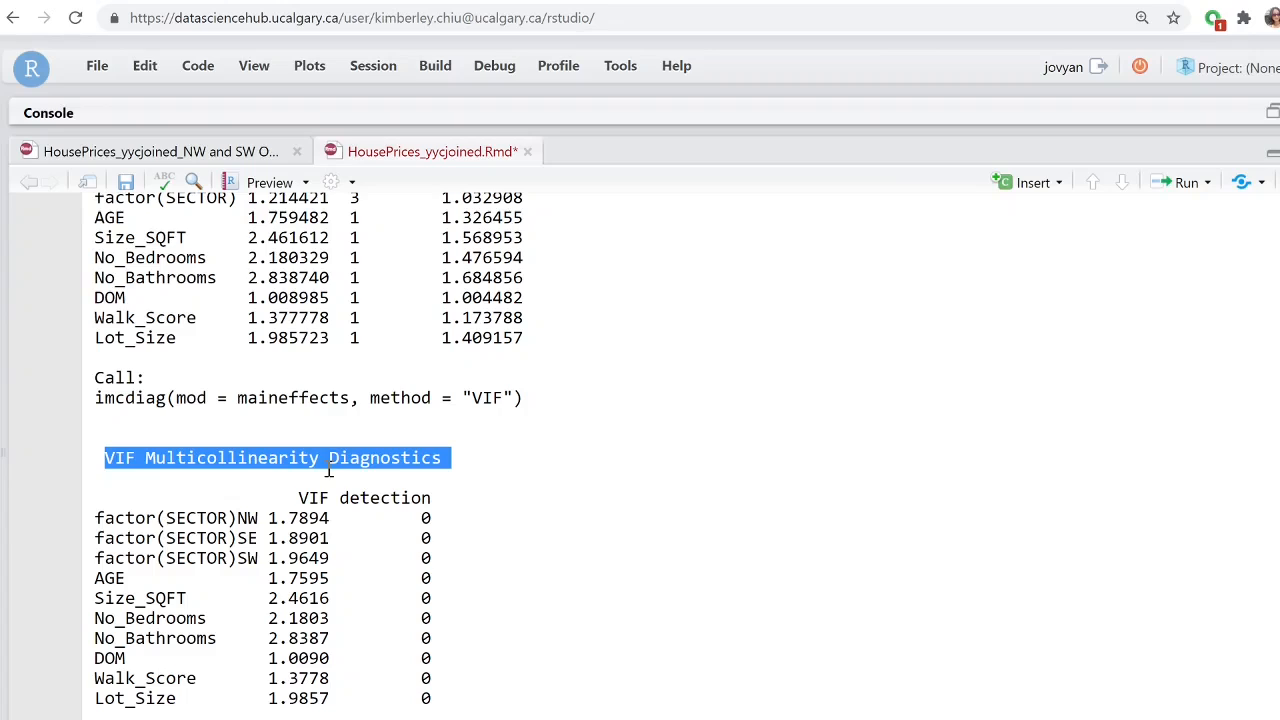
mouse_move(168, 530)
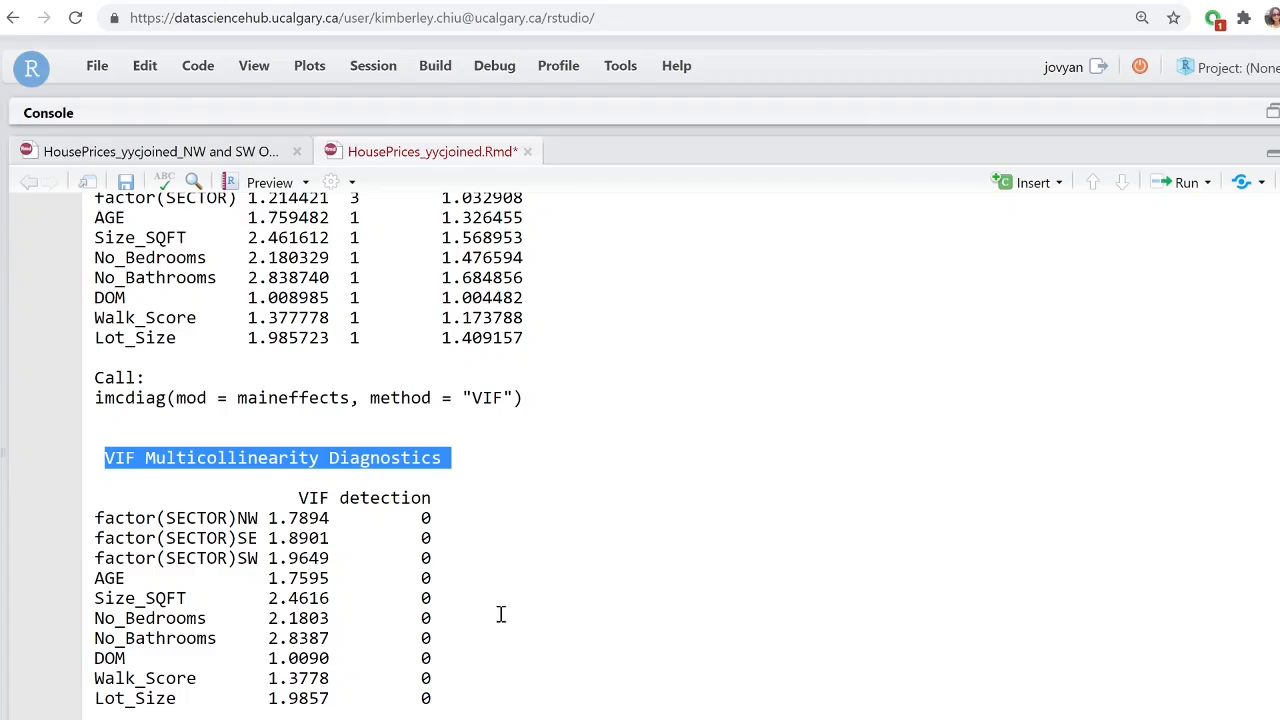
scroll(down, 3)
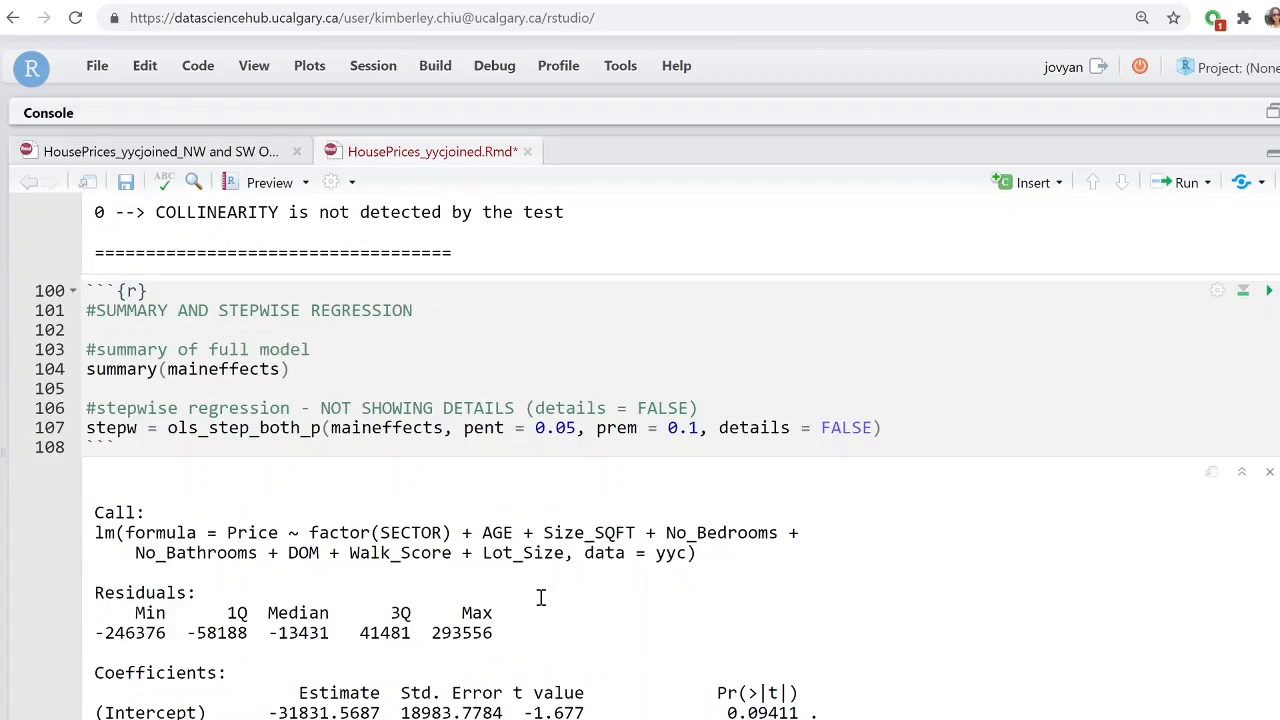
mouse_move(507, 580)
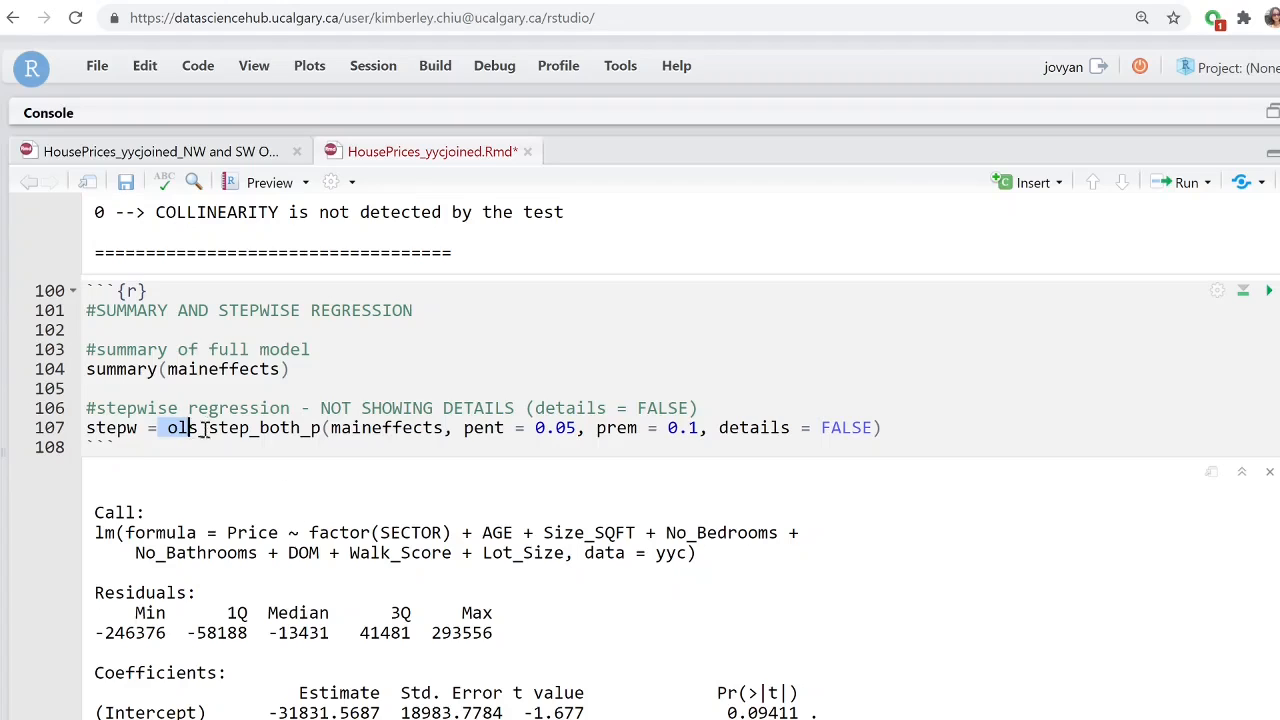
drag(167, 427, 437, 427)
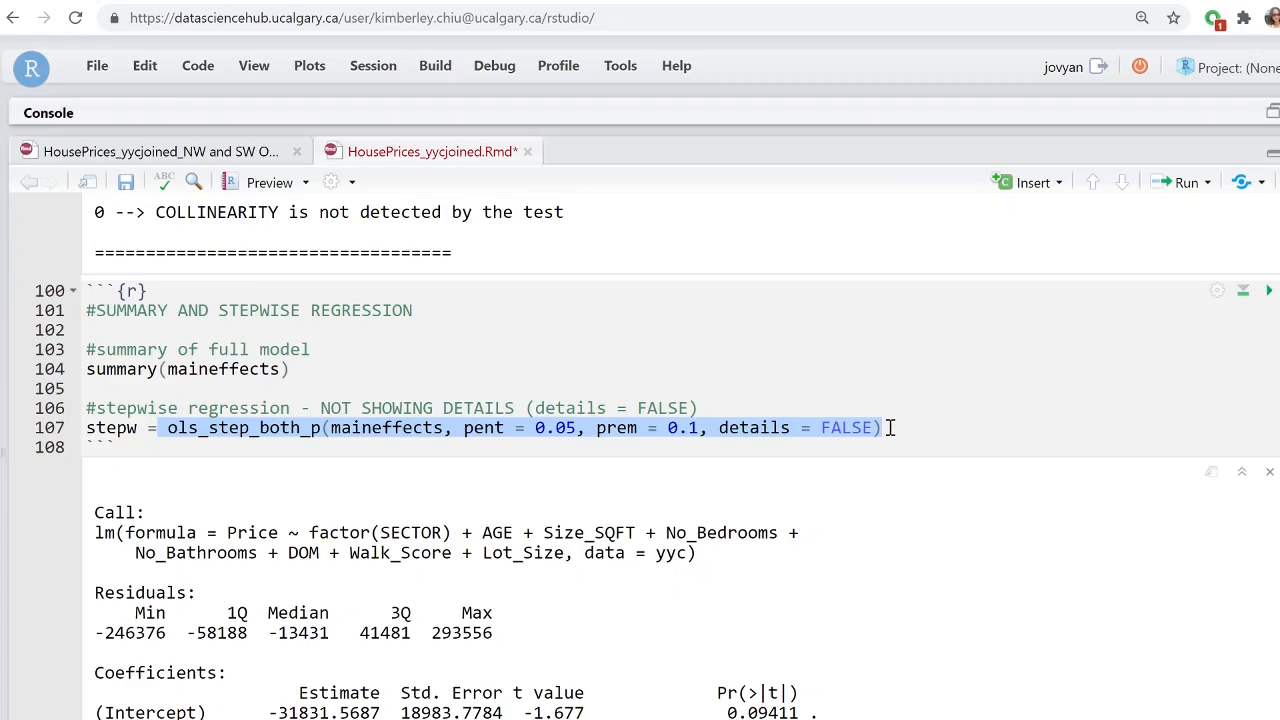
scroll(down, 3)
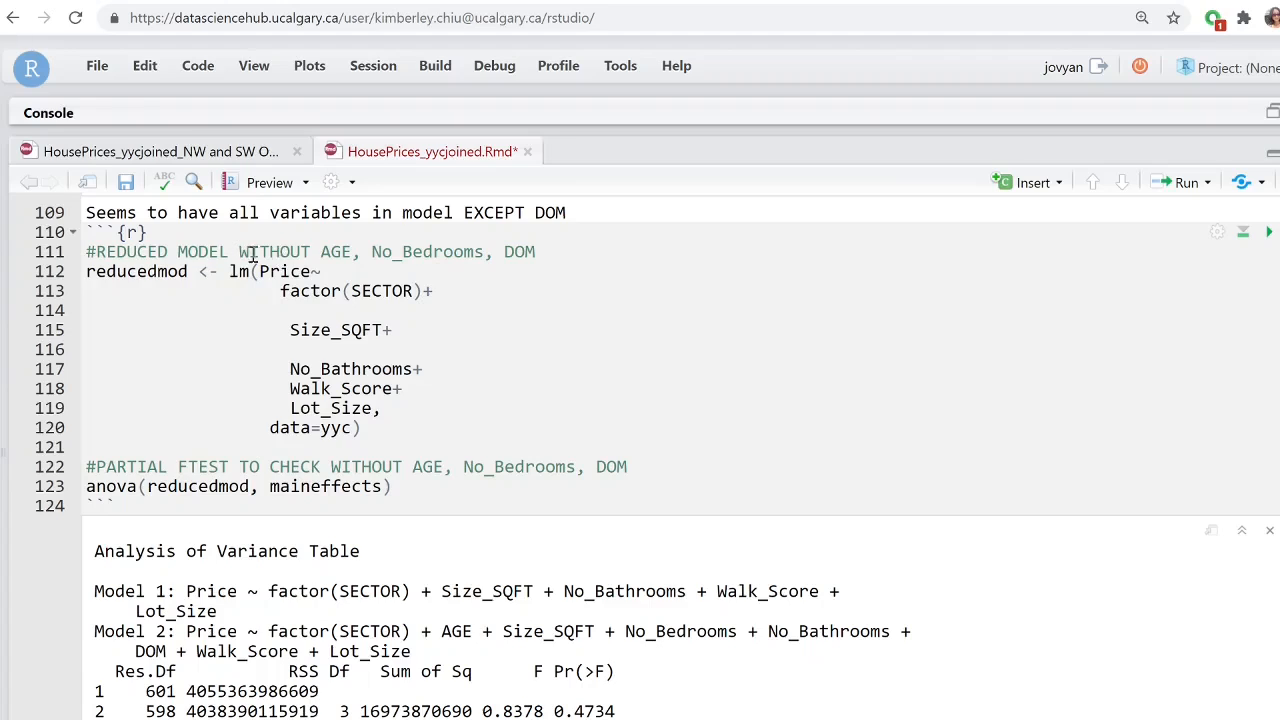
mouse_move(525, 273)
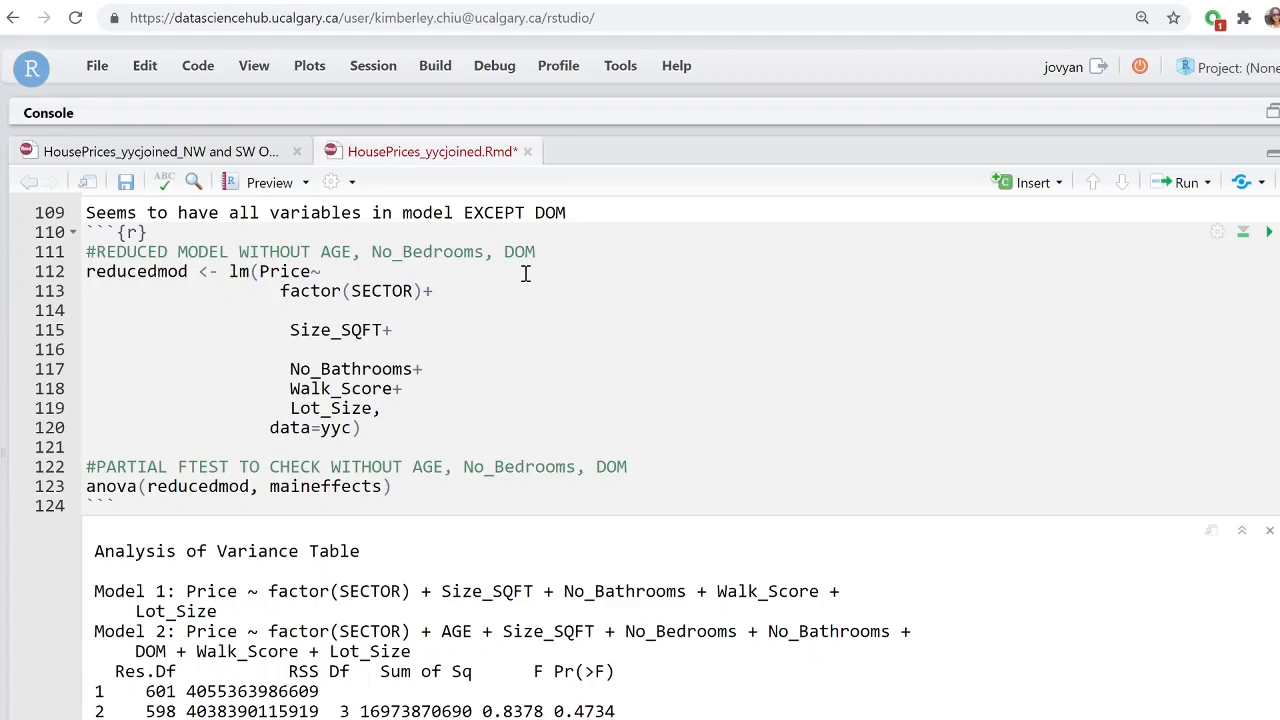
mouse_move(443, 440)
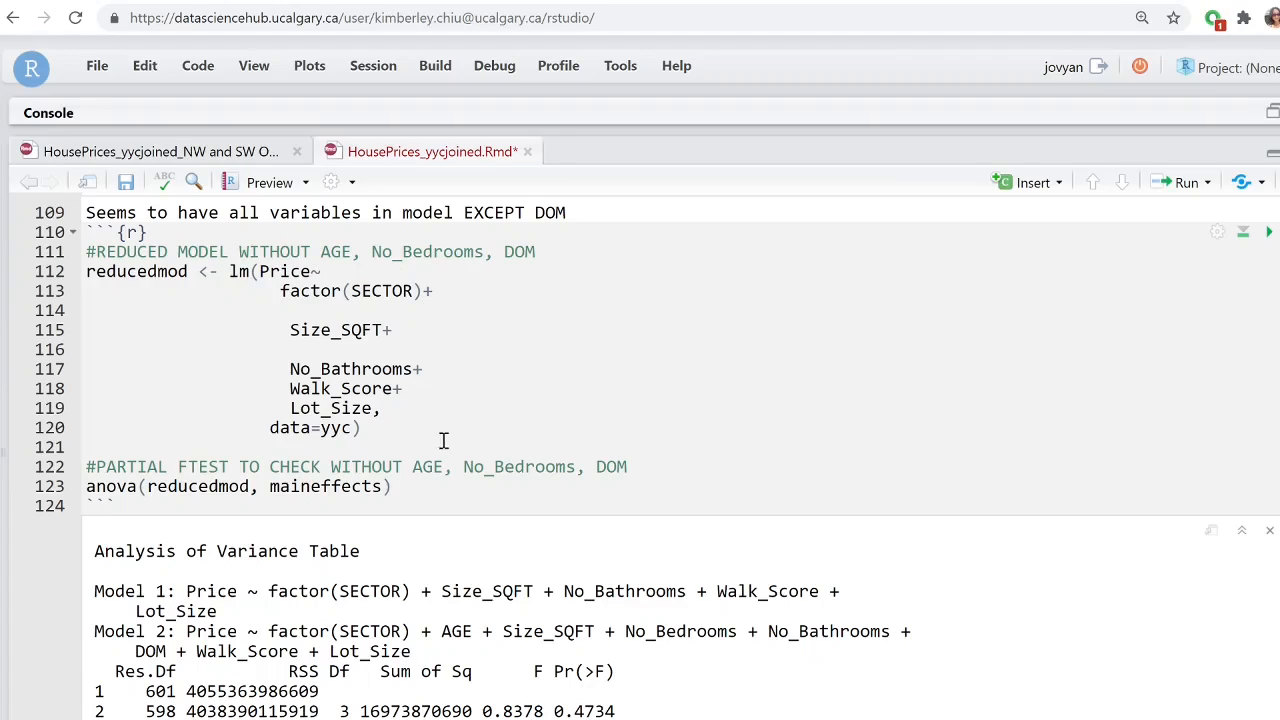
mouse_move(425, 486)
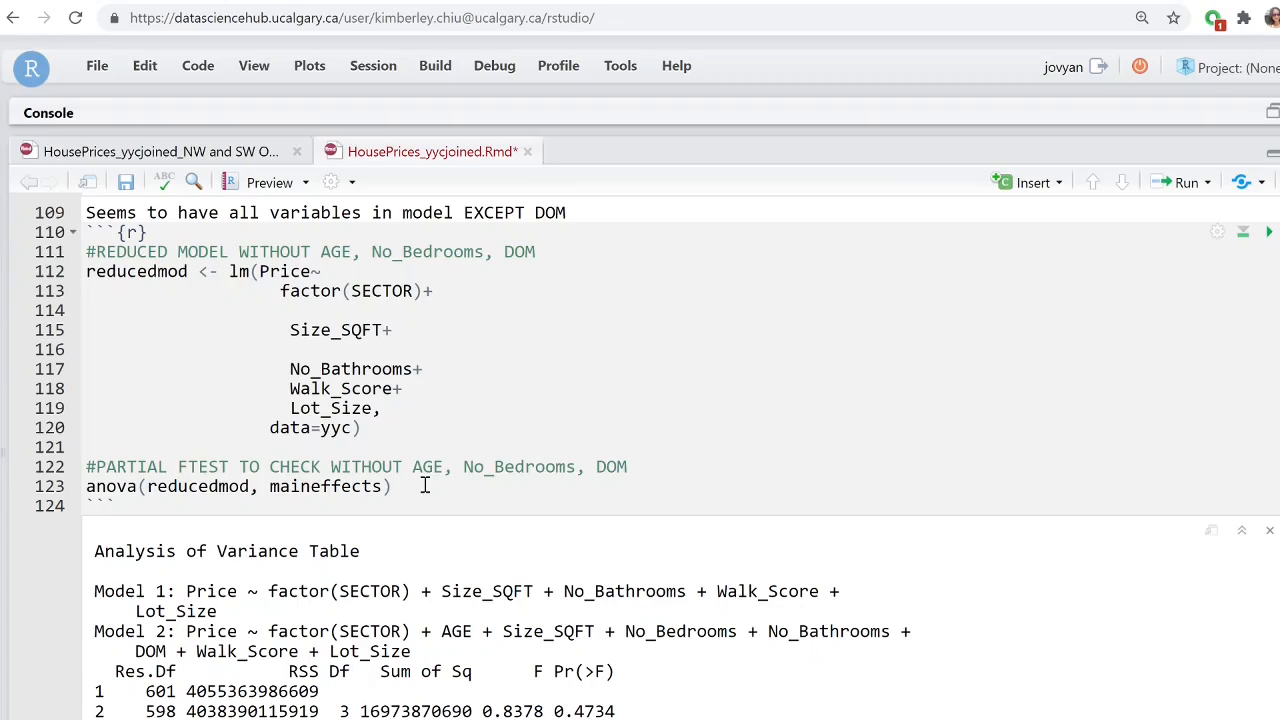
double_click(584, 711)
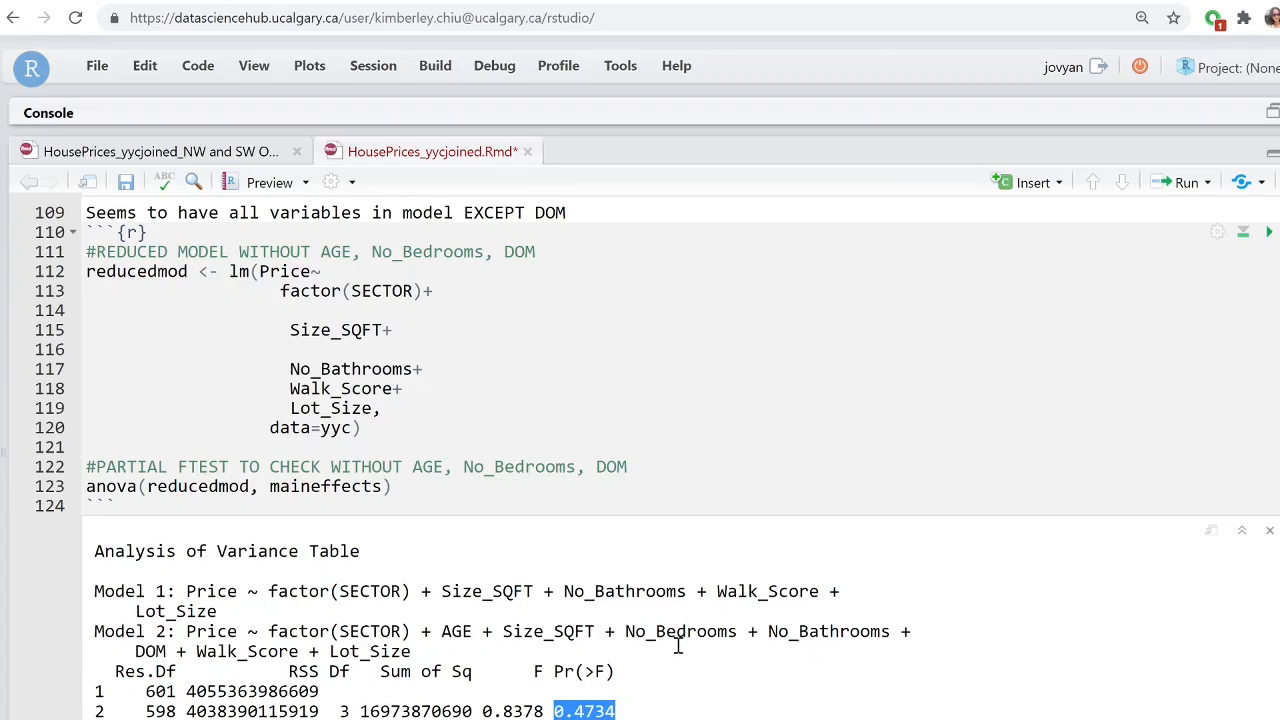
scroll(down, 3)
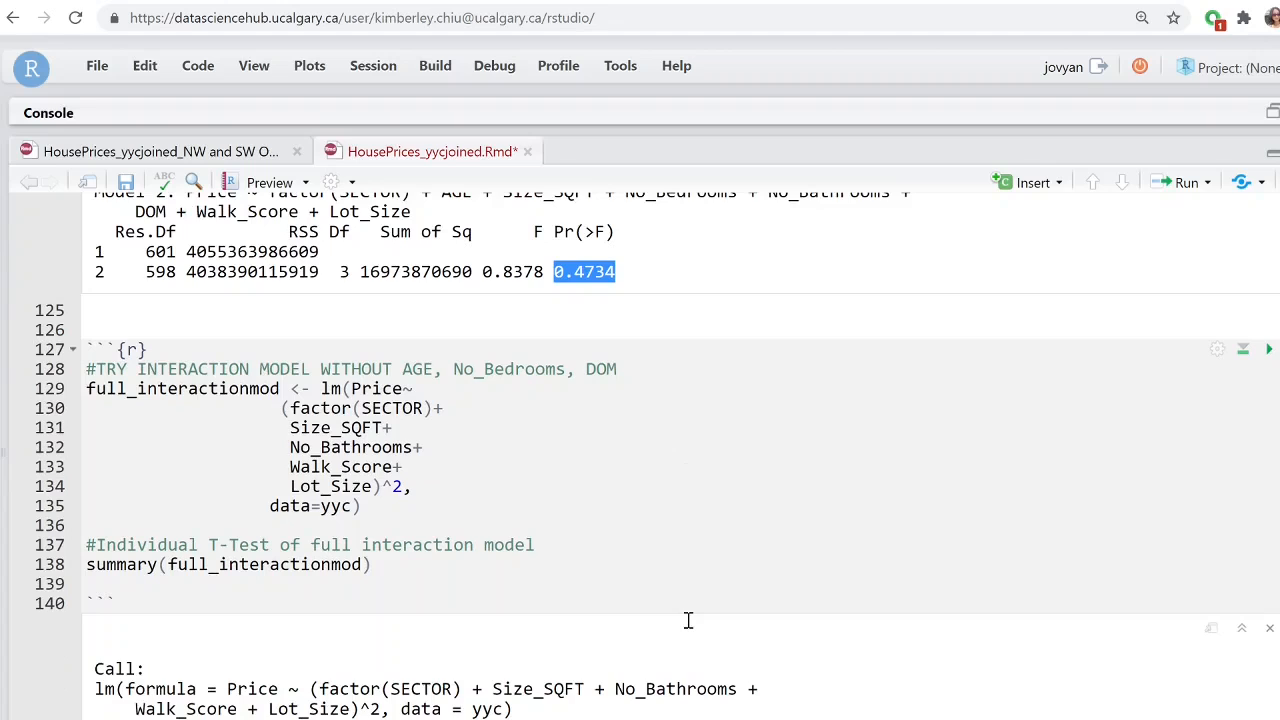
scroll(down, 3)
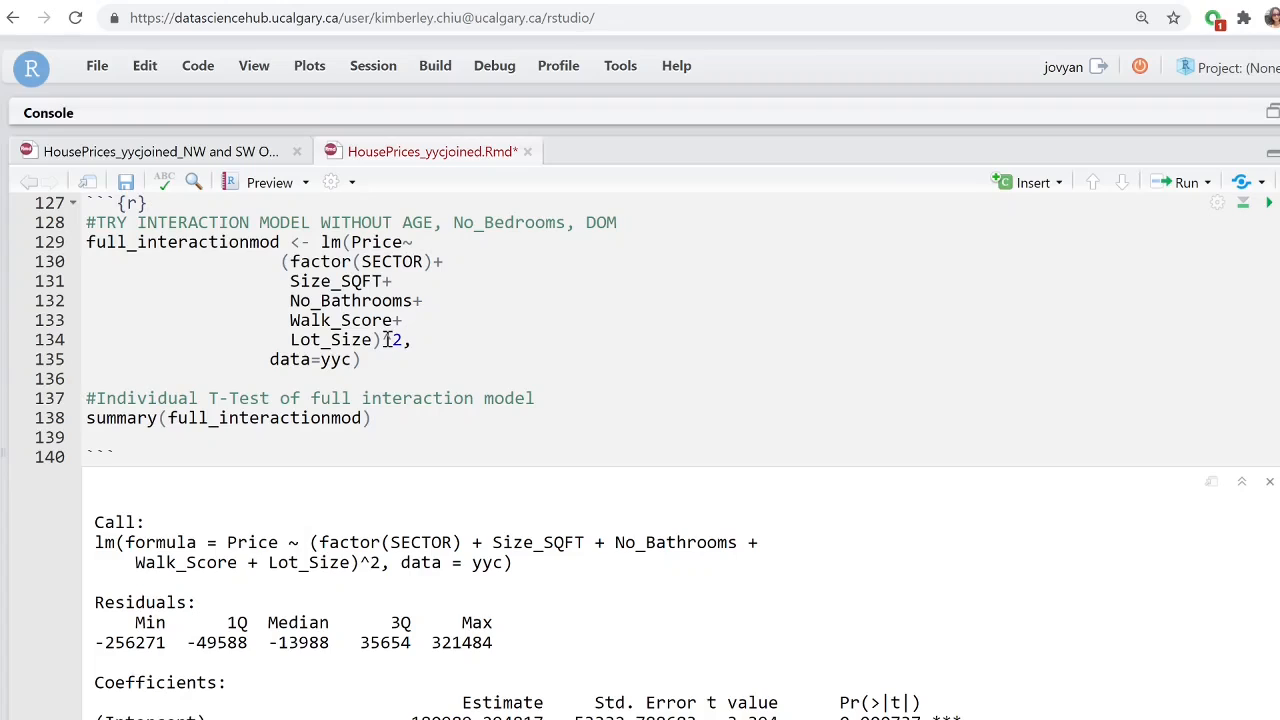
mouse_move(386, 340)
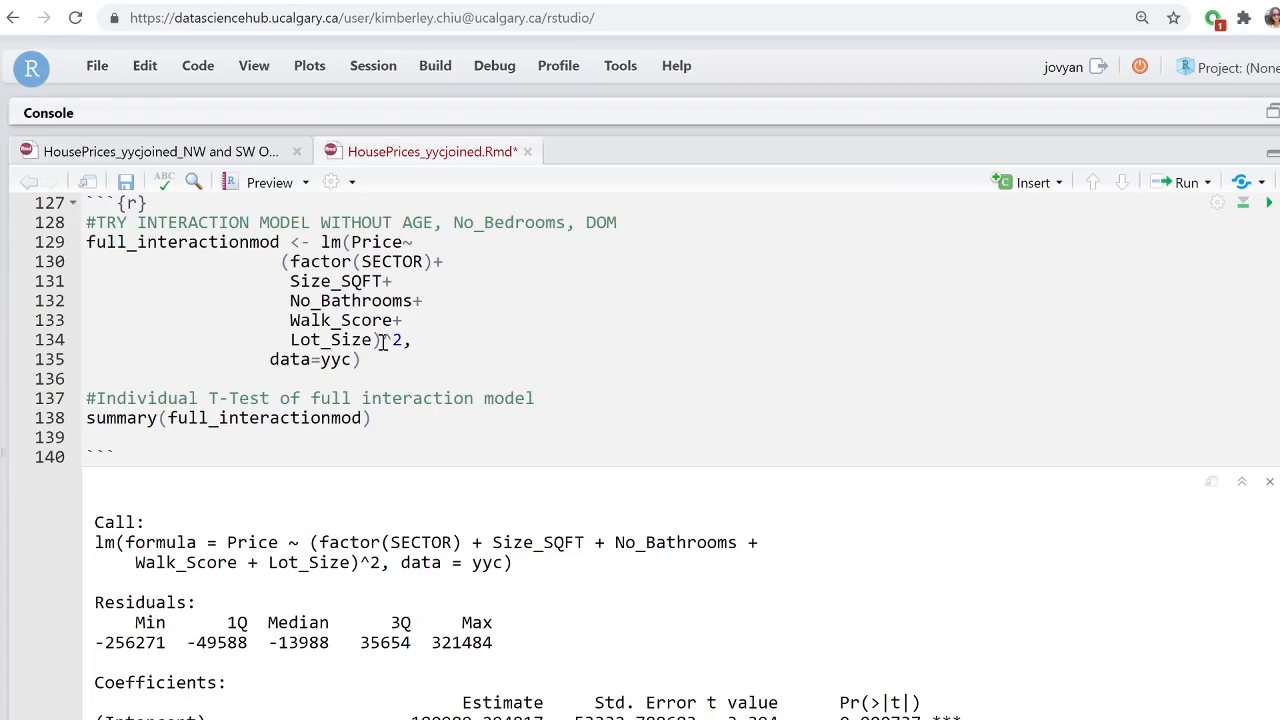
mouse_move(681, 485)
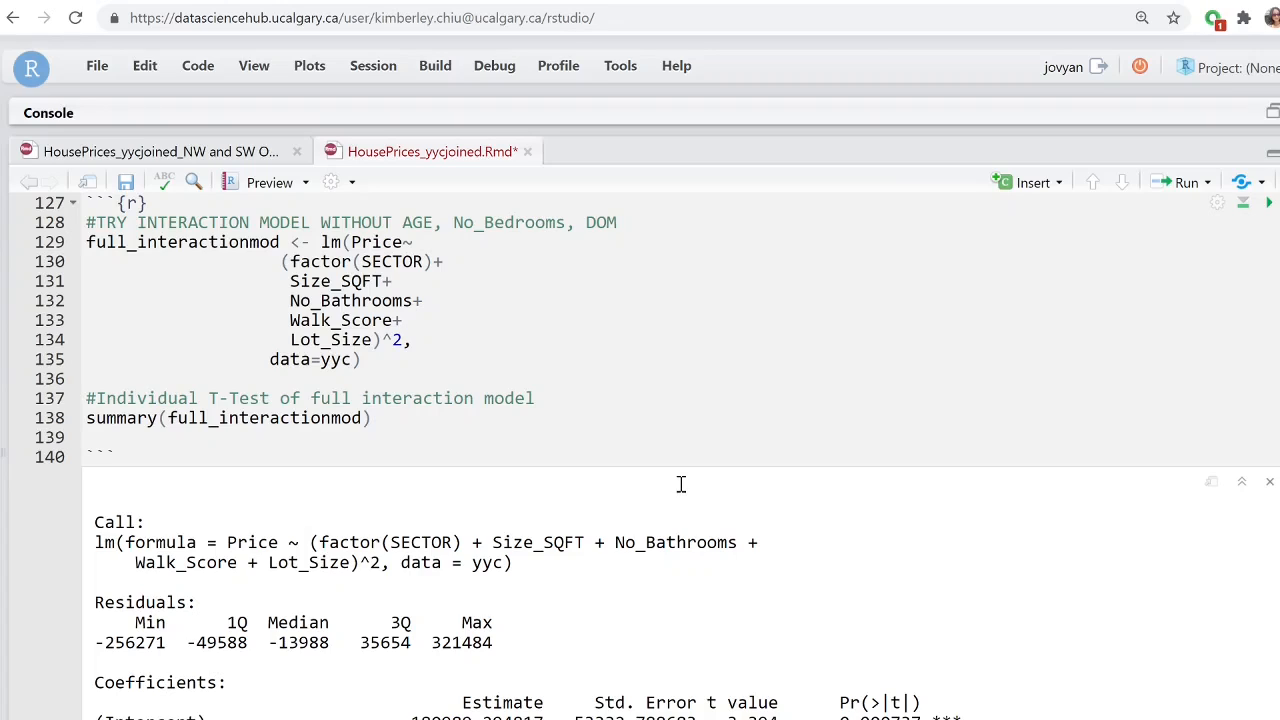
scroll(down, 3)
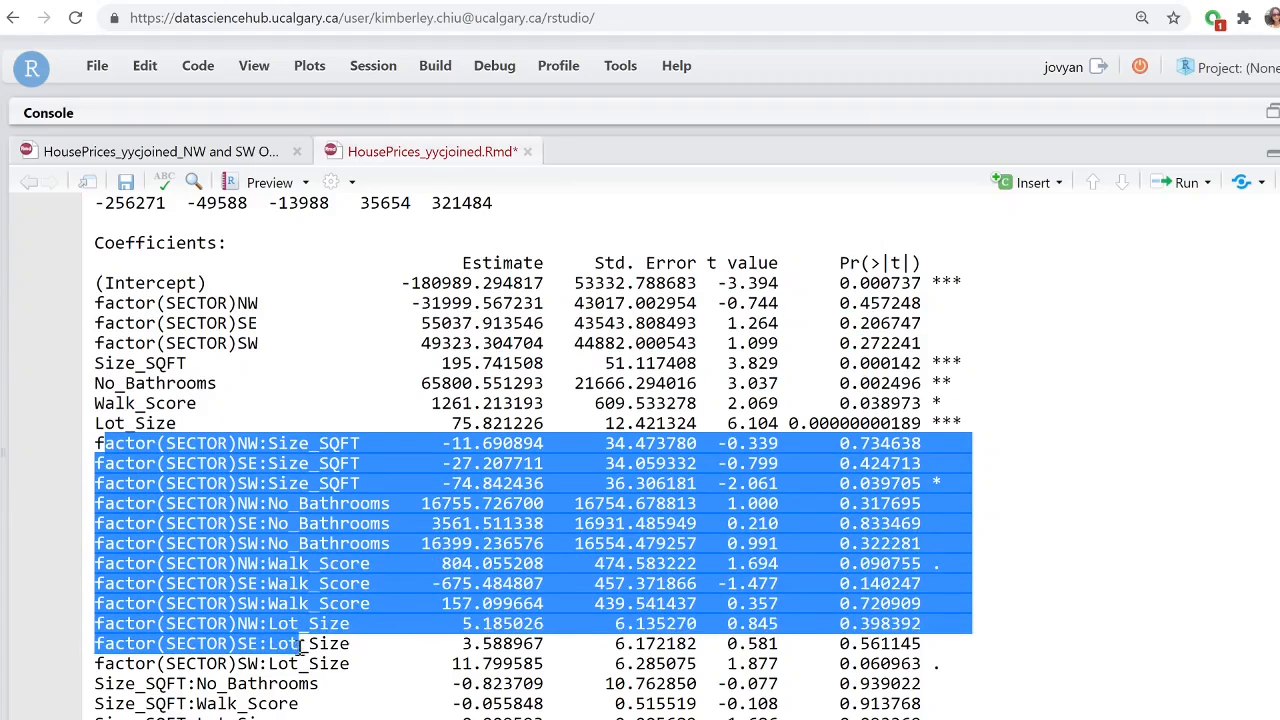
Review the full interaction model's coefficients, highlighting Walk_Score, down to the reduced model chunk.
scroll(down, 3)
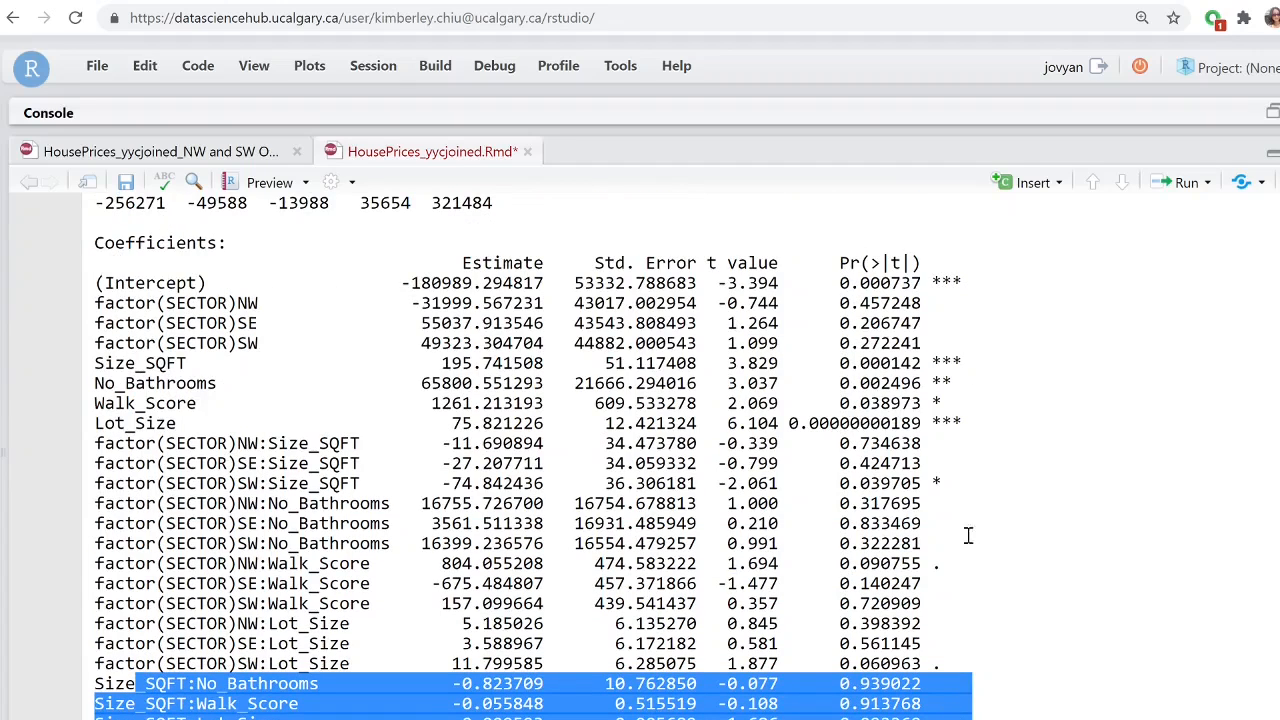
mouse_move(944, 518)
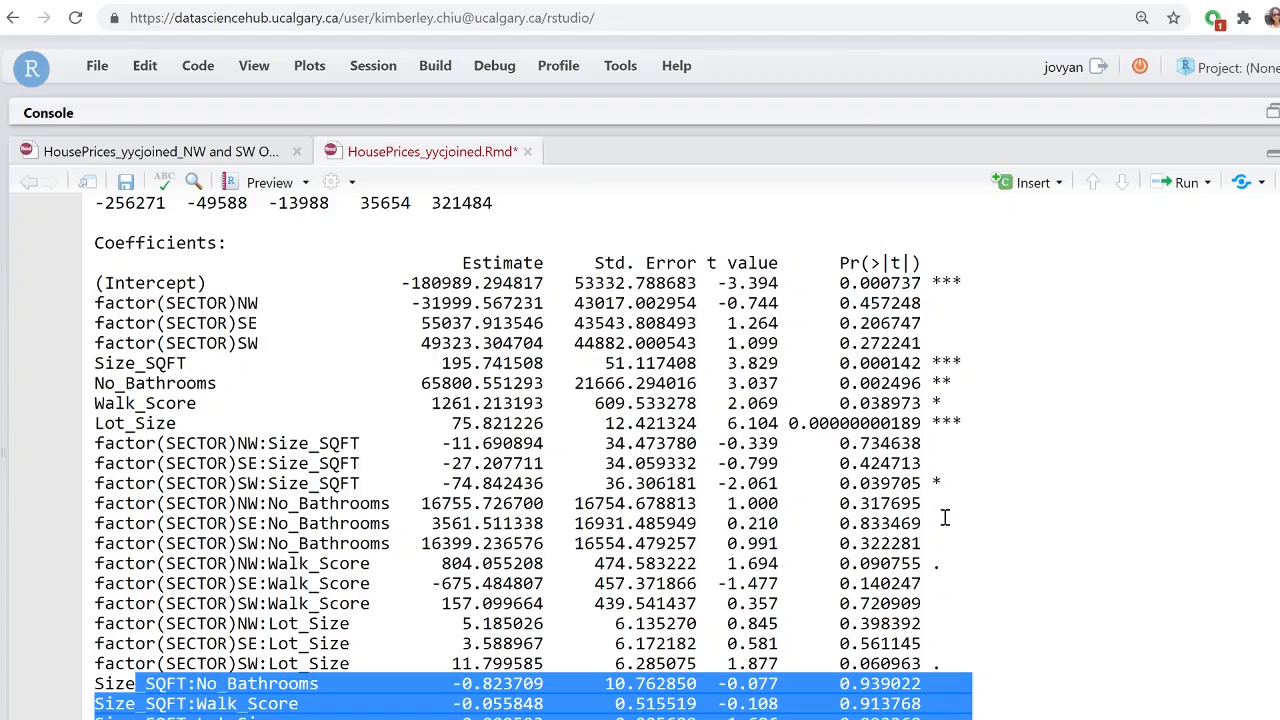
mouse_move(925, 527)
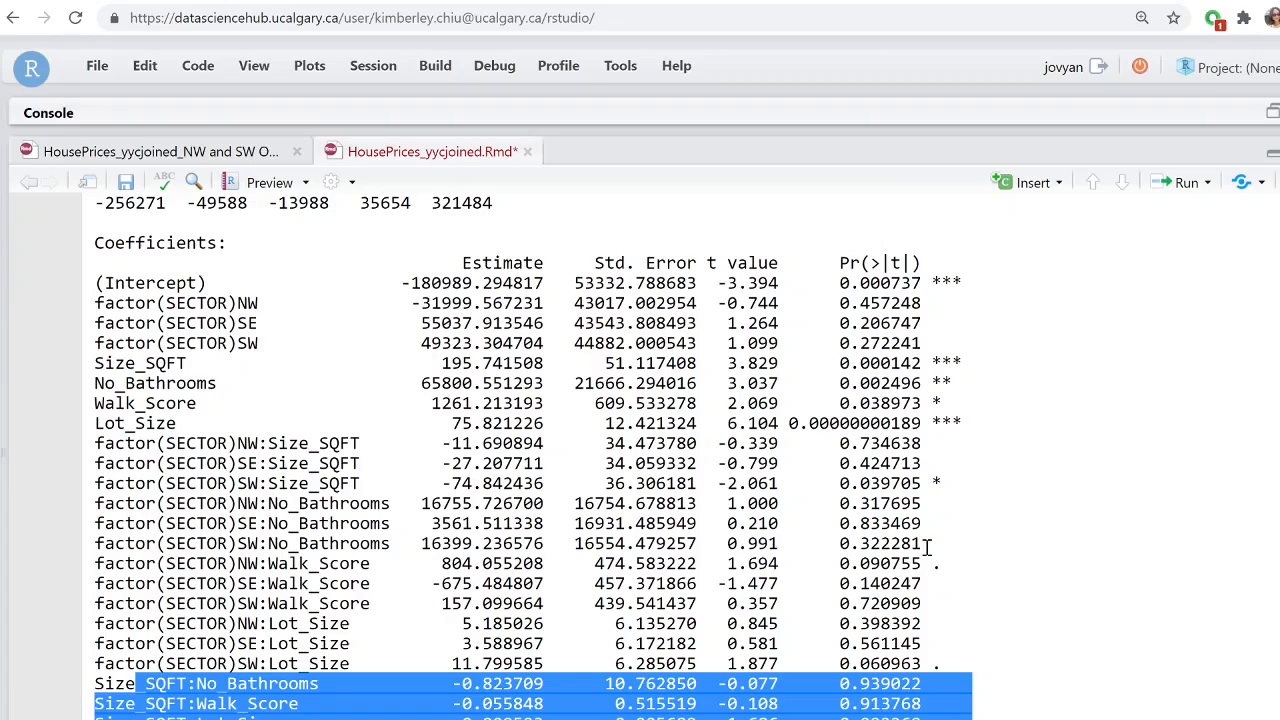
mouse_move(940, 627)
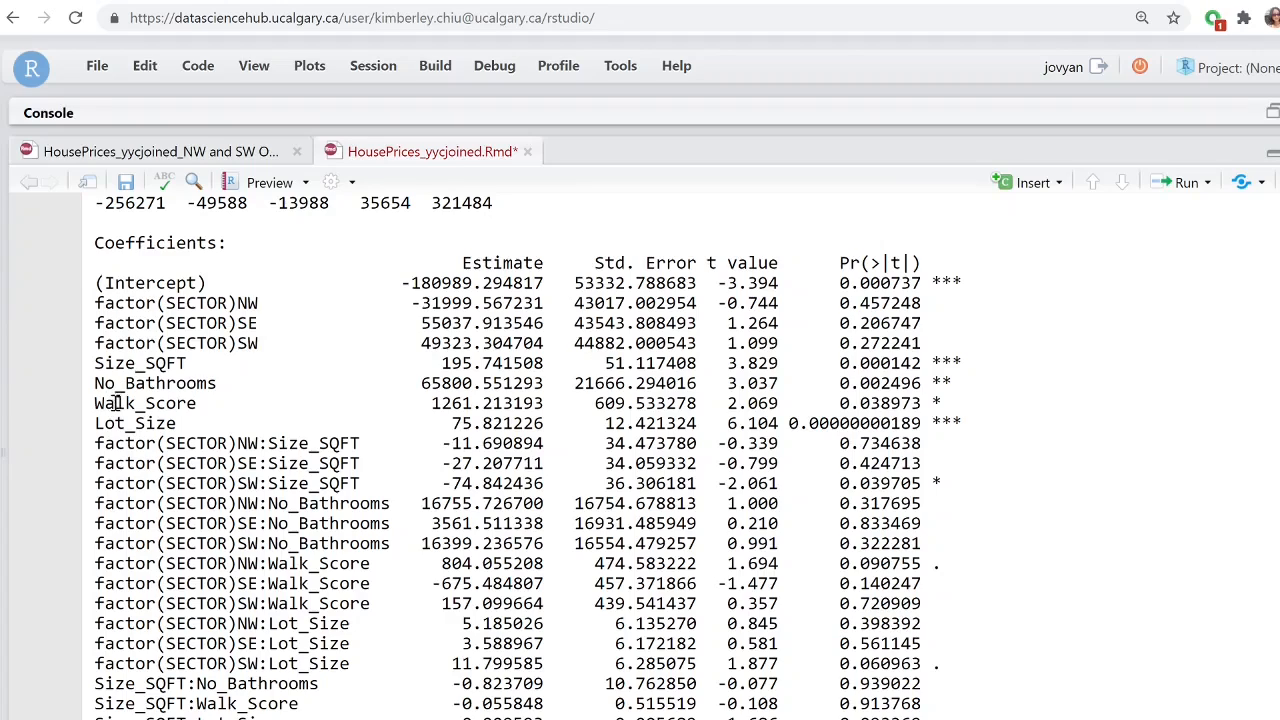
double_click(135, 422)
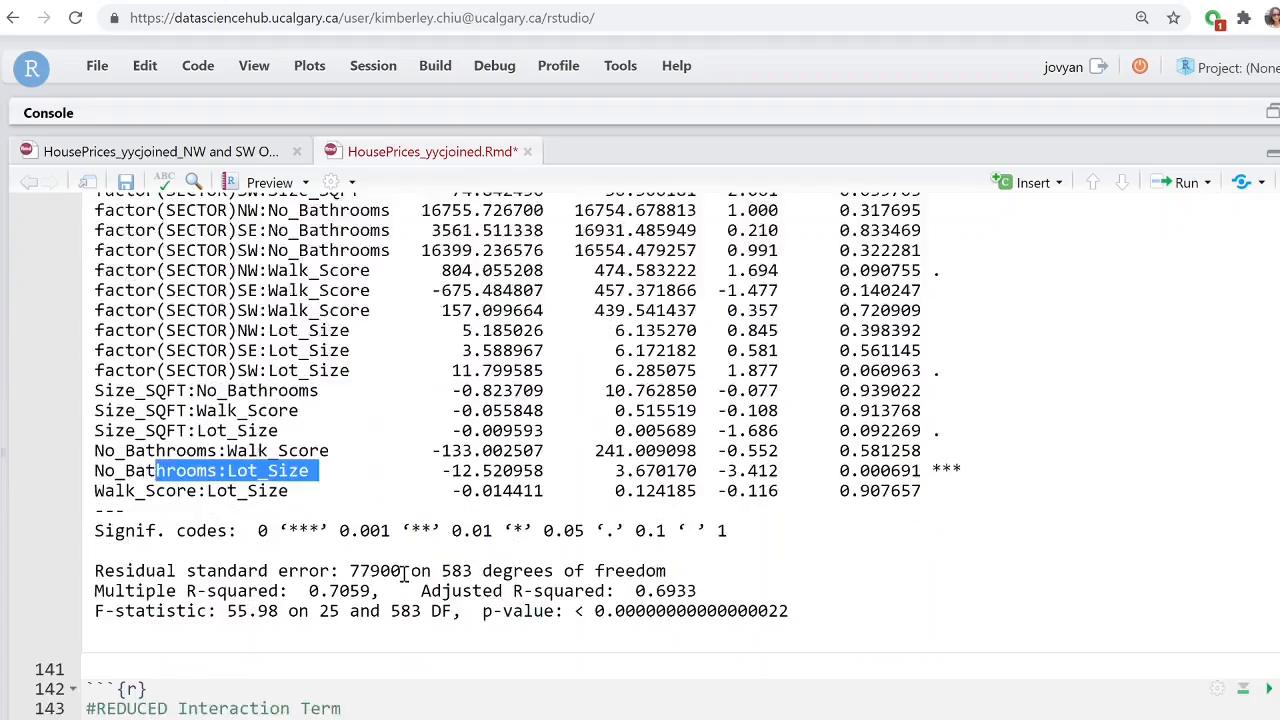
scroll(down, 3)
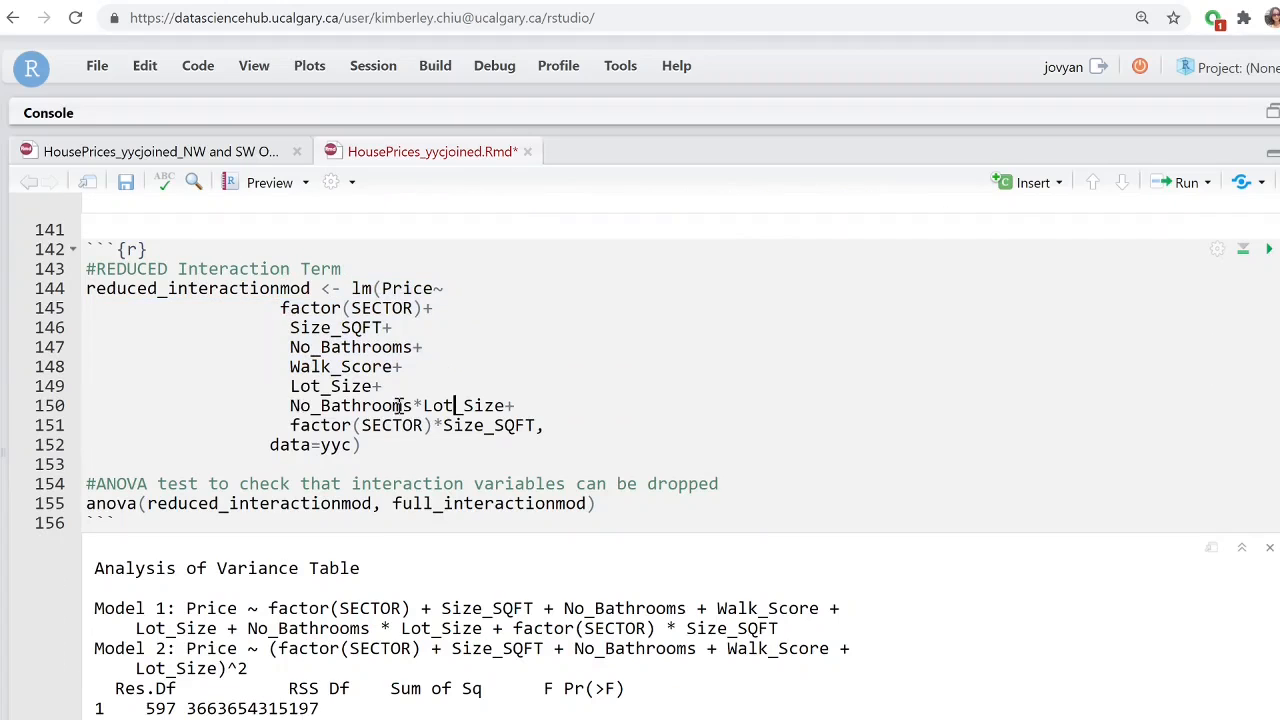
Highlight factor(SECTOR)*Size_SQFT and the ANOVA p-value, then reach summary(reduced_interactionmod).
drag(290, 425, 535, 425)
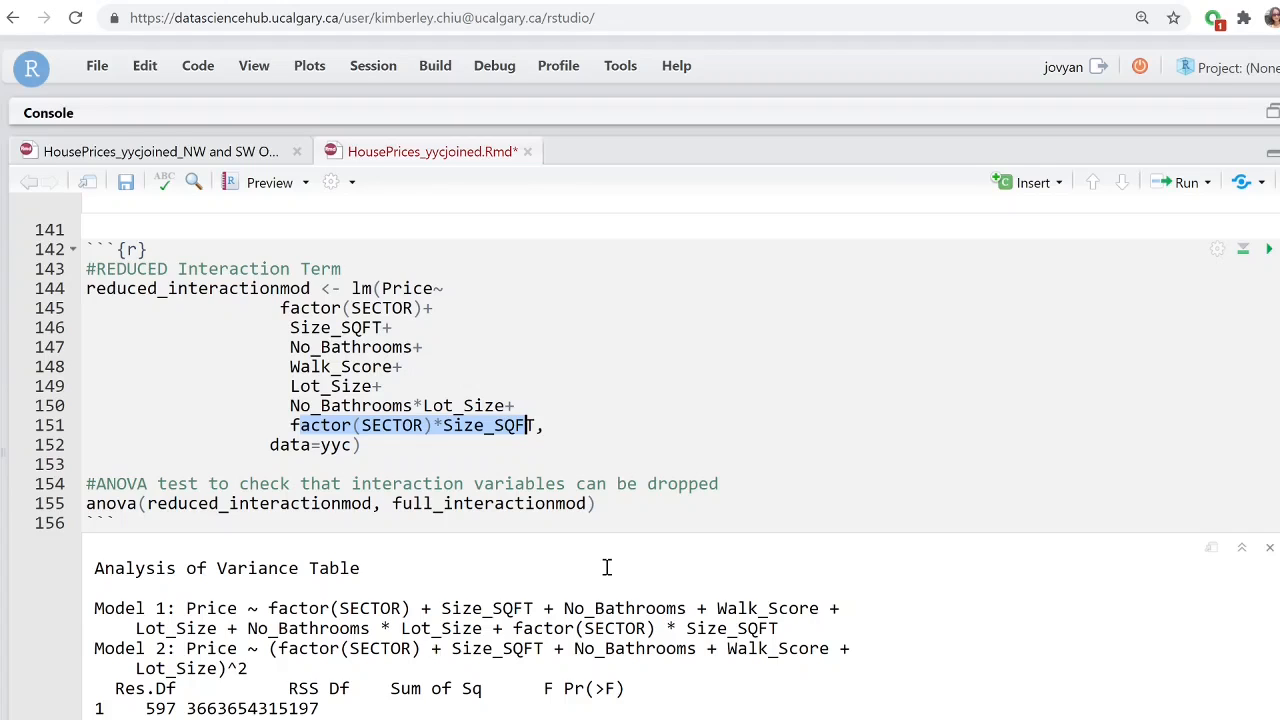
scroll(down, 3)
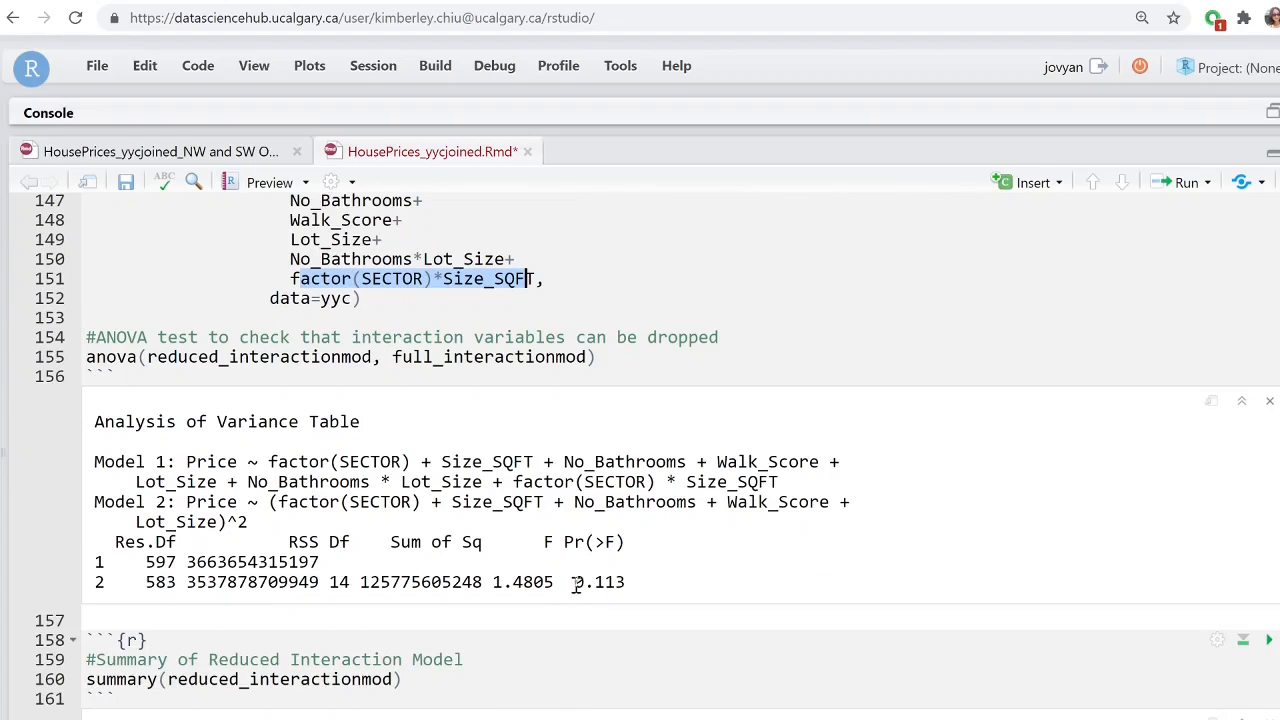
double_click(597, 582)
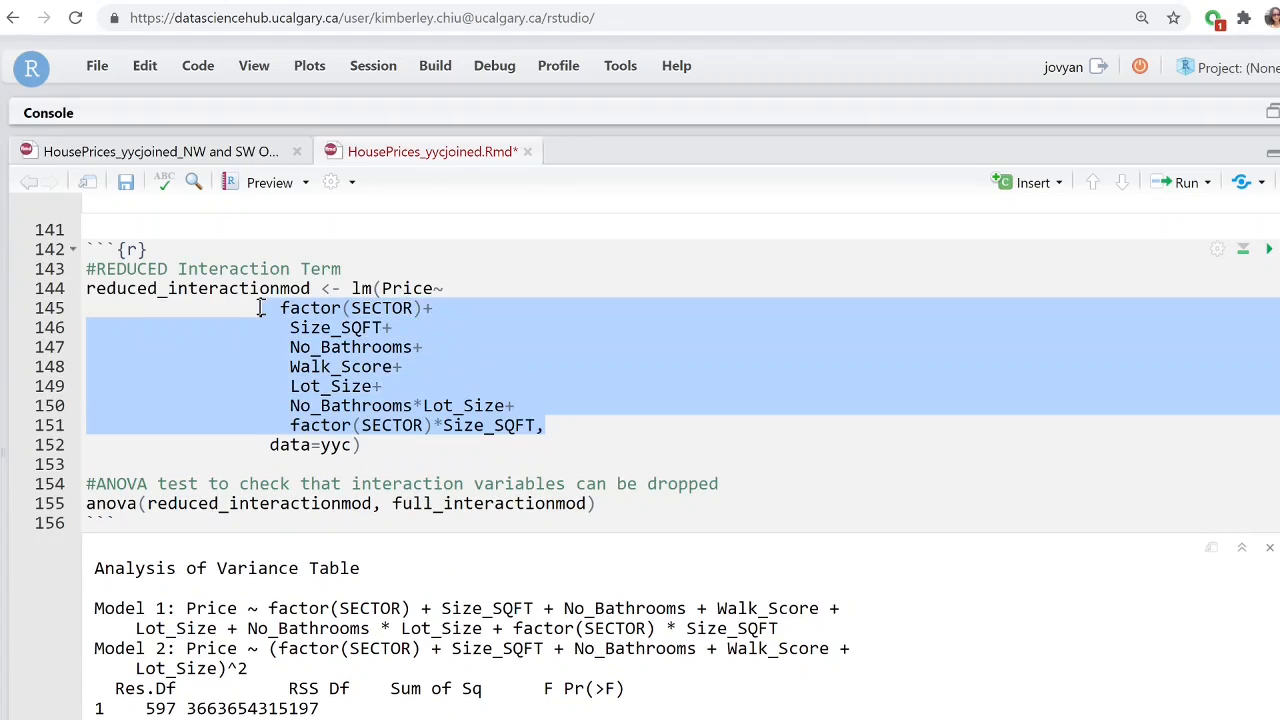
scroll(down, 3)
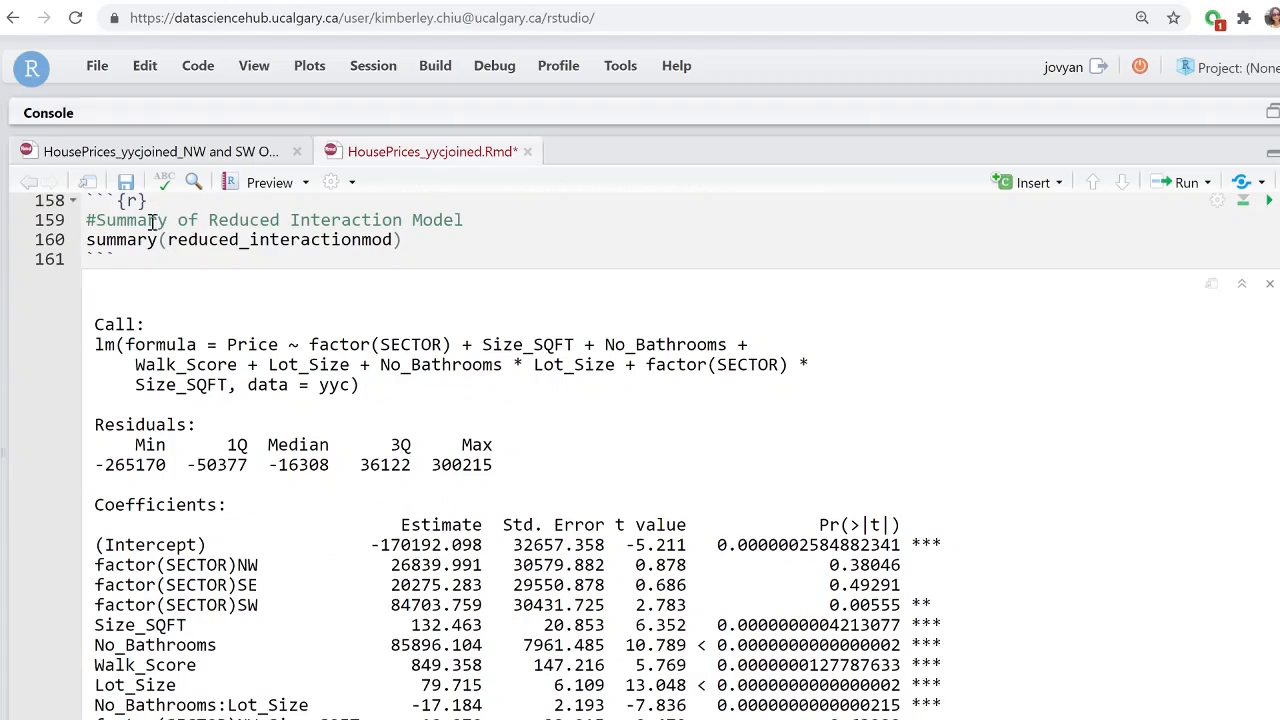
mouse_move(850, 598)
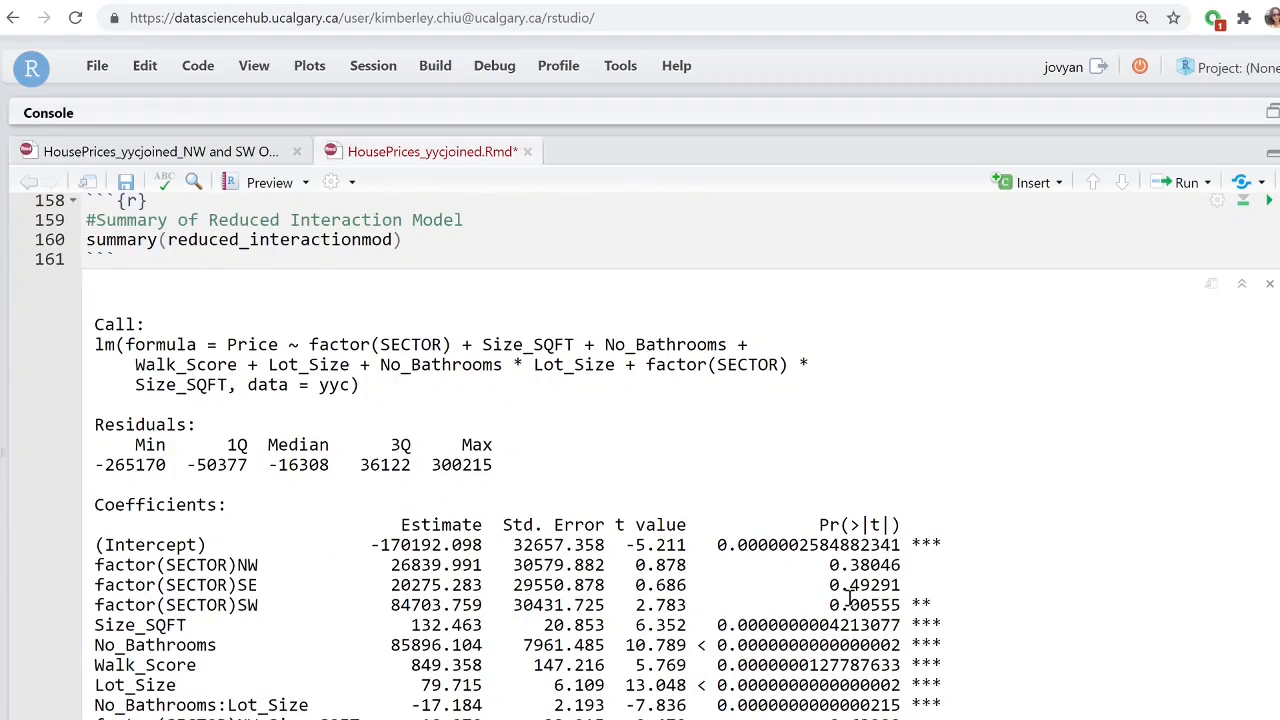
Review the reduced model's coefficients and select the better_reduced_interactionmod chunk code.
scroll(down, 3)
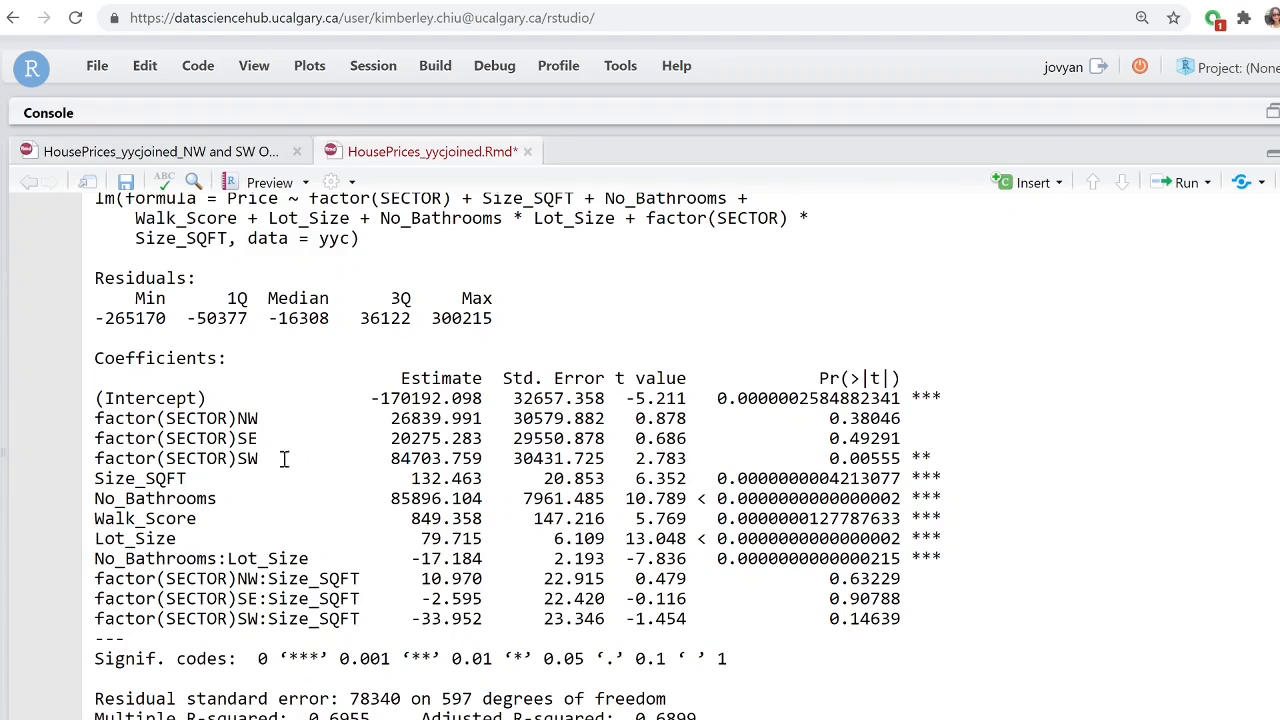
mouse_move(90, 493)
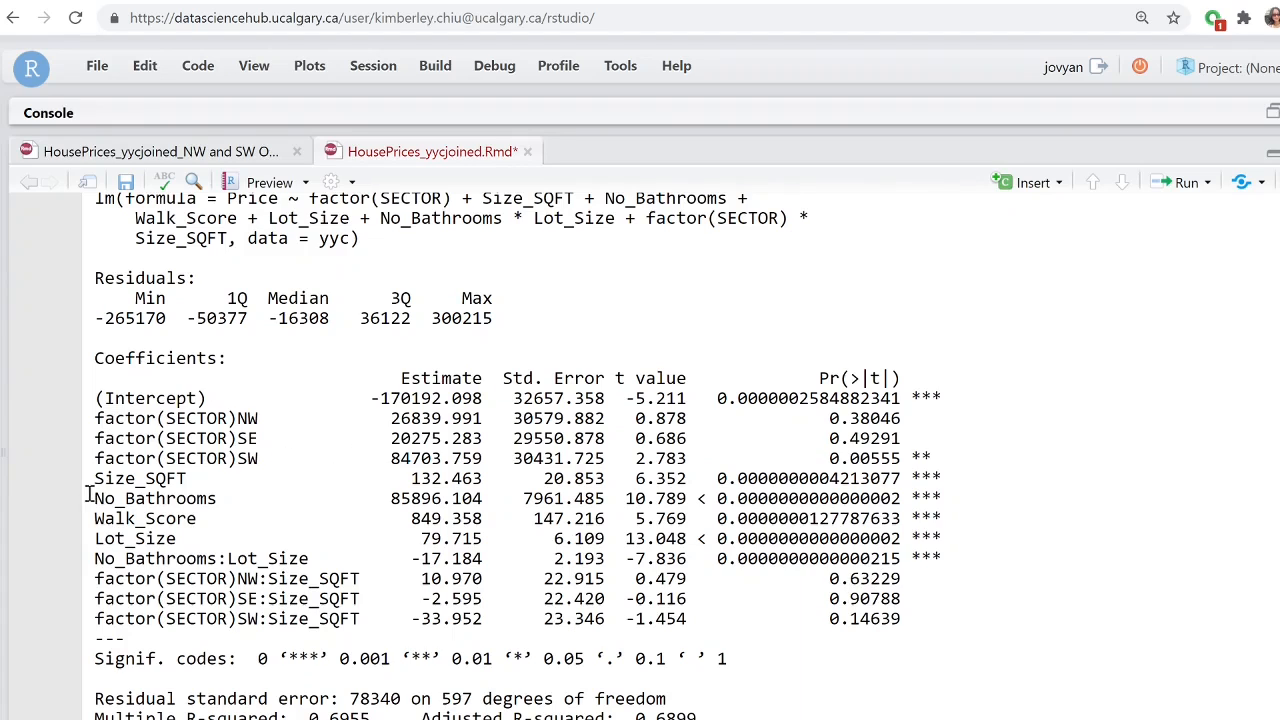
mouse_move(115, 505)
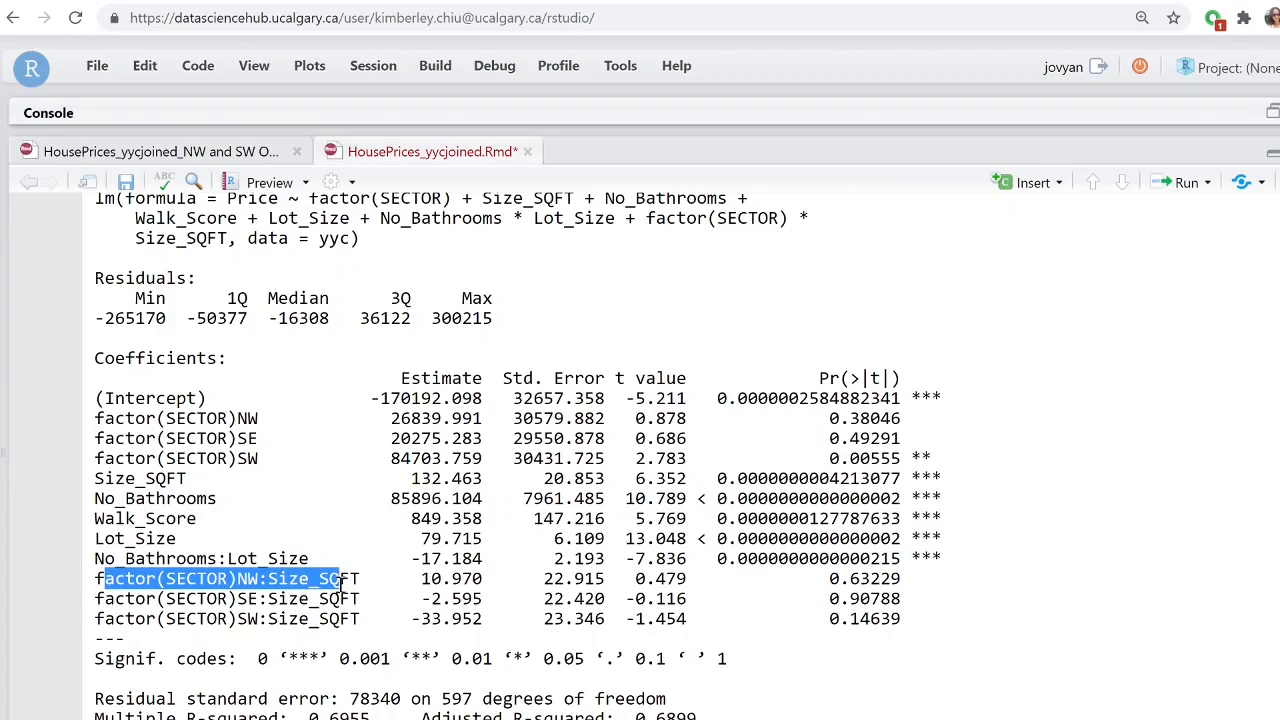
click(228, 578)
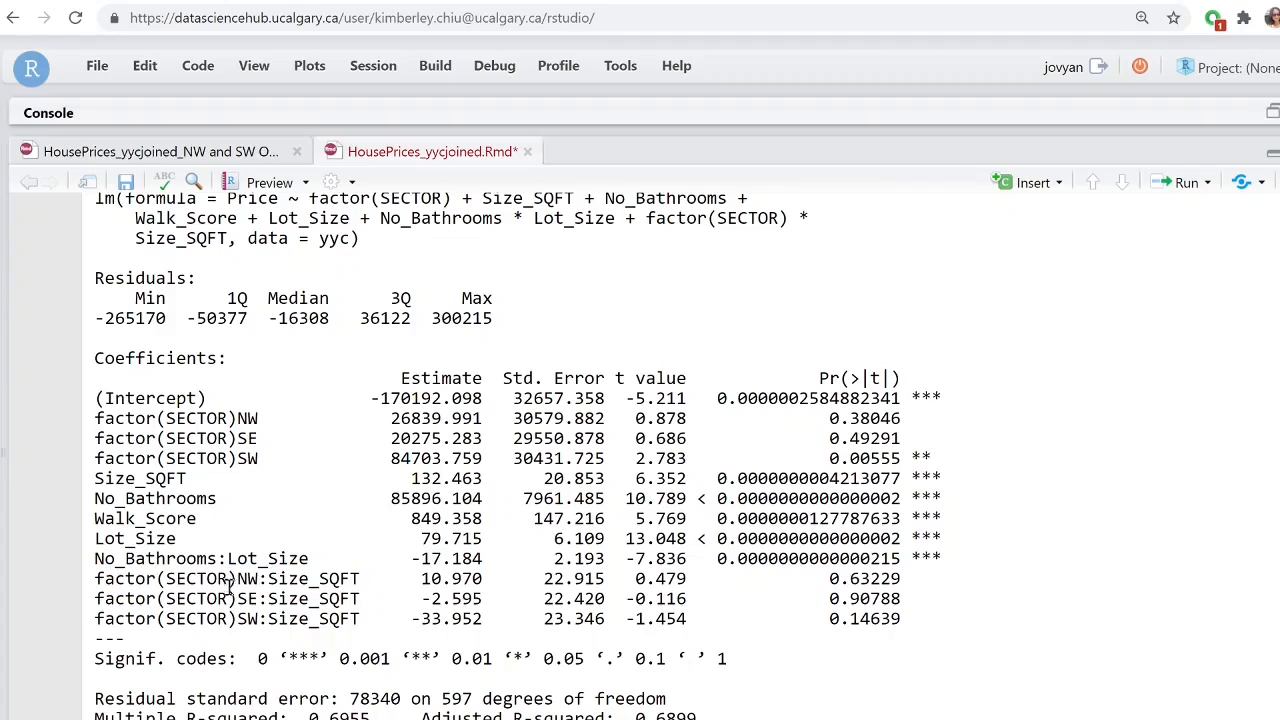
drag(94, 578, 393, 618)
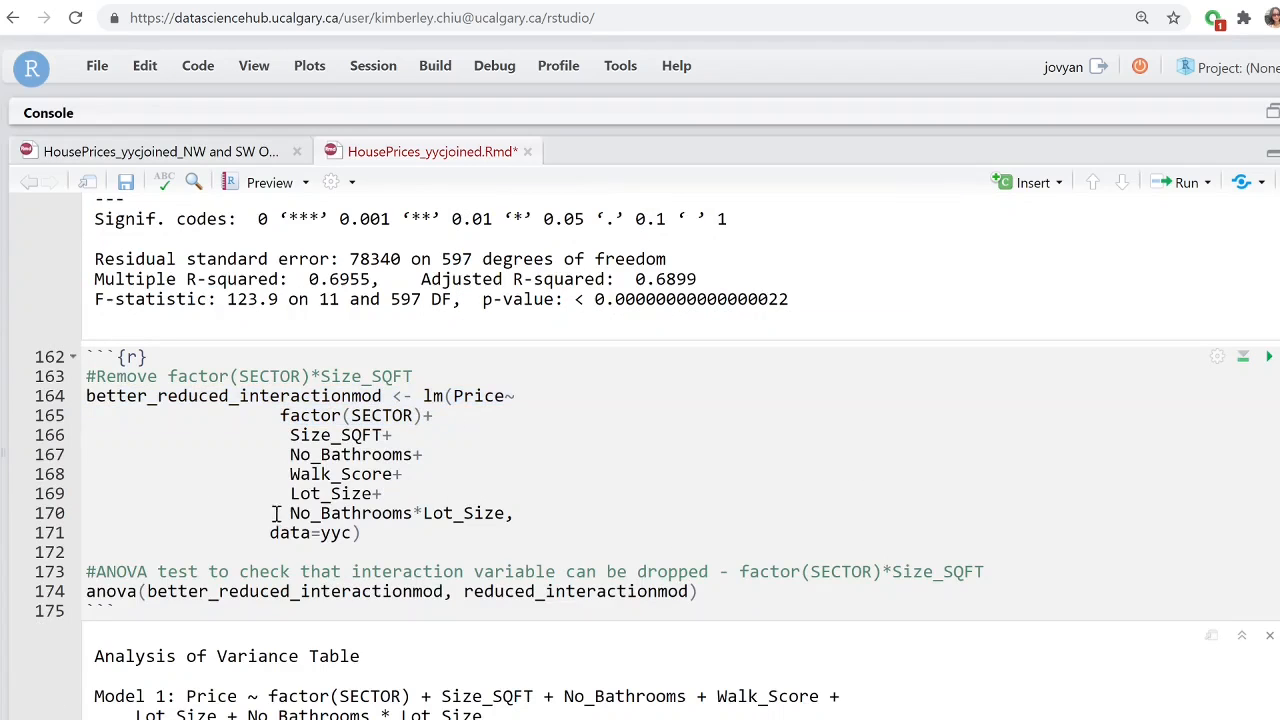
Highlight the ANOVA Pr(>F) value 0.1186 for dropping the sector-by-size interaction.
drag(289, 513, 515, 513)
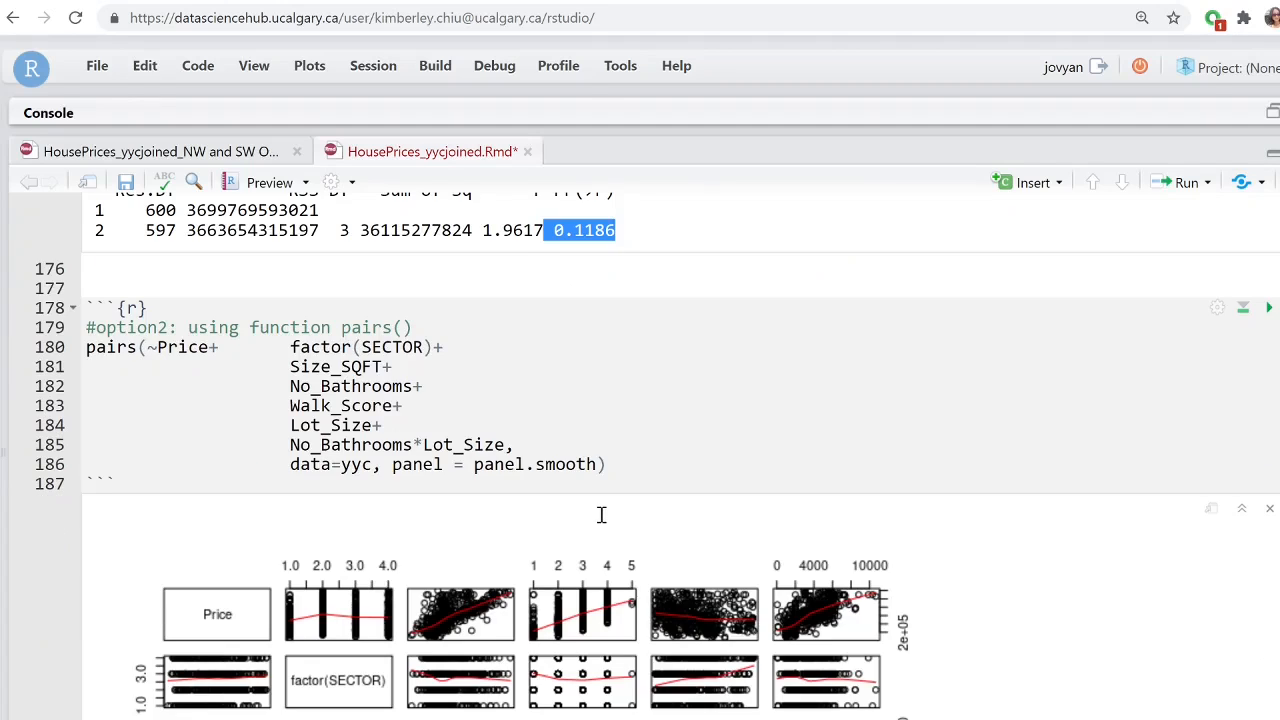
View the whole pairs() scatterplot matrix of price against each predictor.
scroll(down, 3)
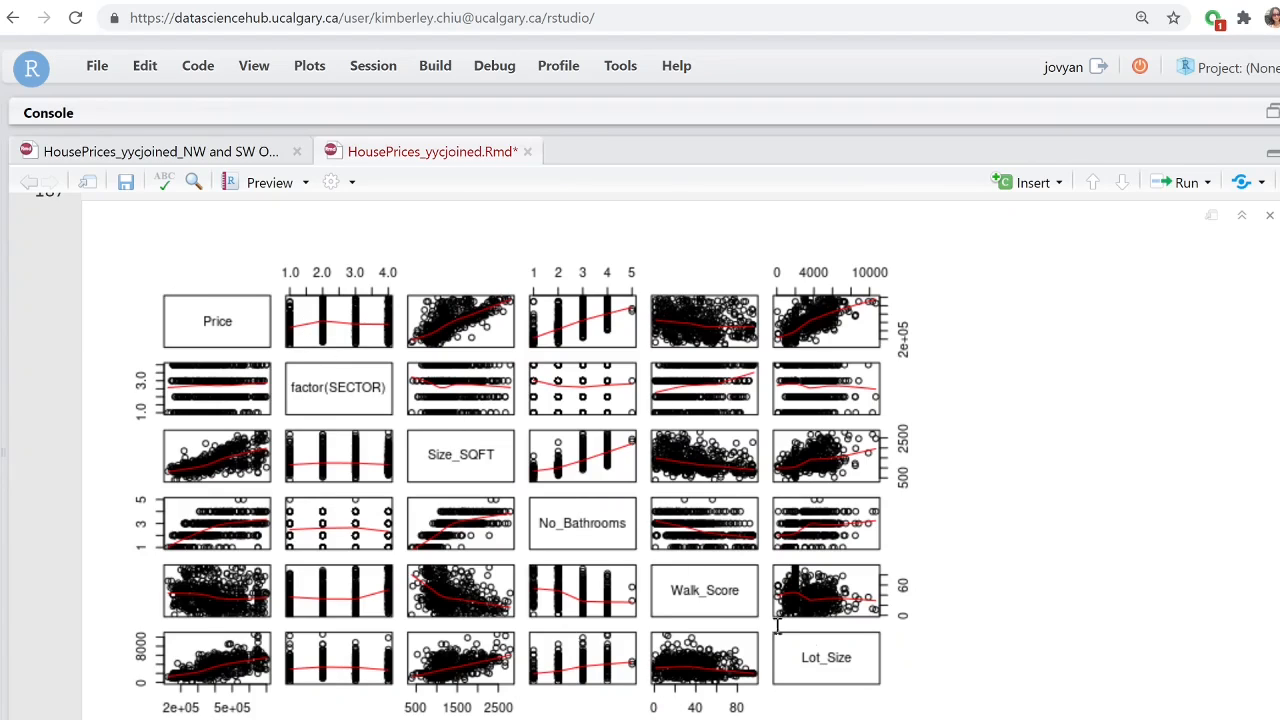
mouse_move(590, 328)
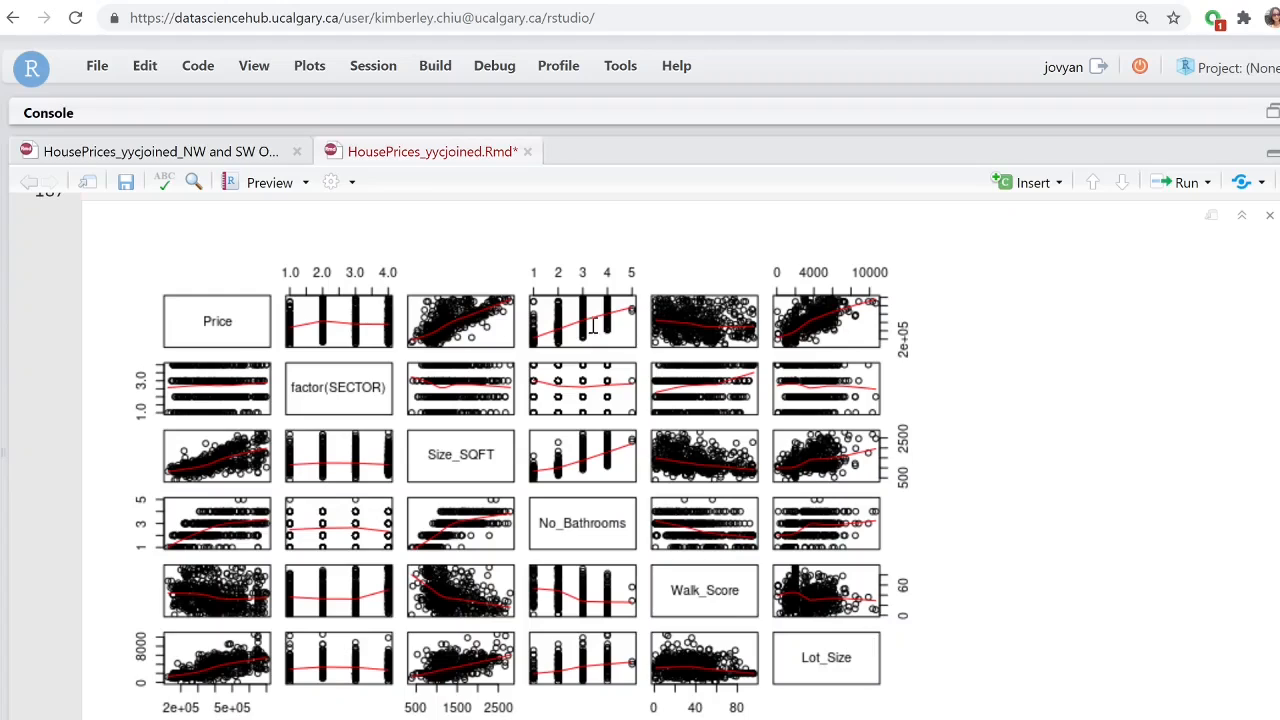
mouse_move(908, 352)
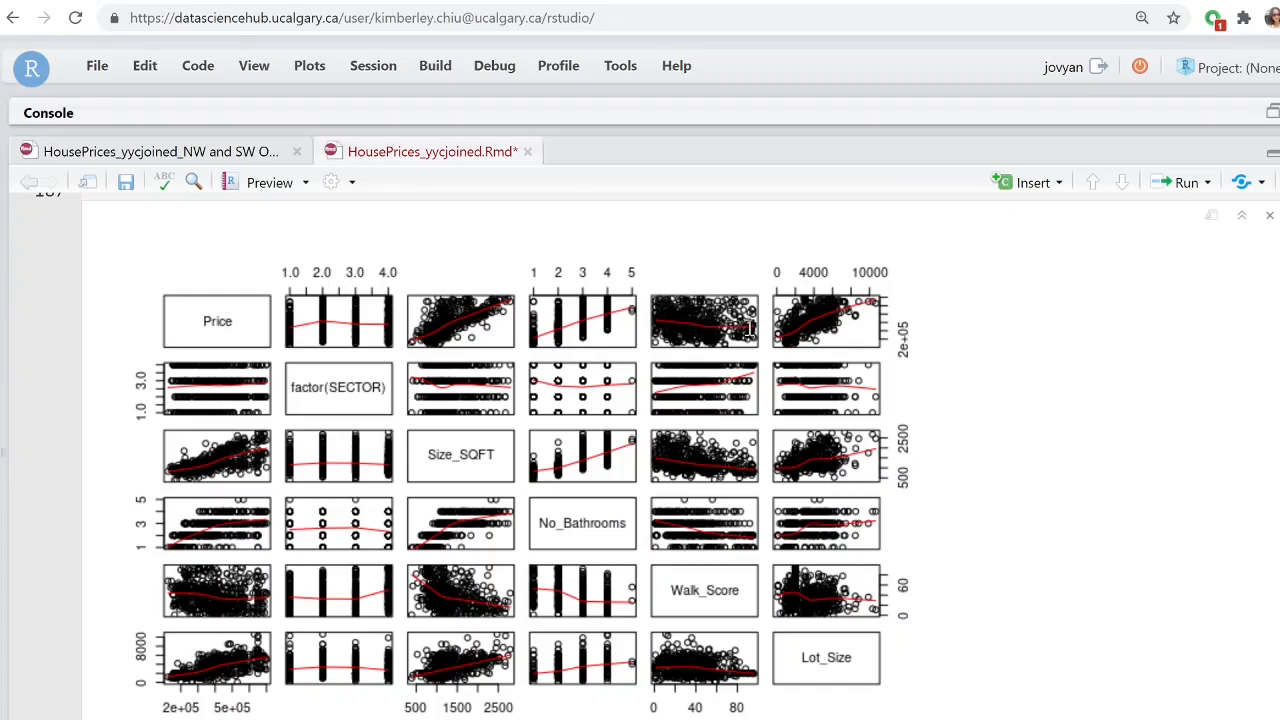
scroll(down, 3)
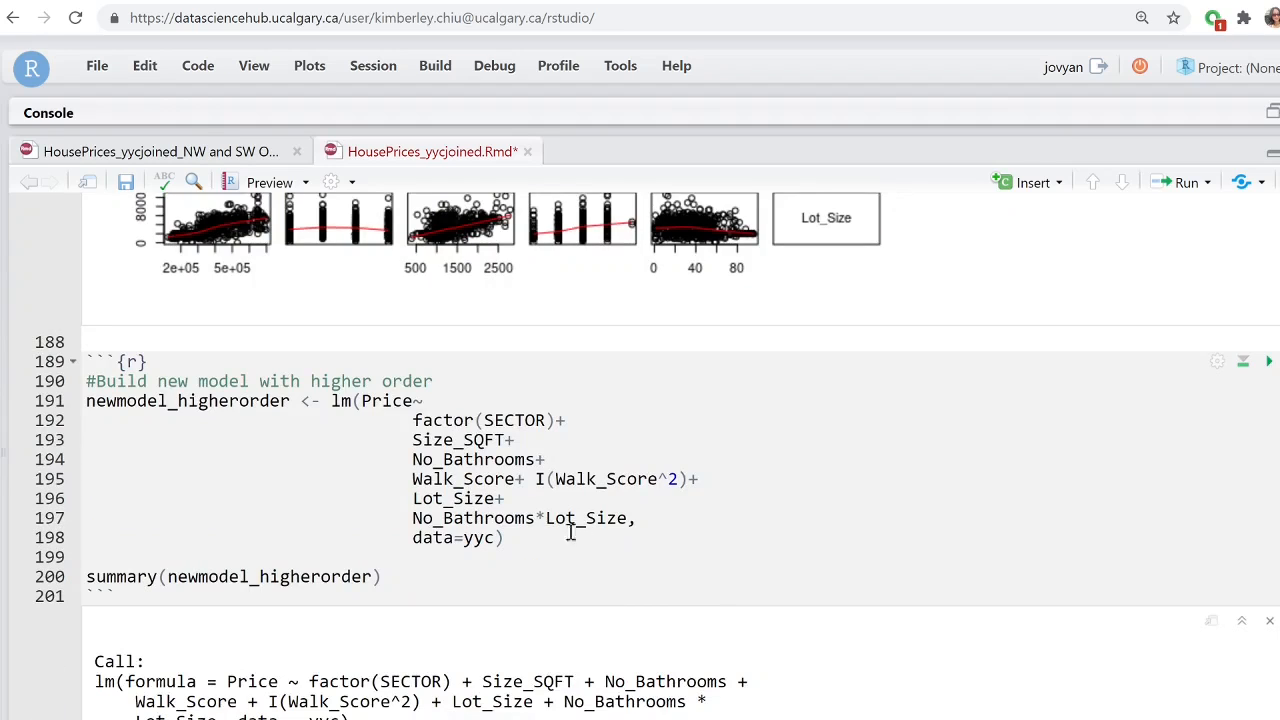
Highlight I(Walk_Score^2) and the No_Bathrooms t value in the higher-order model summary, reaching the linearity plot.
double_click(435, 478)
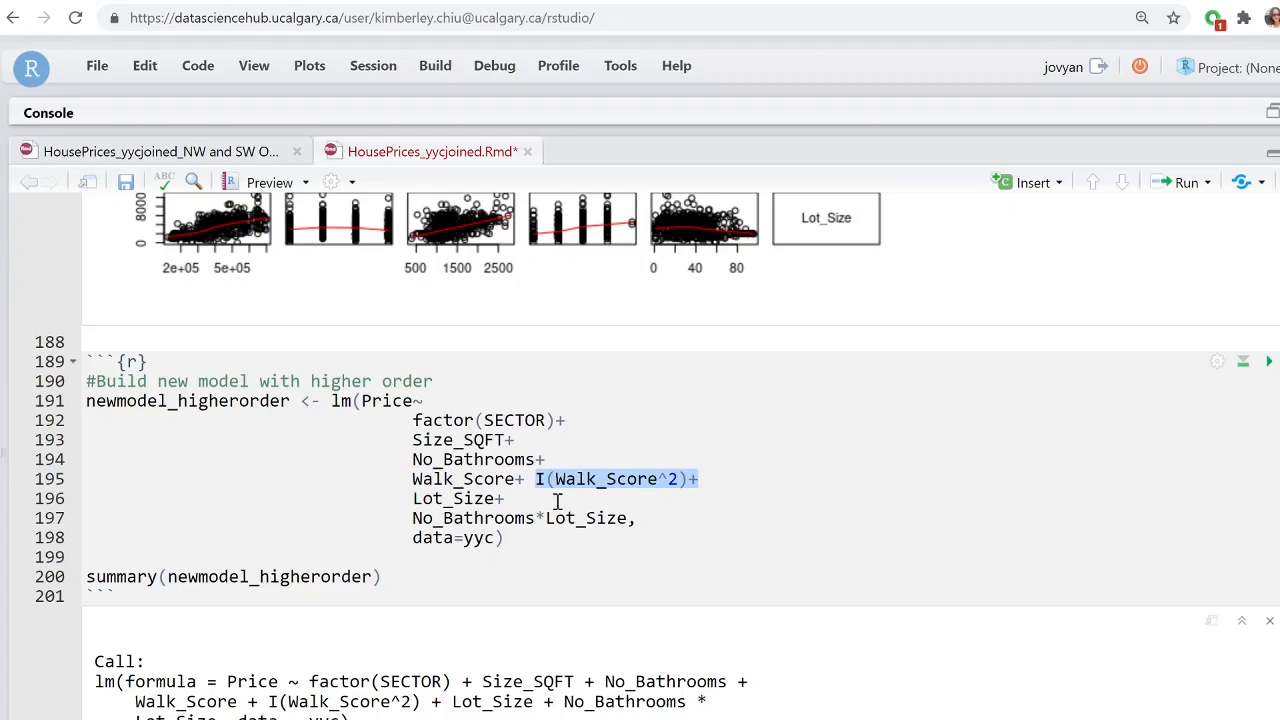
scroll(down, 3)
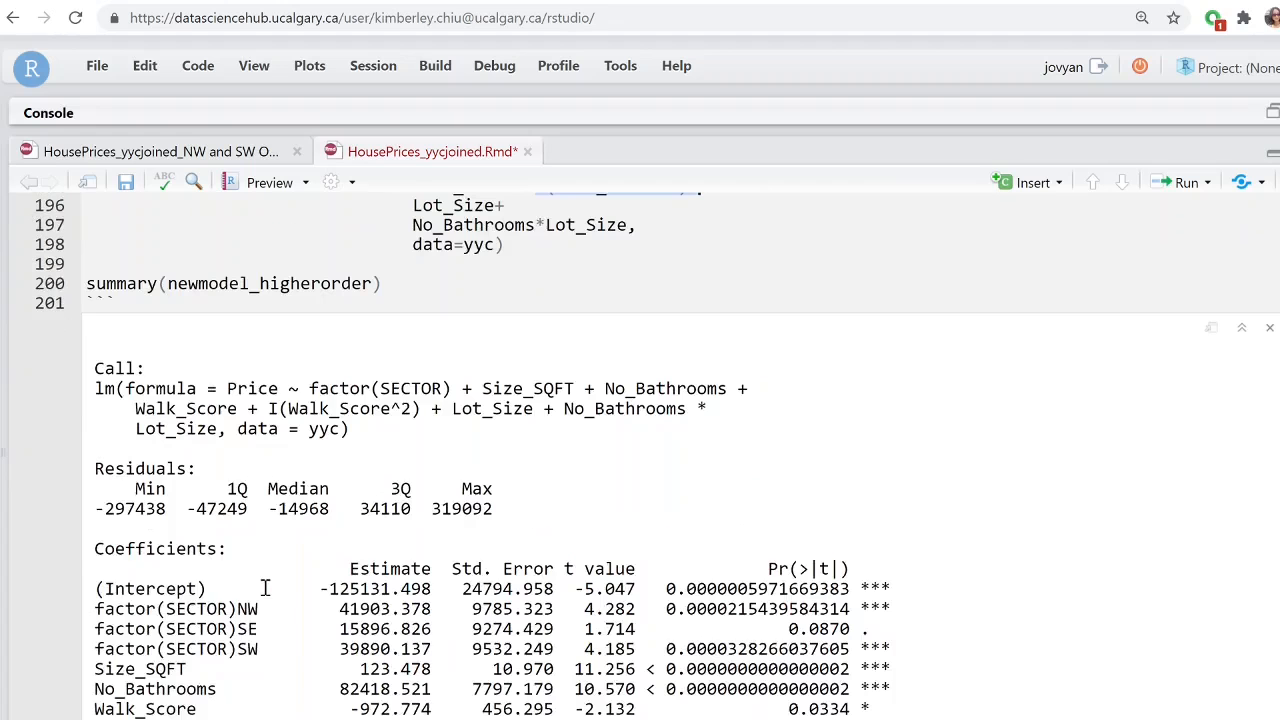
scroll(down, 3)
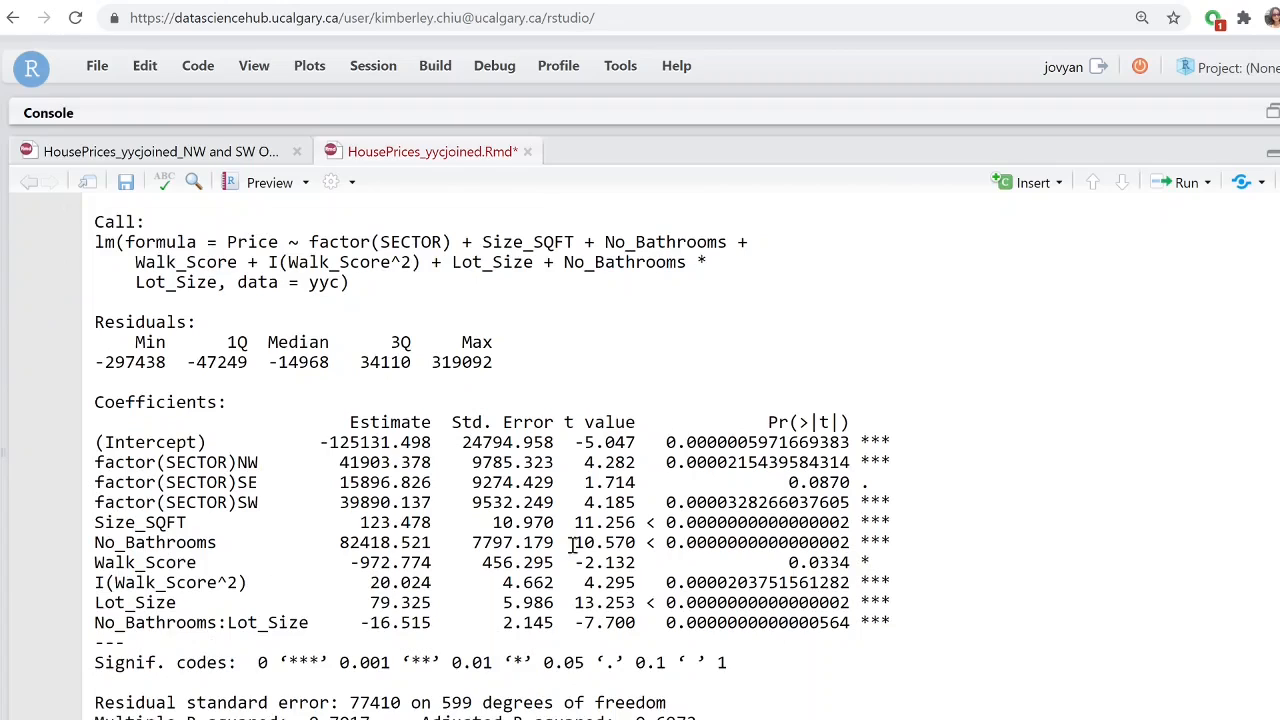
double_click(170, 582)
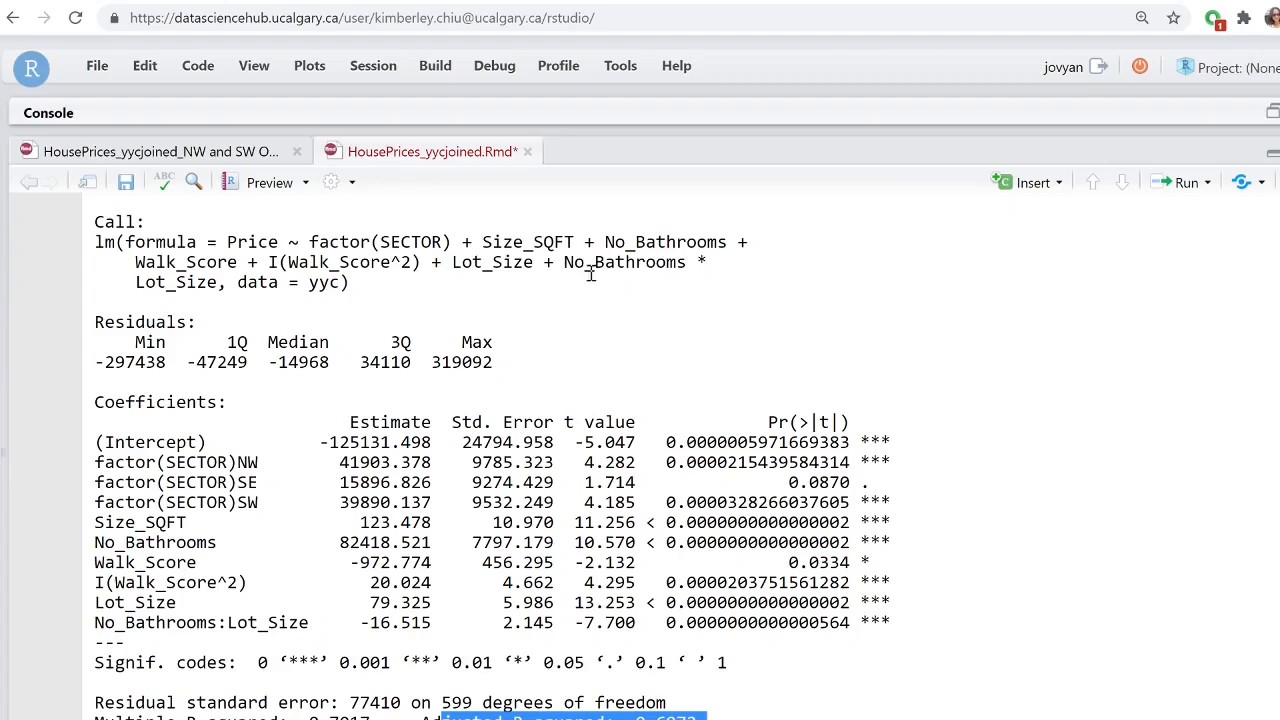
double_click(325, 262)
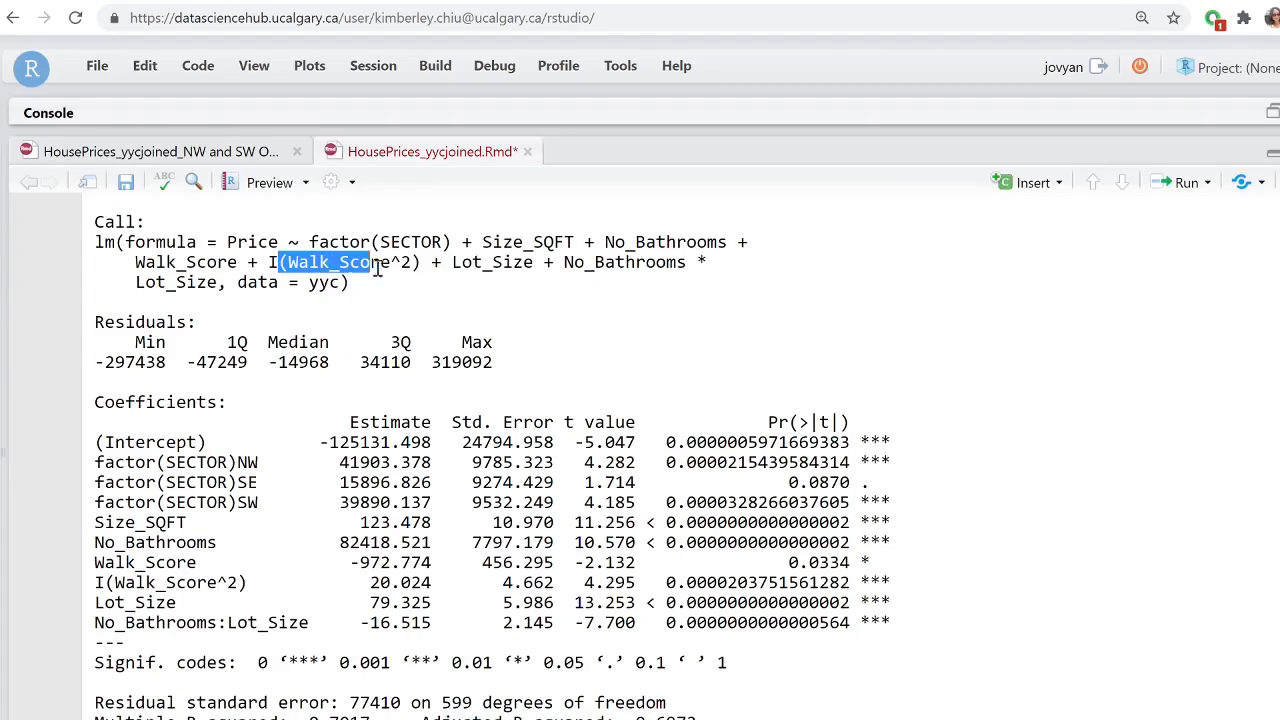
scroll(down, 3)
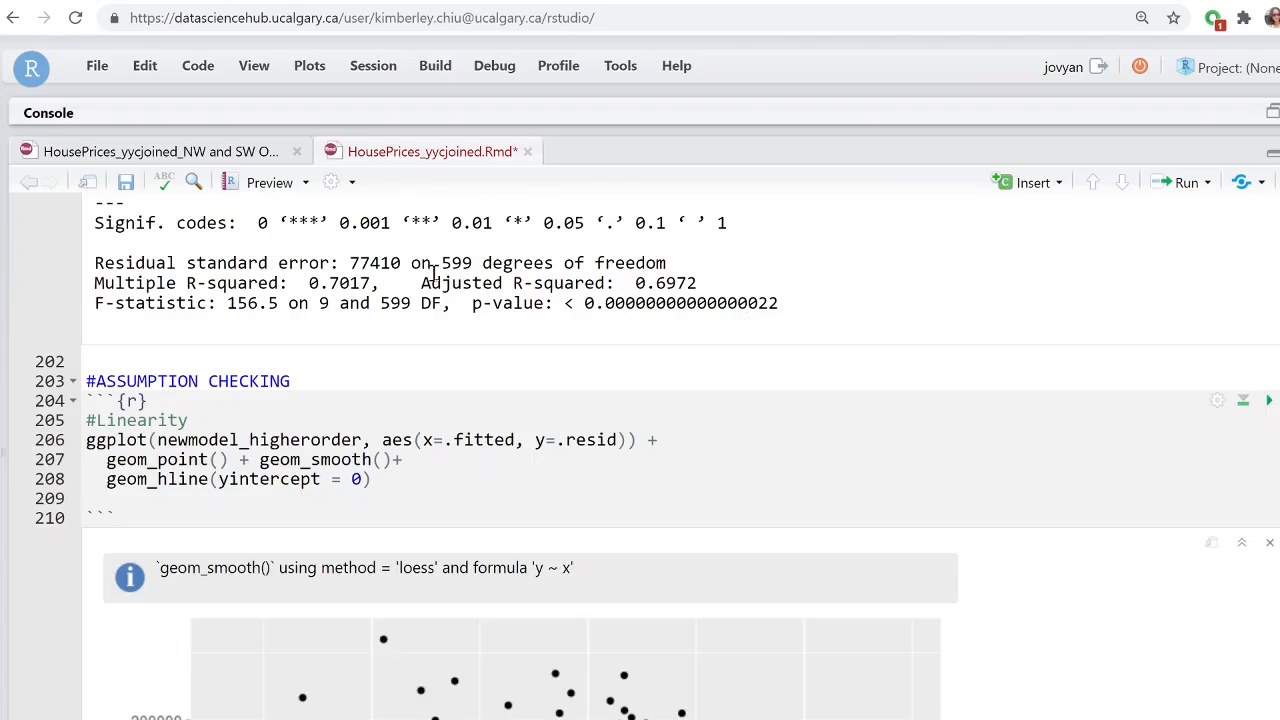
mouse_move(372, 403)
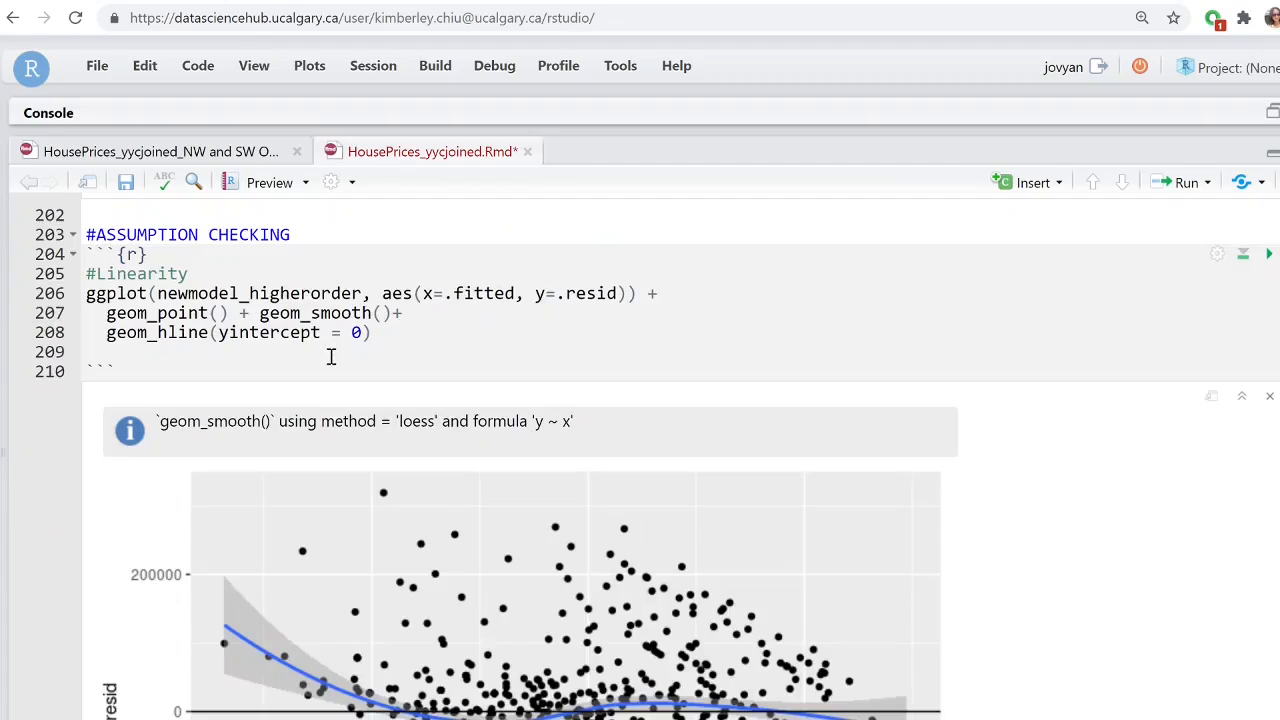
Move past the residuals vs fitted plot to the Testing for Homoscedasticity chunk.
scroll(down, 3)
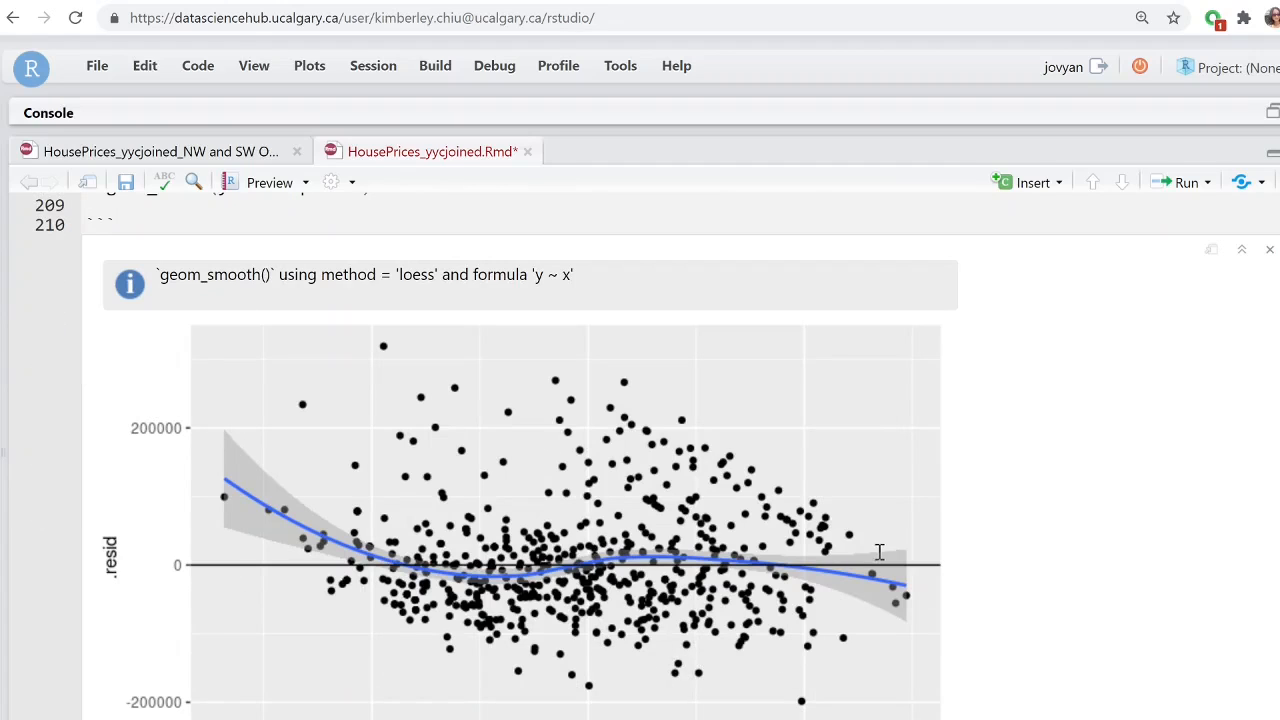
mouse_move(846, 535)
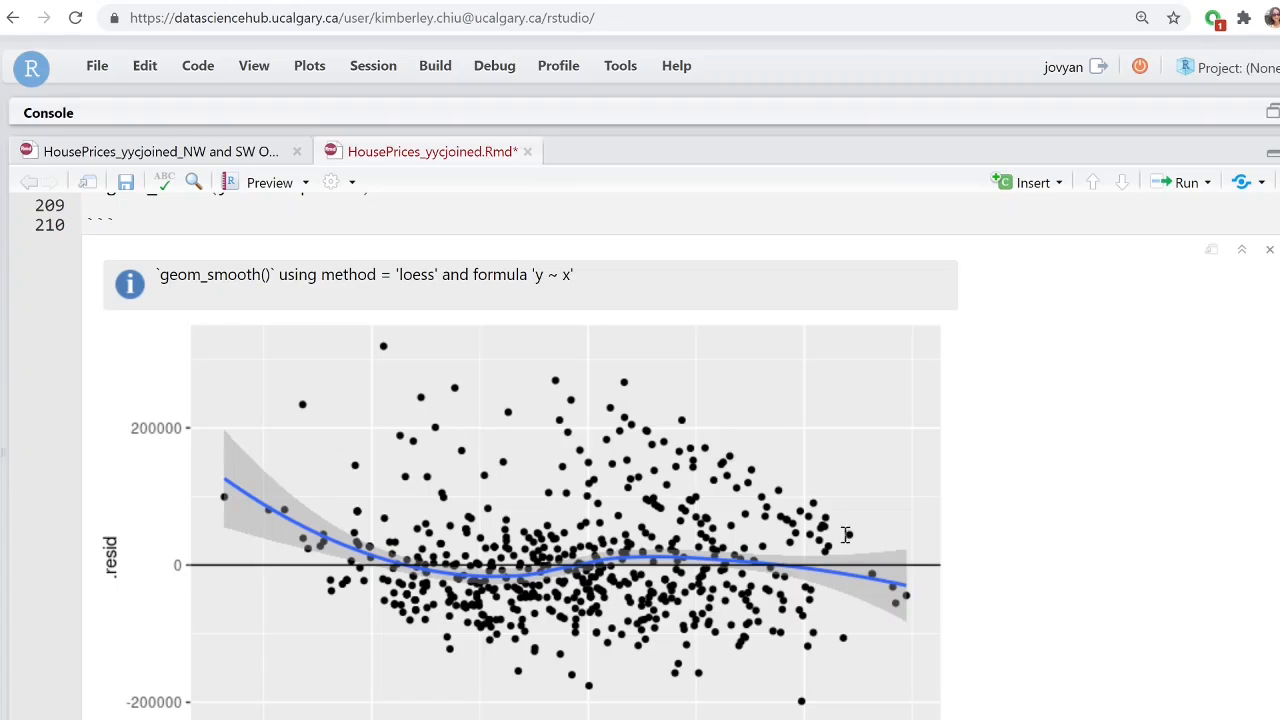
scroll(down, 3)
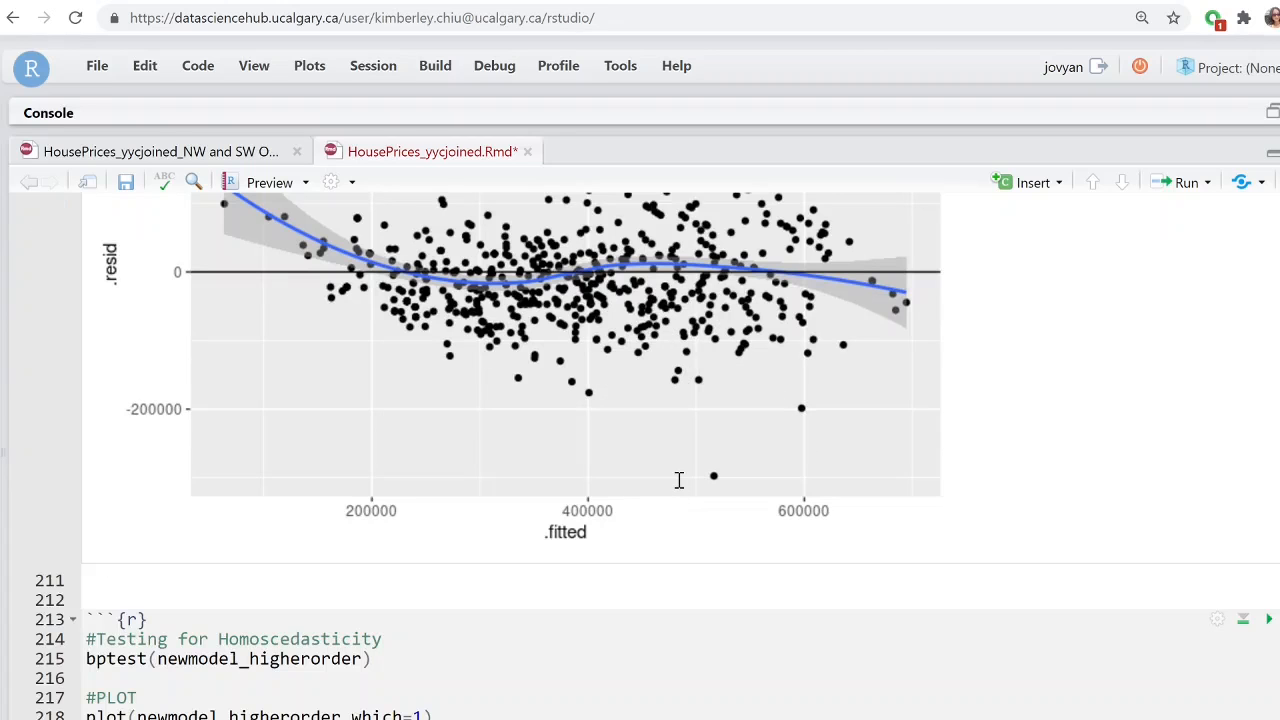
scroll(down, 3)
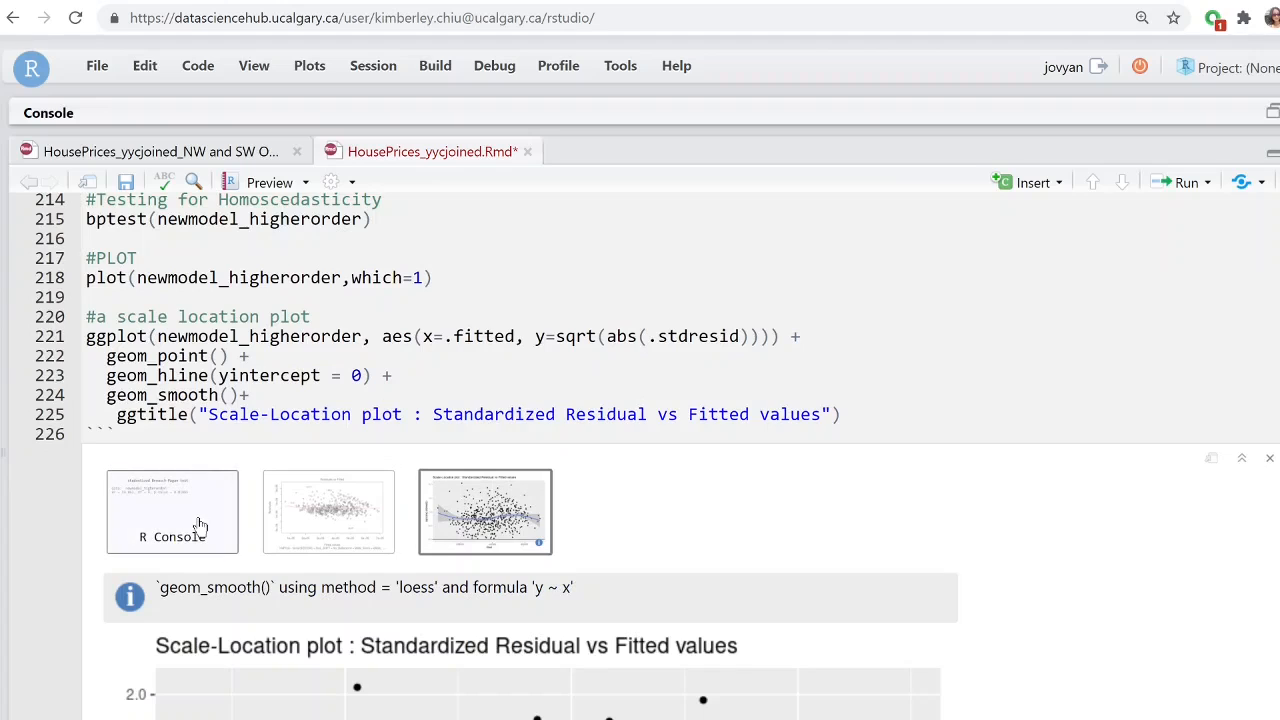
View the Breusch-Pagan test console output, then the residuals vs fitted plot thumbnail.
click(172, 512)
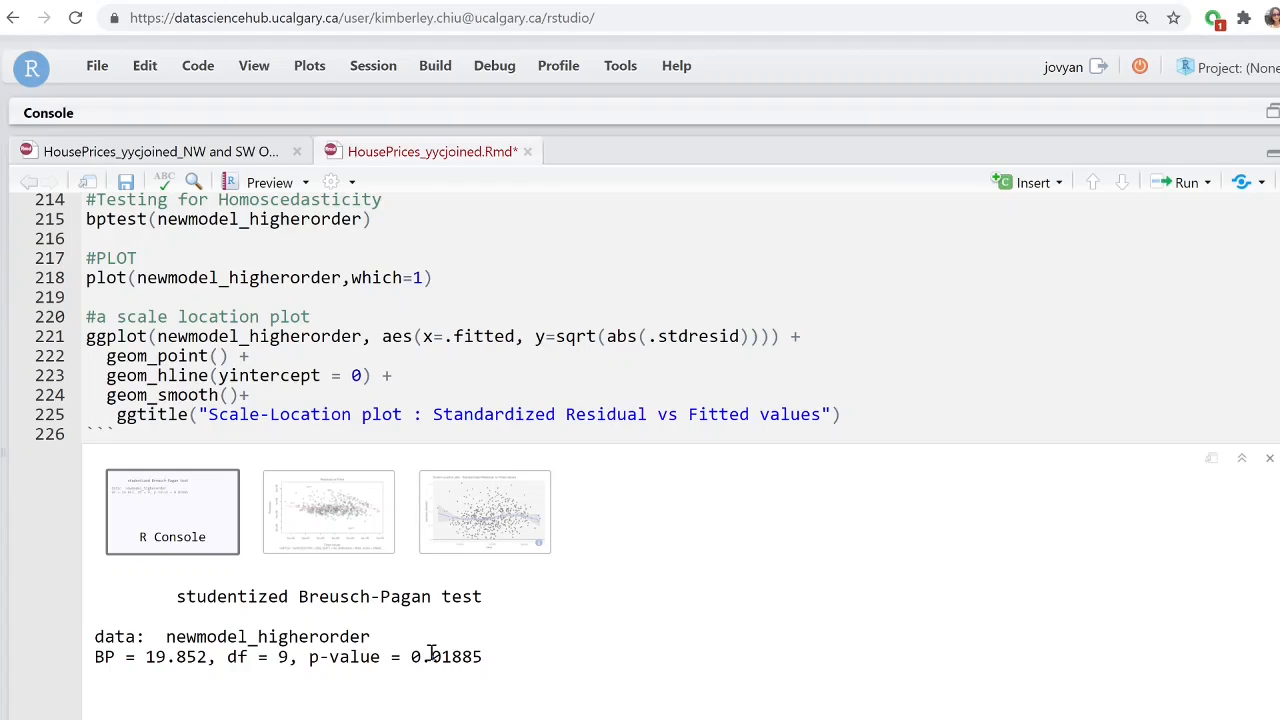
mouse_move(433, 657)
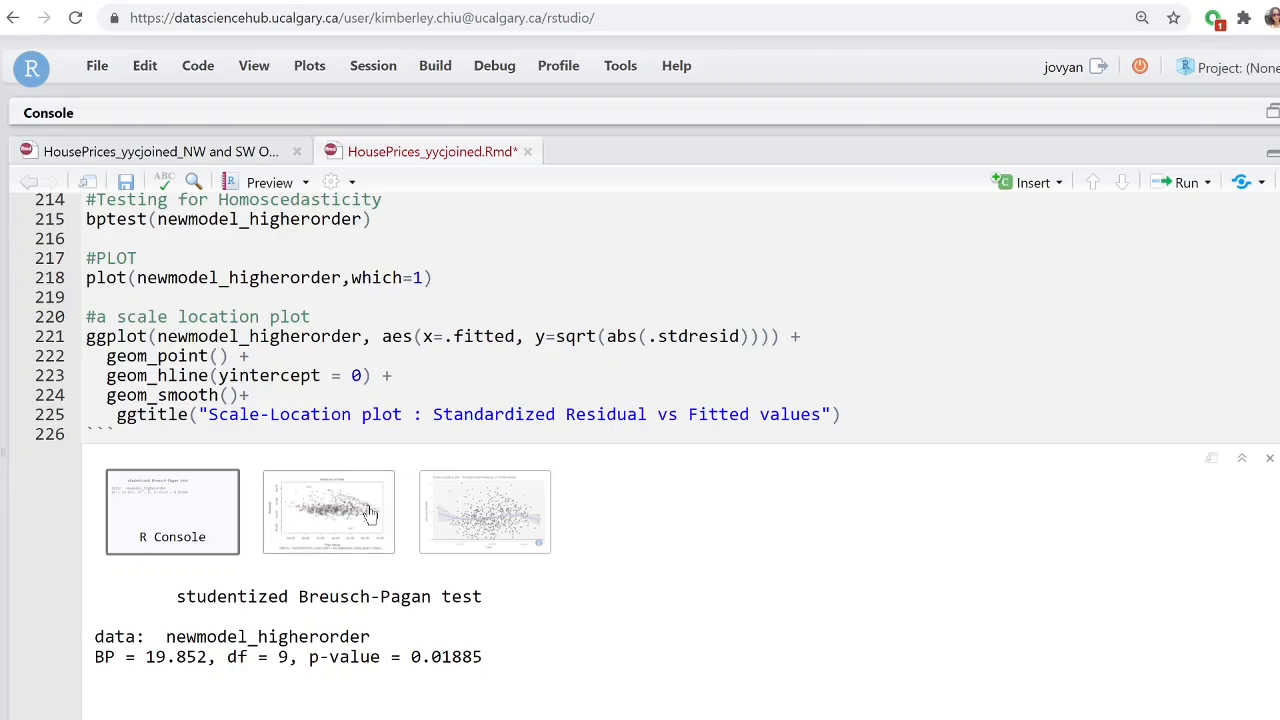
mouse_move(377, 518)
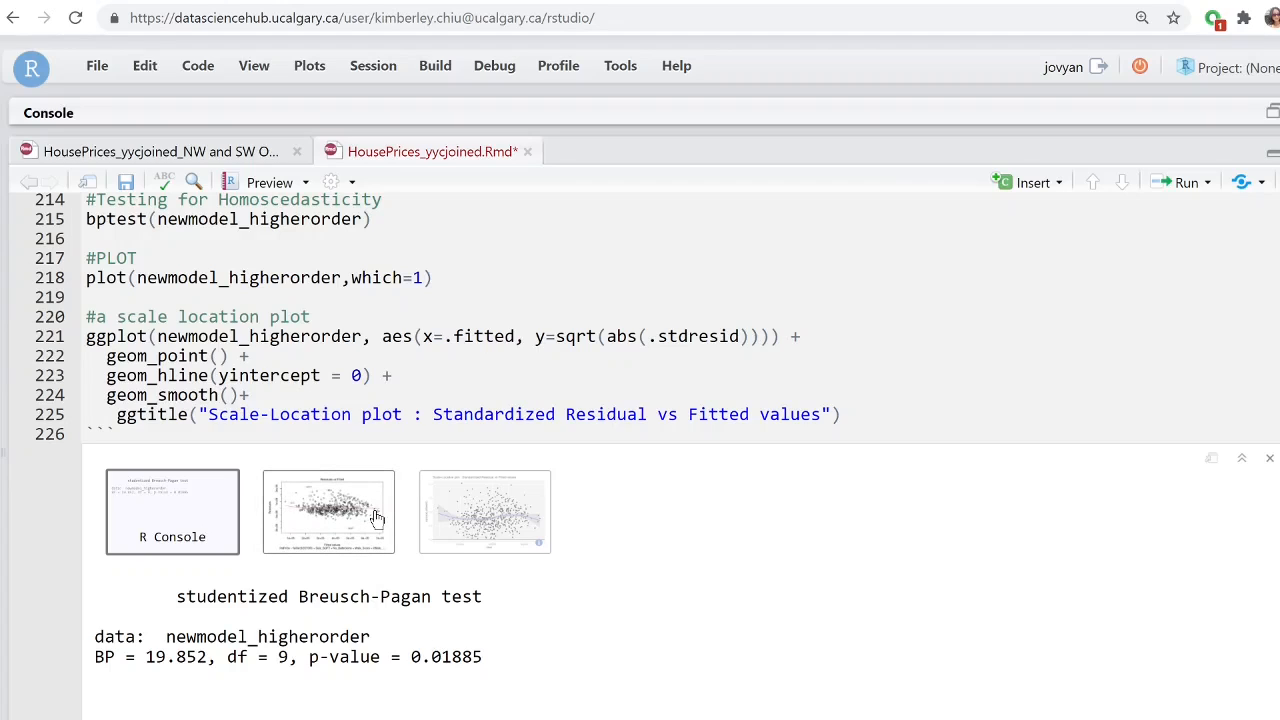
mouse_move(378, 513)
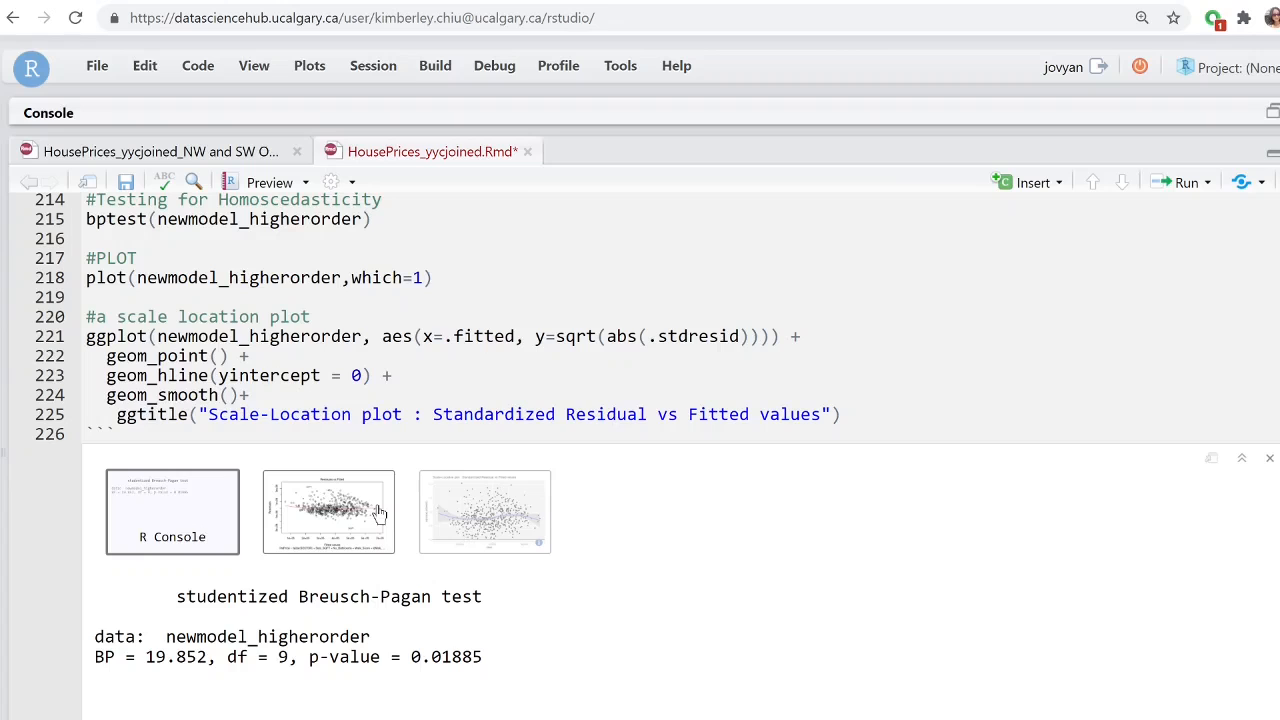
click(328, 511)
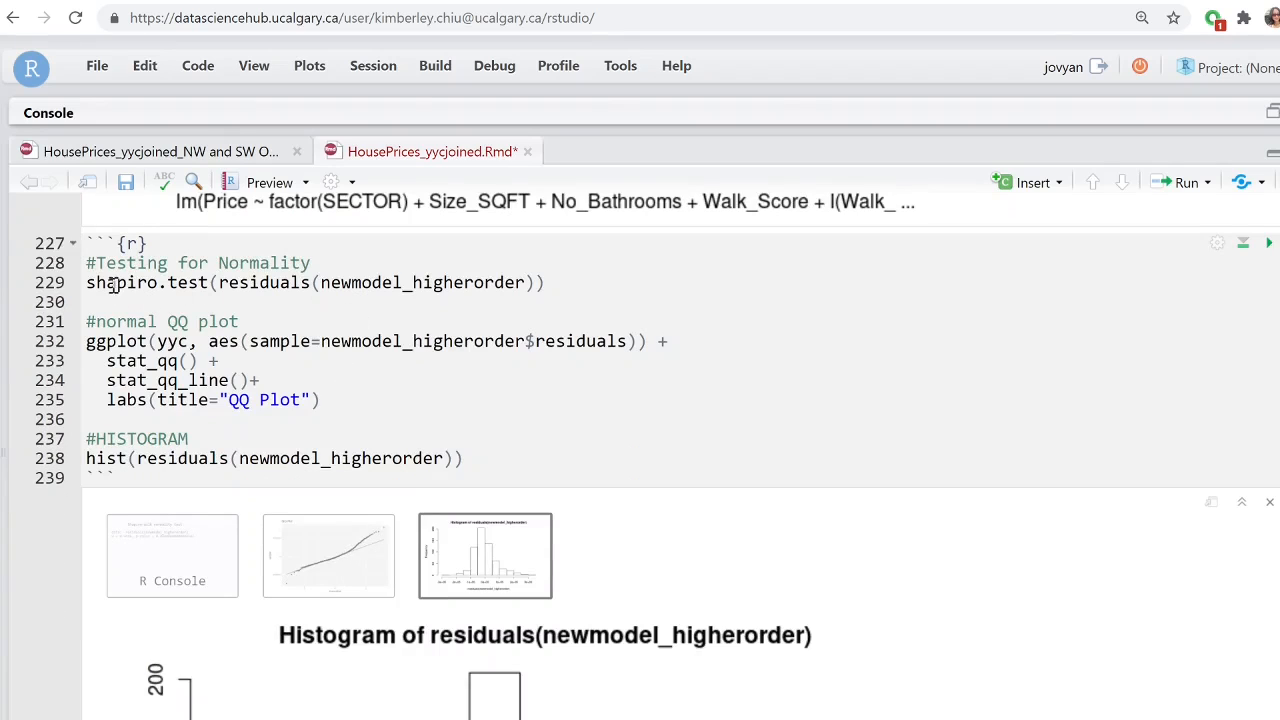
Show the Shapiro-Wilk normality console output and reach the str(yyc) structure check.
scroll(down, 3)
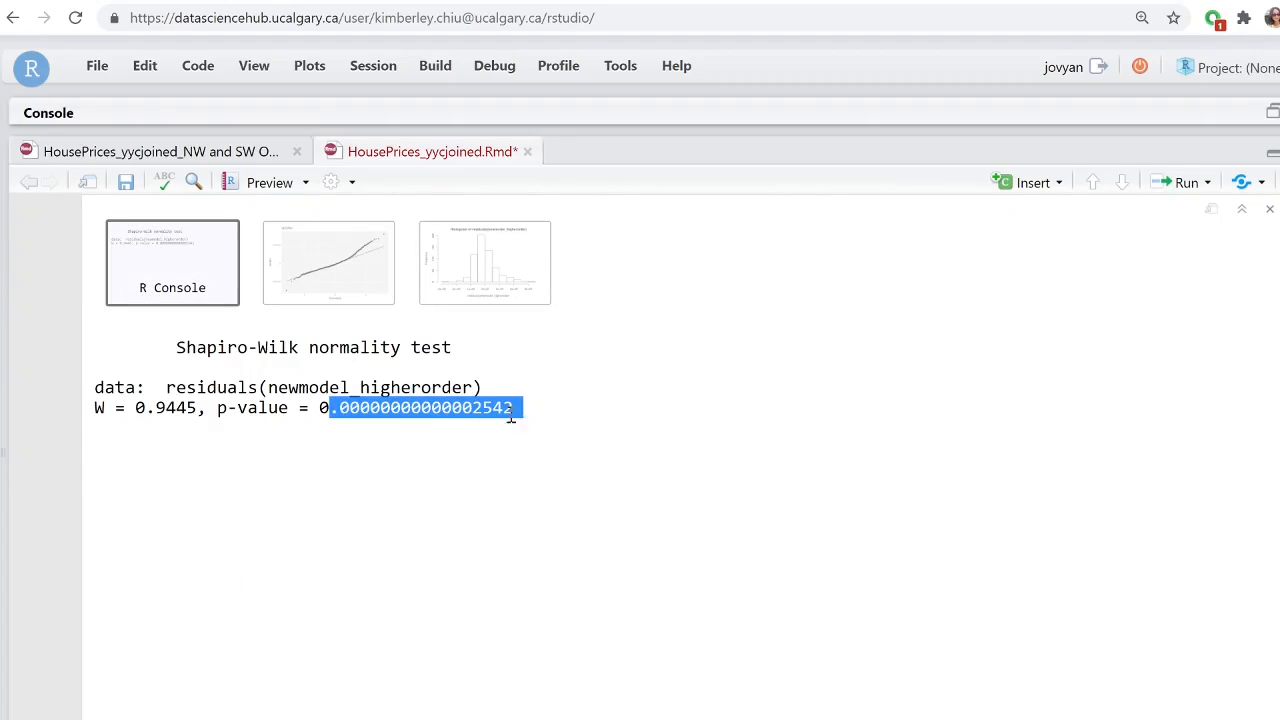
click(328, 262)
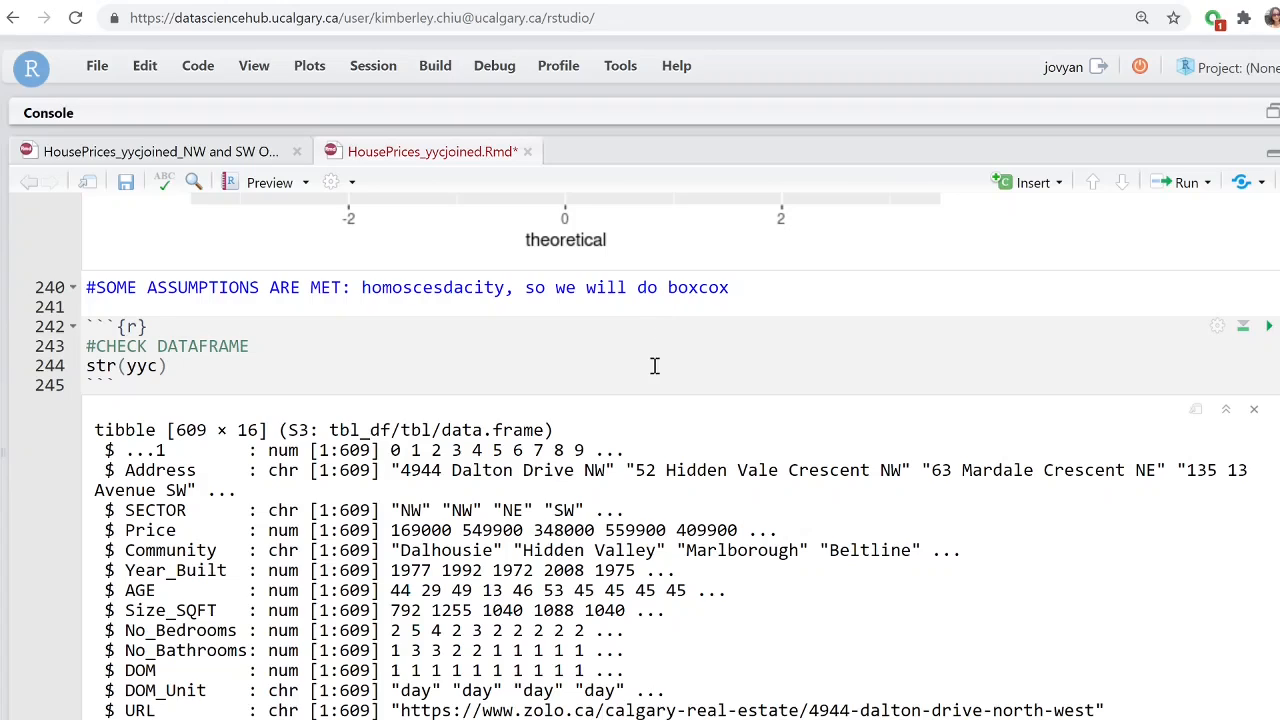
Highlight the best lambda 0.3030303 in the bcmodel formula and reach its summary output.
scroll(down, 3)
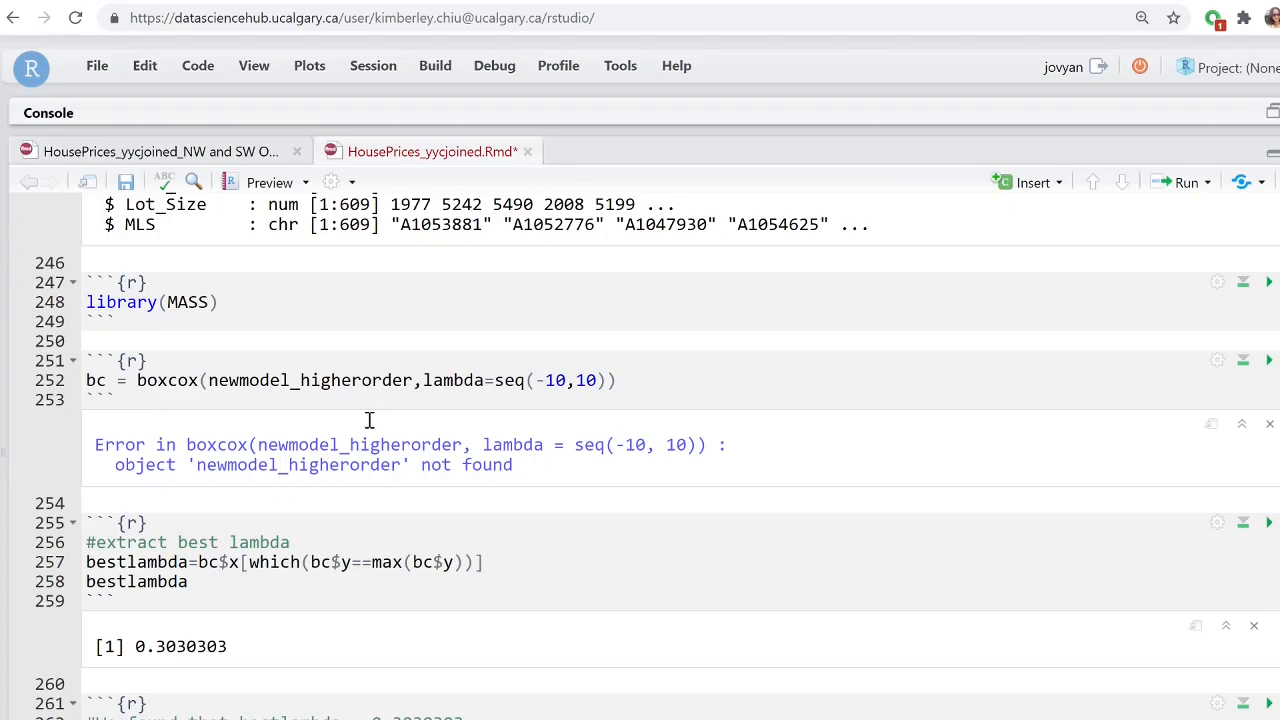
scroll(down, 3)
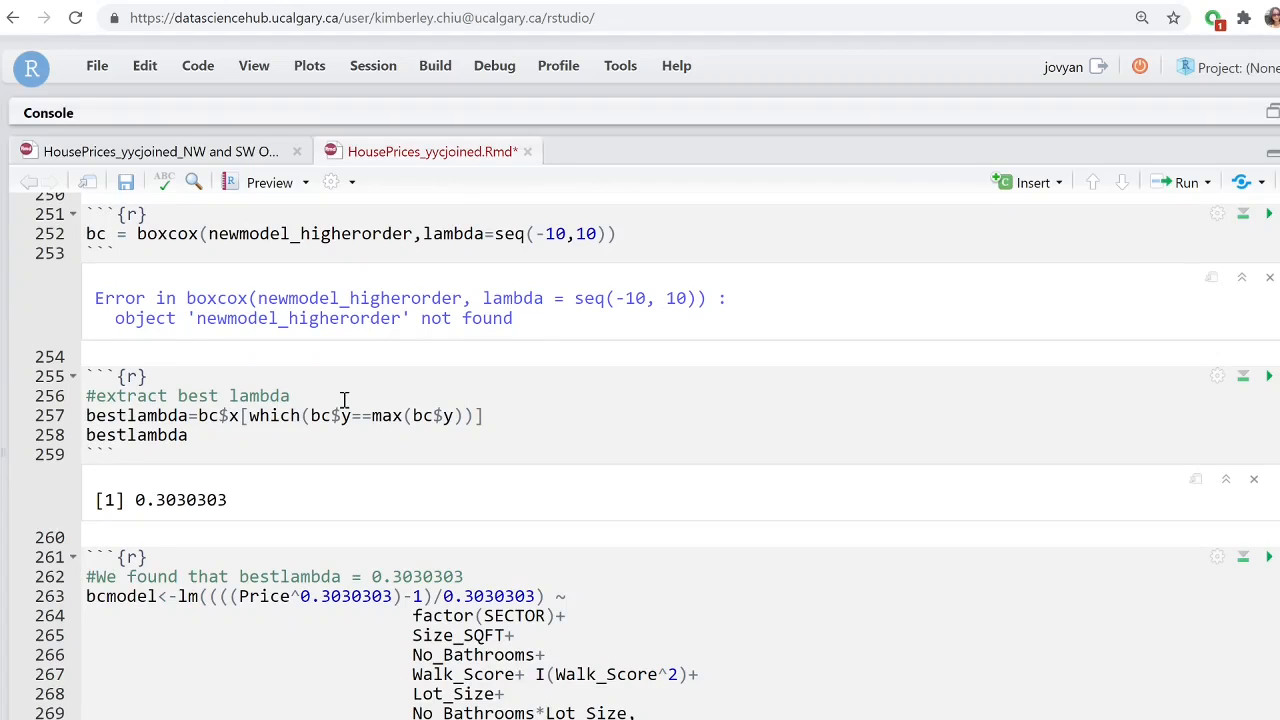
mouse_move(389, 580)
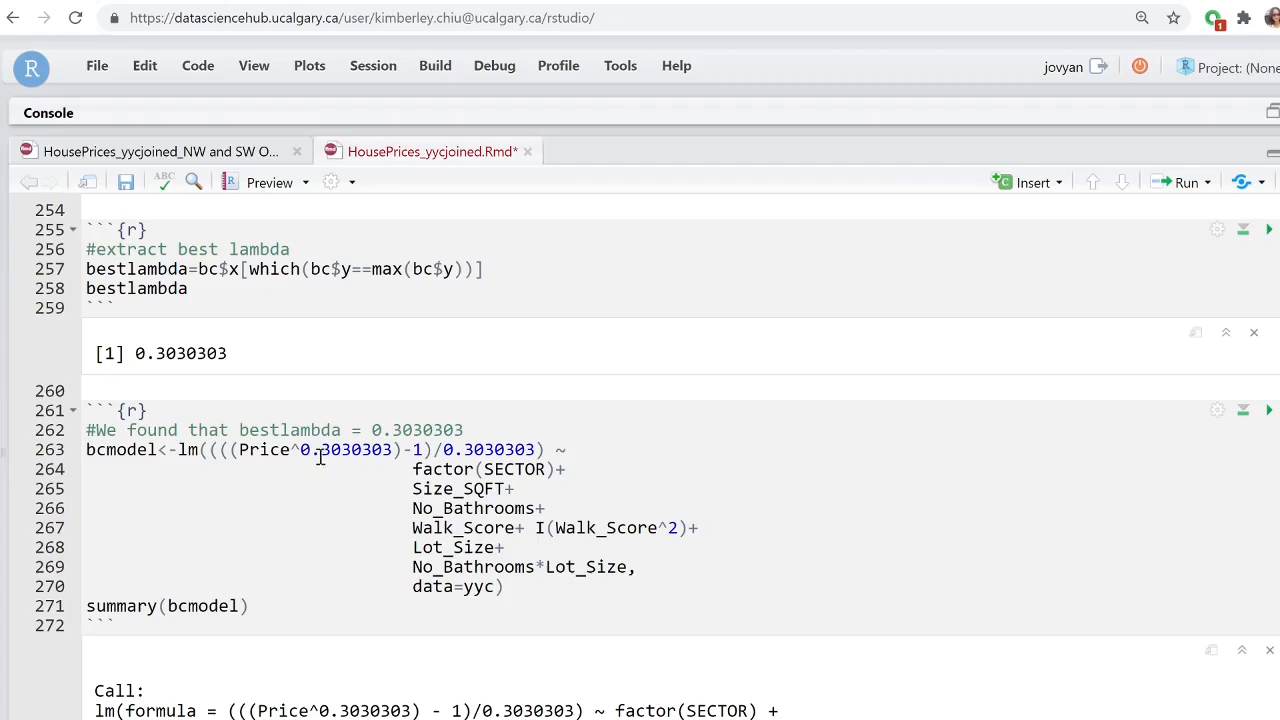
double_click(345, 449)
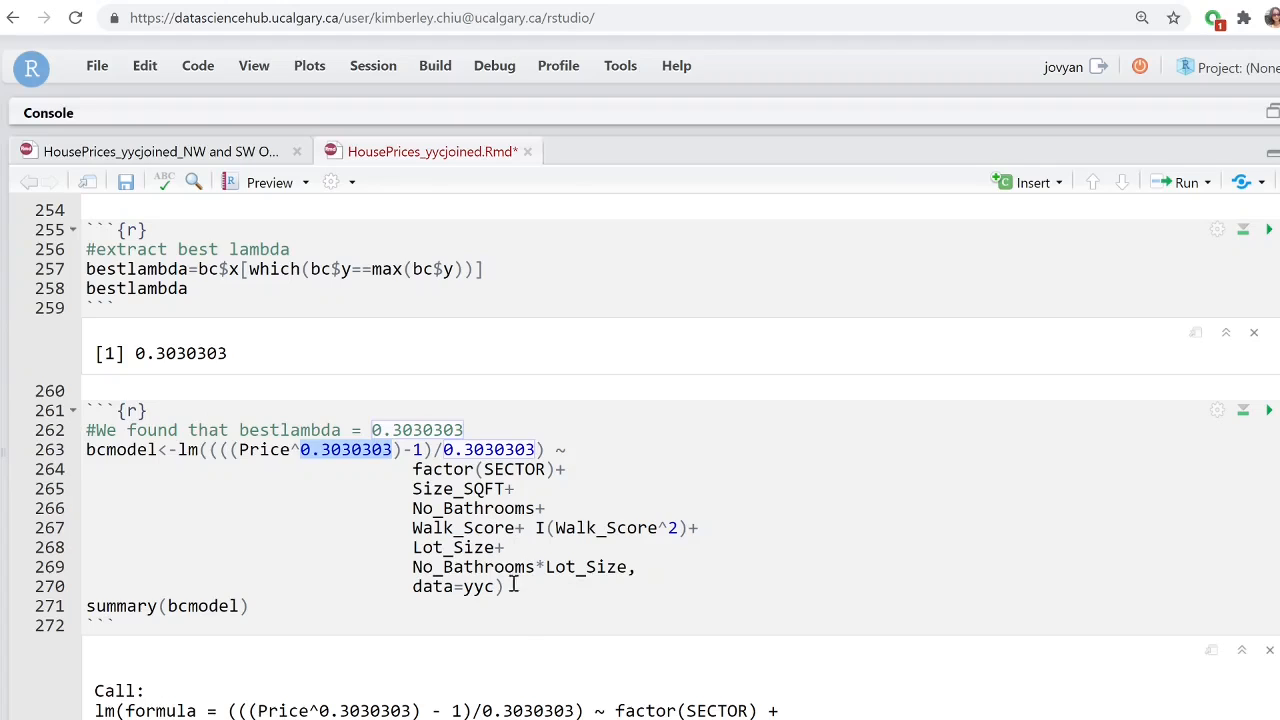
mouse_move(527, 601)
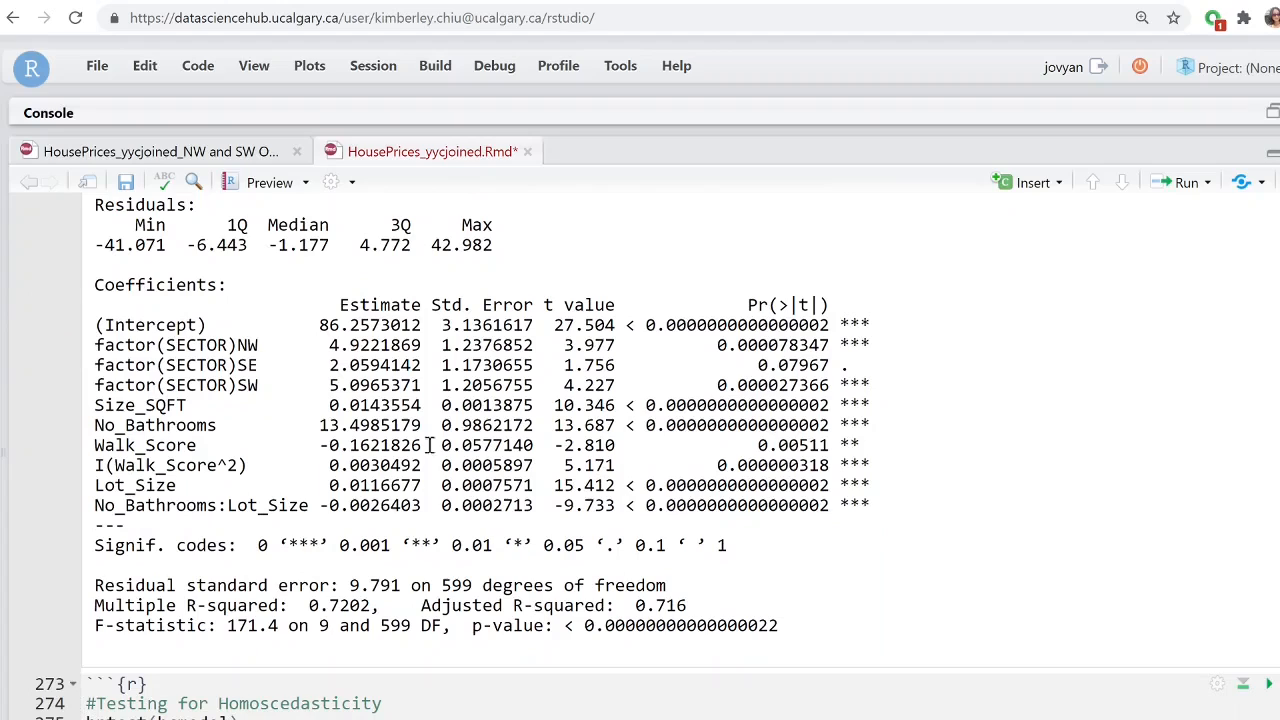
Move past the bcmodel summary (adjusted R-squared 0.716) to the Testing for Homoscedasticity chunk.
drag(417, 605, 685, 605)
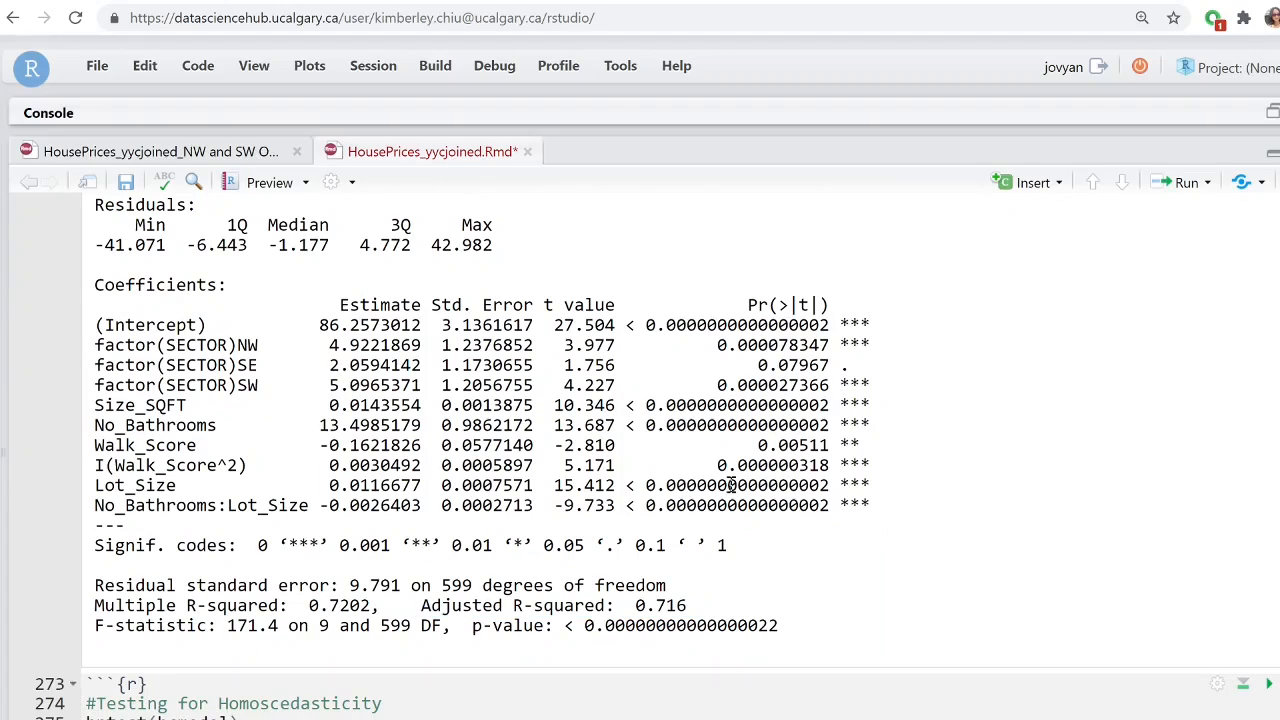
mouse_move(878, 515)
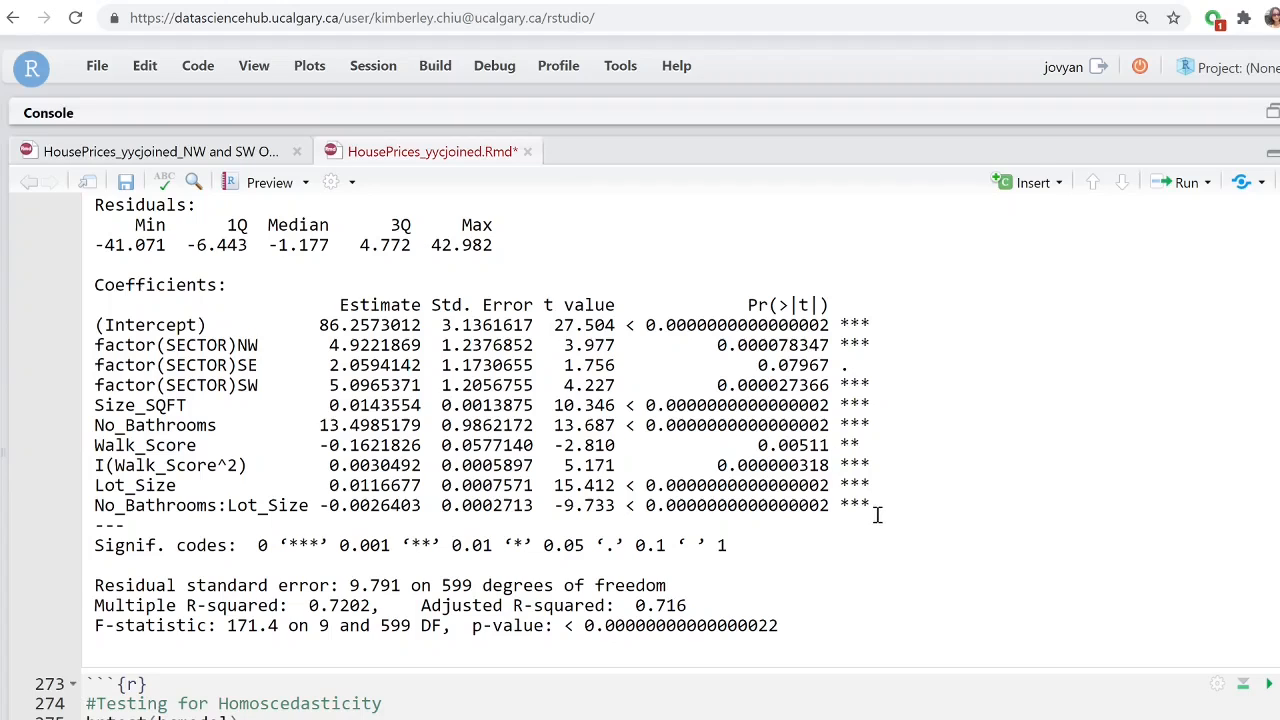
scroll(down, 3)
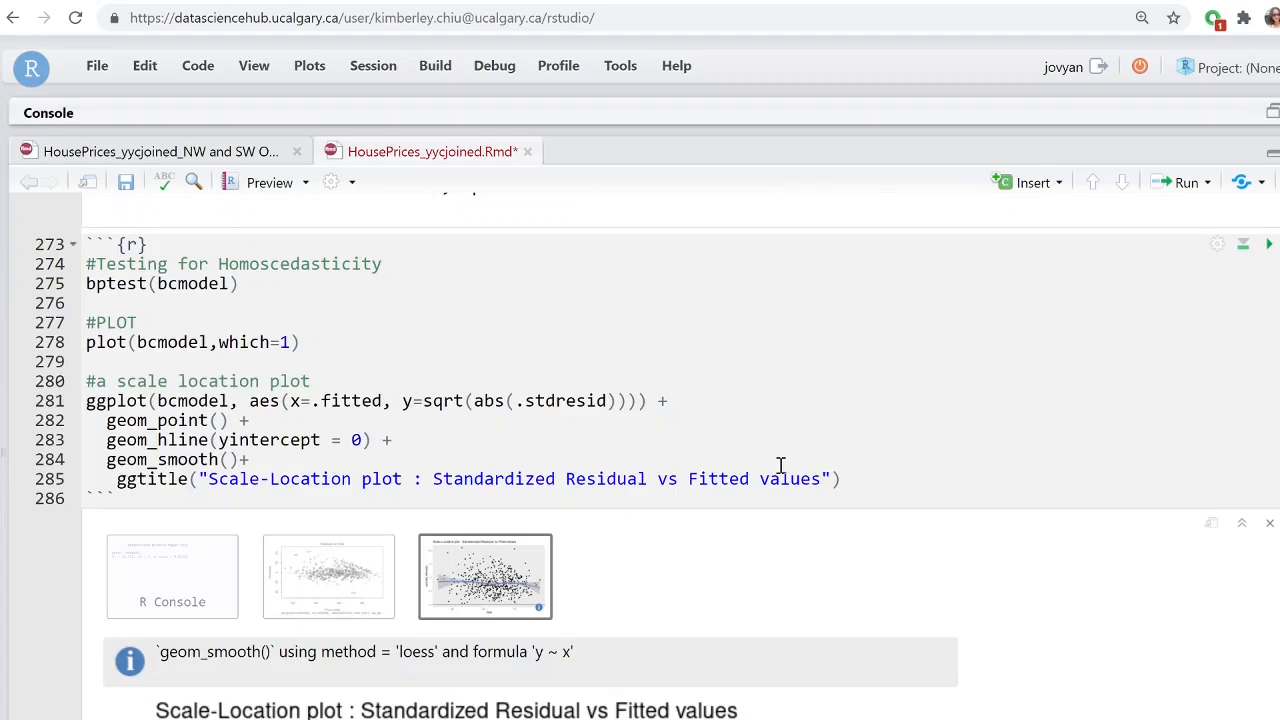
mouse_move(170, 578)
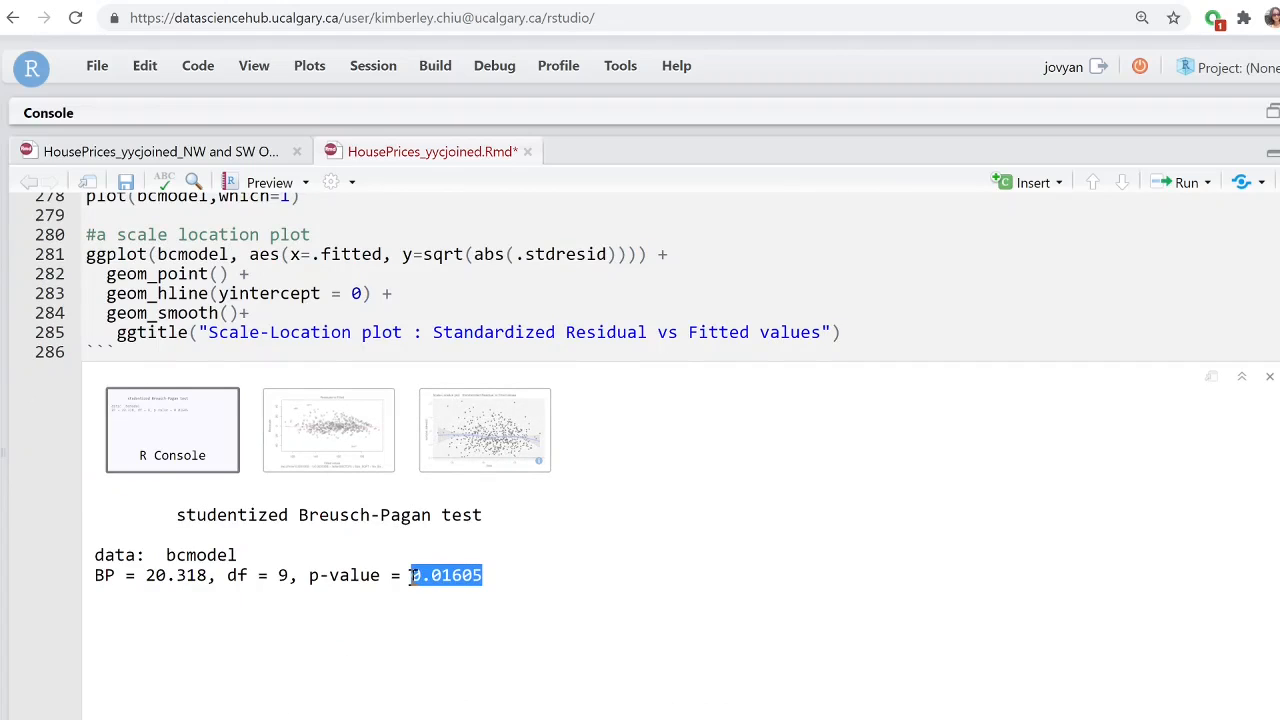
Show the Box-Cox Residuals vs Fitted plot and review Breusch-Pagan p = 0.01605 down to the STILL NOT MET note.
click(329, 430)
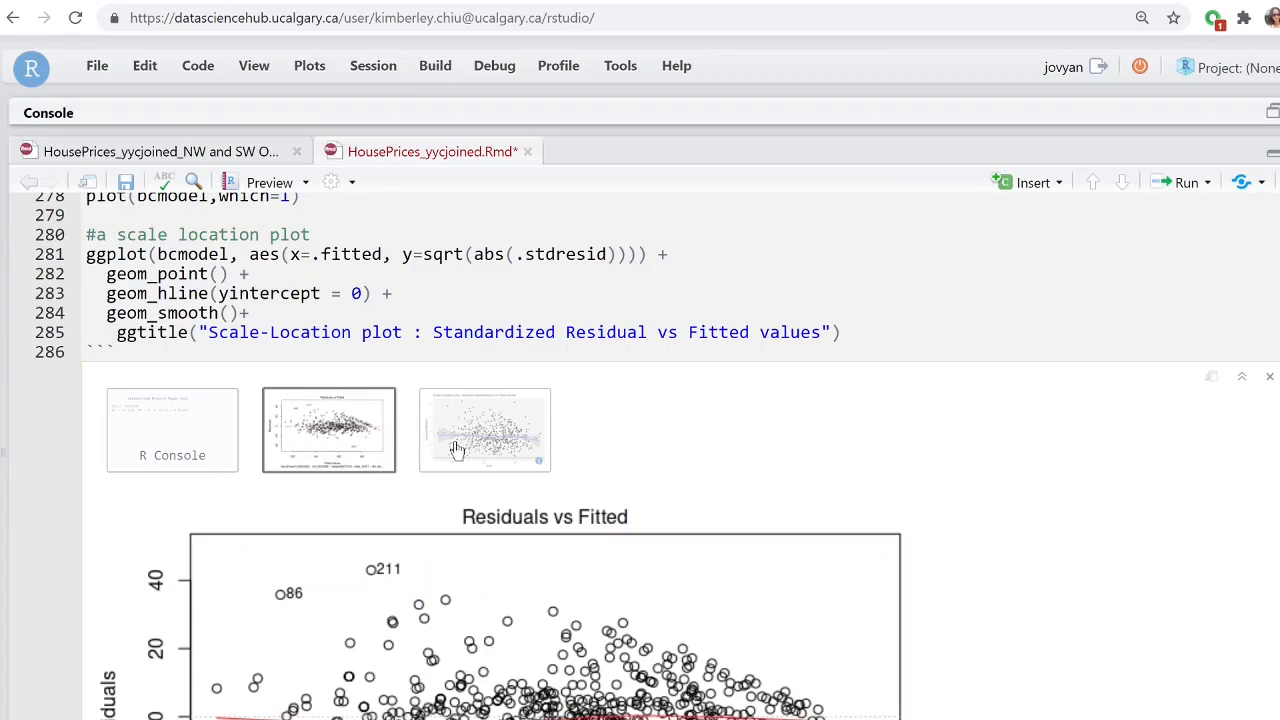
scroll(down, 3)
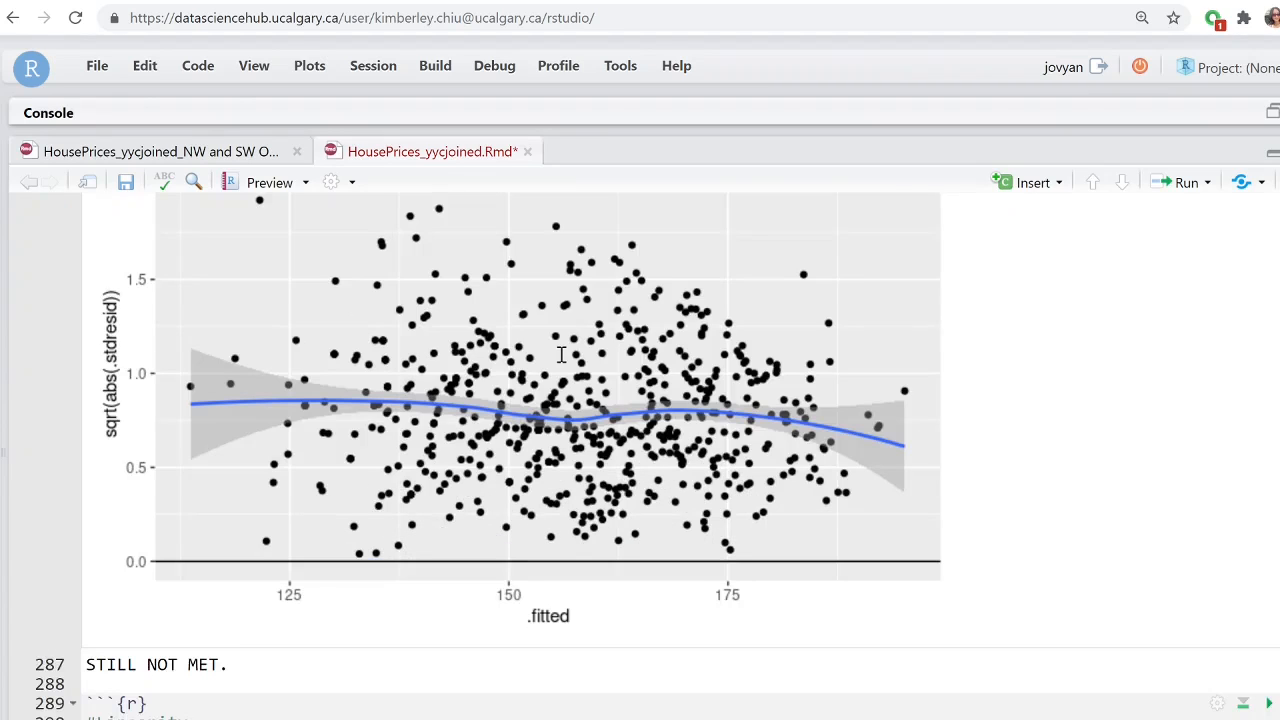
scroll(down, 3)
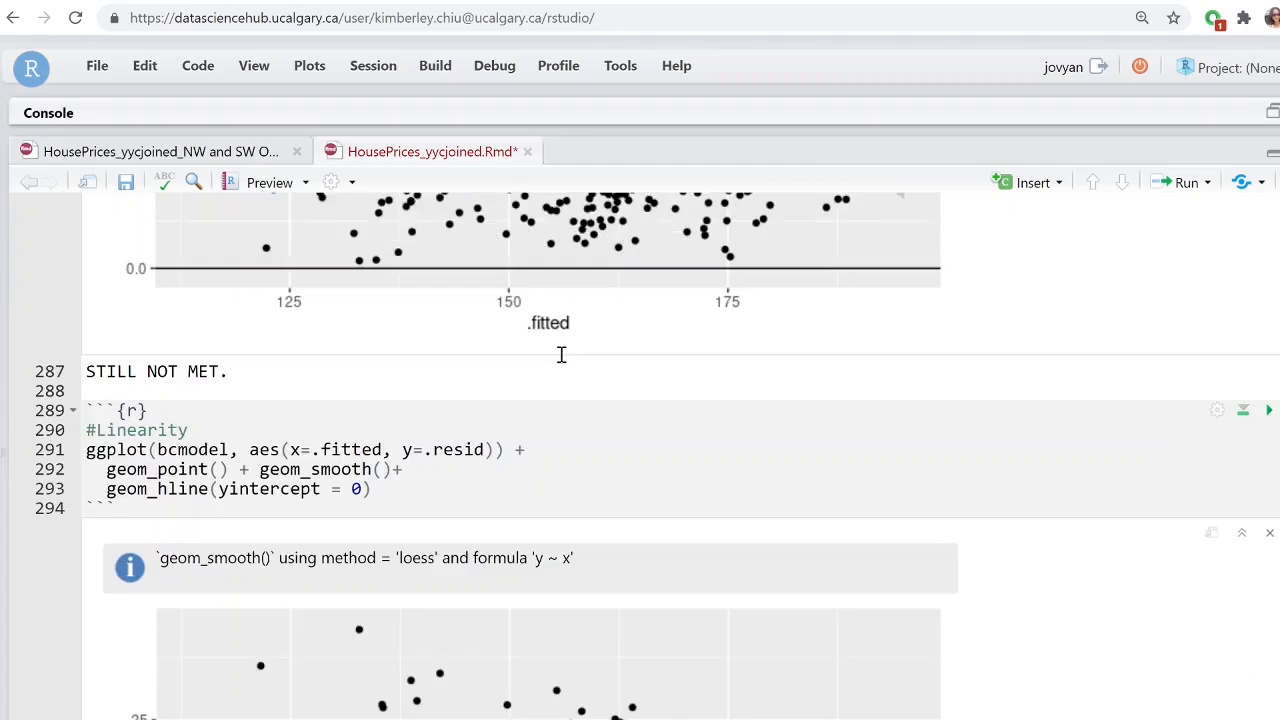
scroll(down, 3)
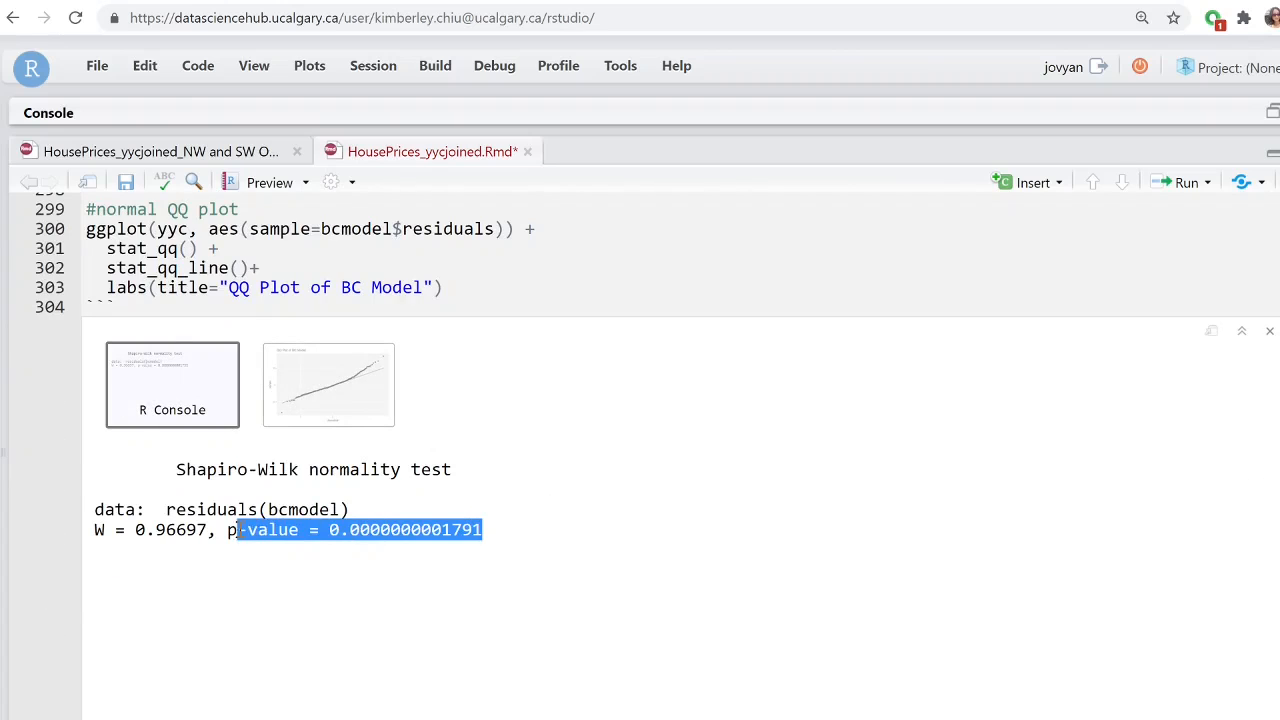
Display the QQ Plot of BC Model after the Shapiro-Wilk W = 0.96697 result.
click(328, 385)
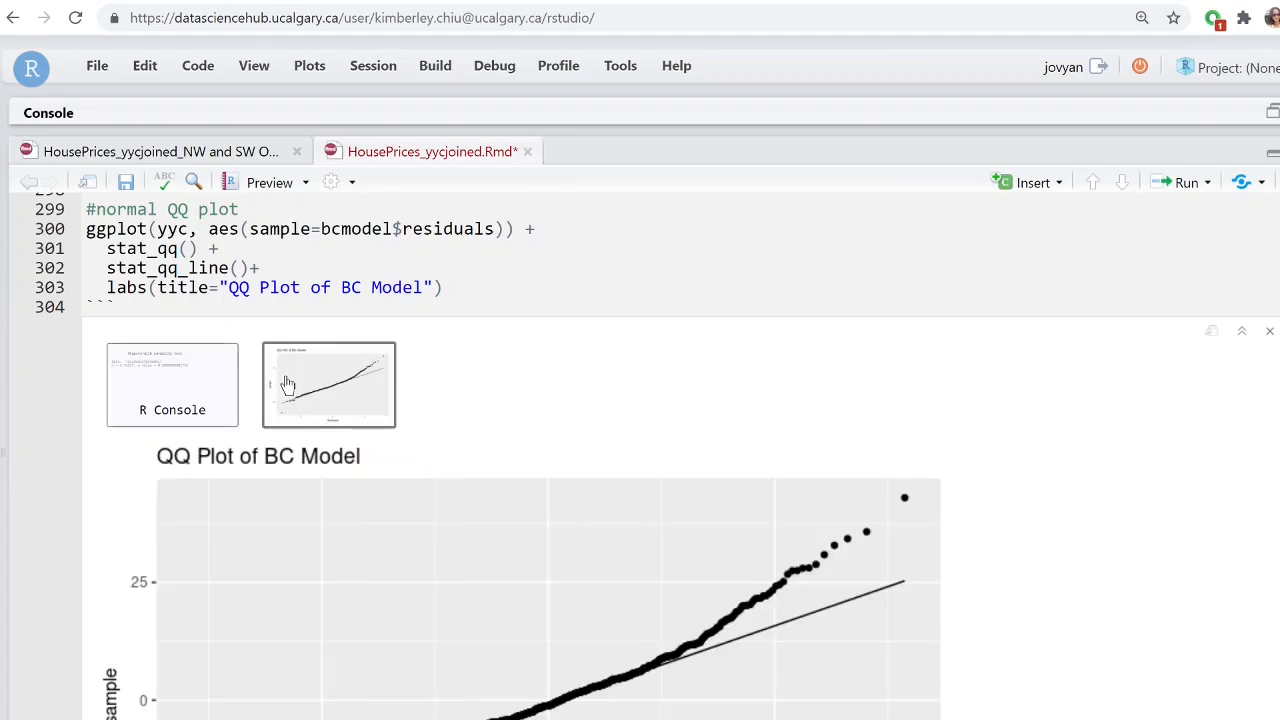
scroll(down, 3)
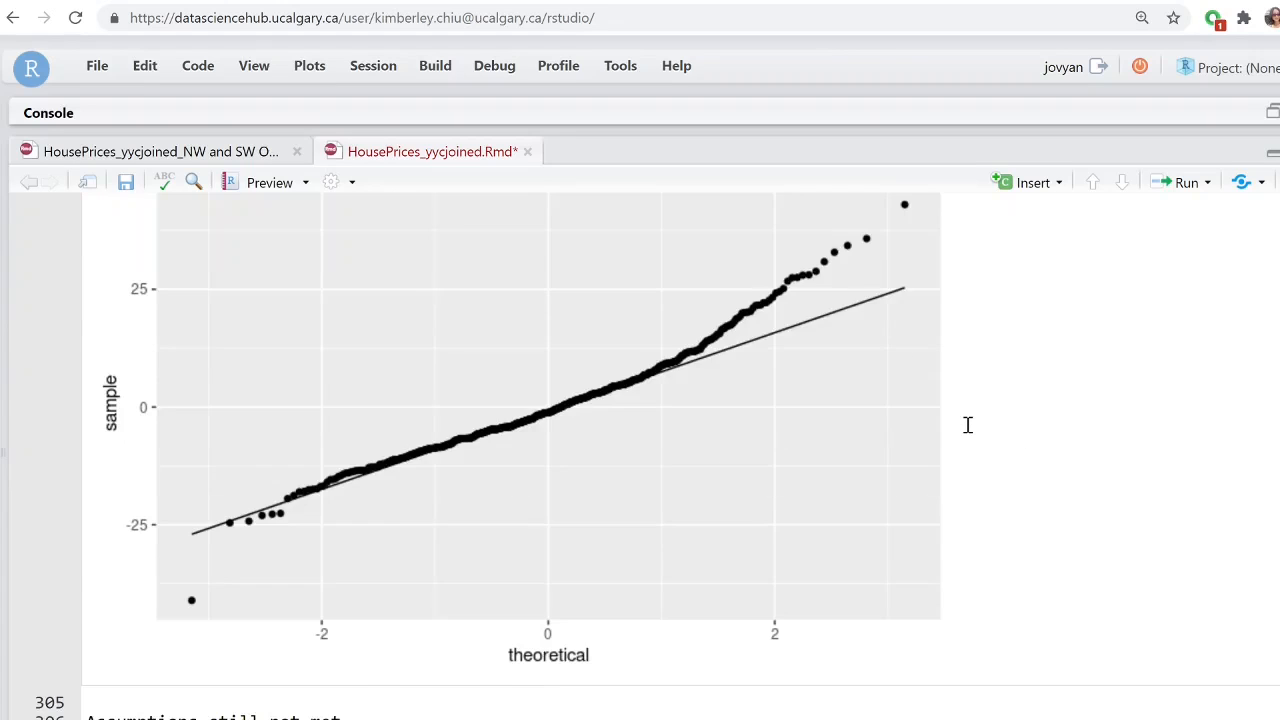
scroll(down, 3)
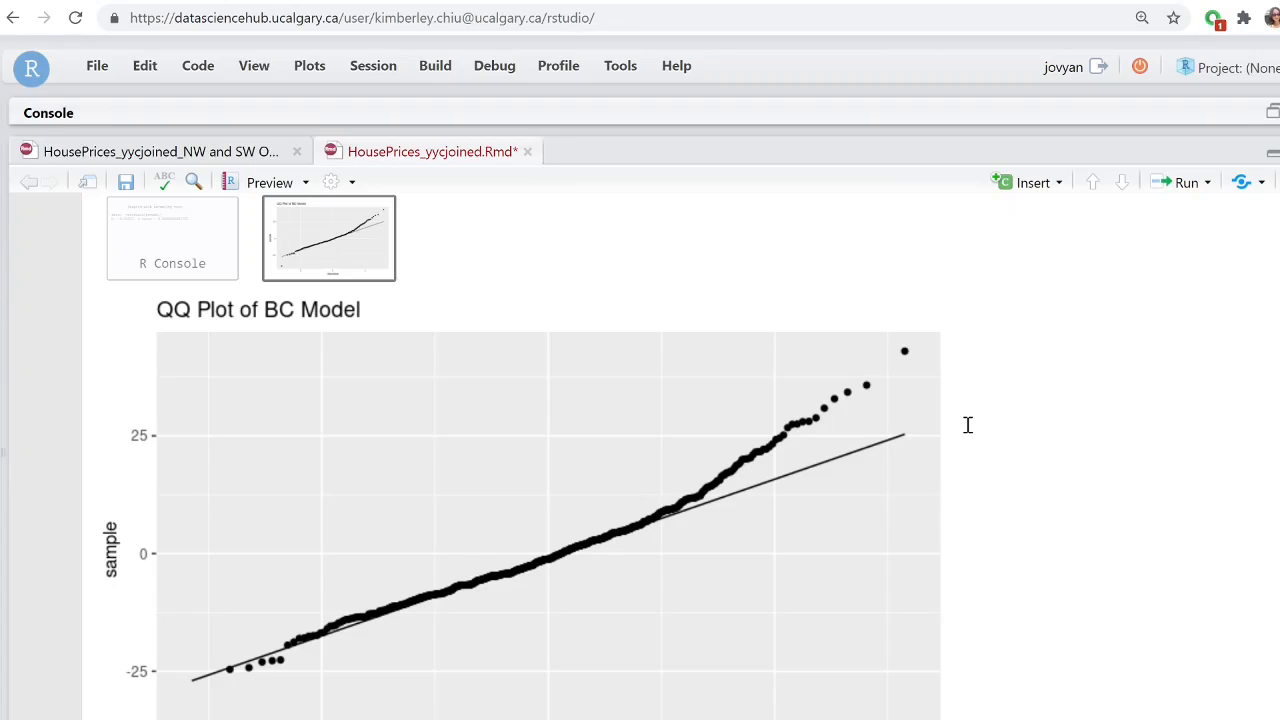
Reach the 'Assumptions still not met' note and the #TO GET THE VARIABLES prediction section.
scroll(down, 3)
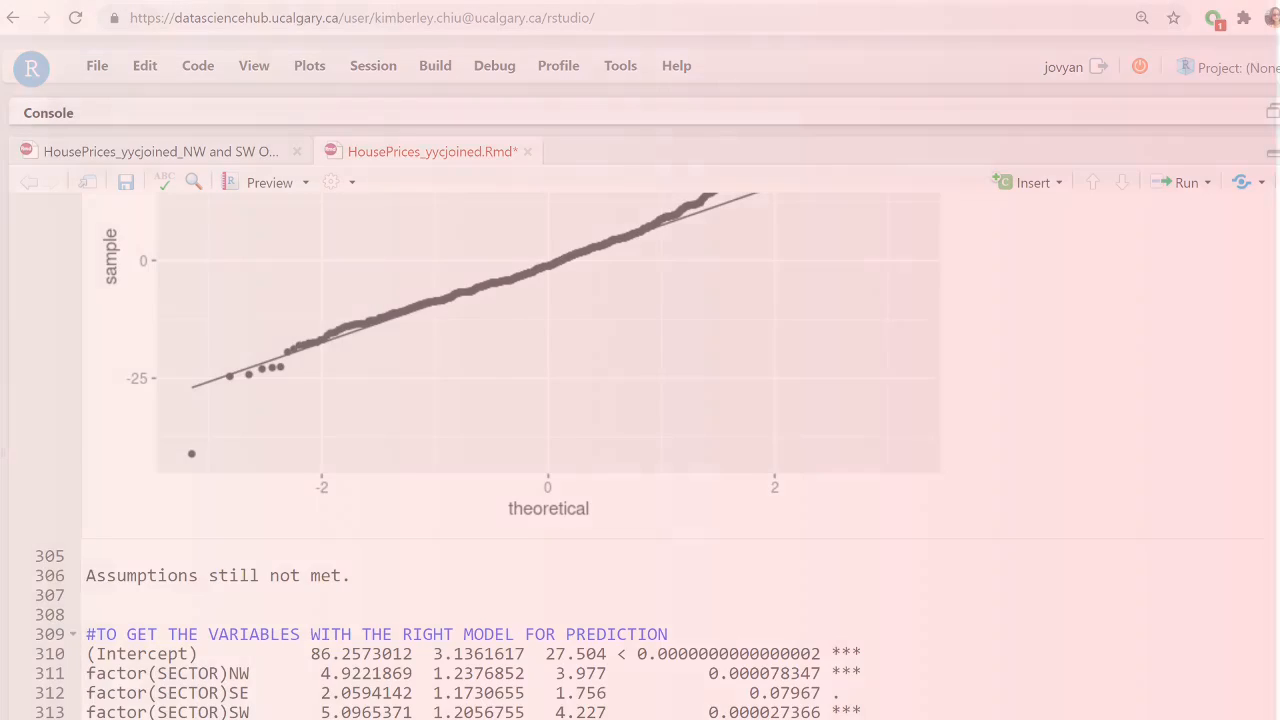